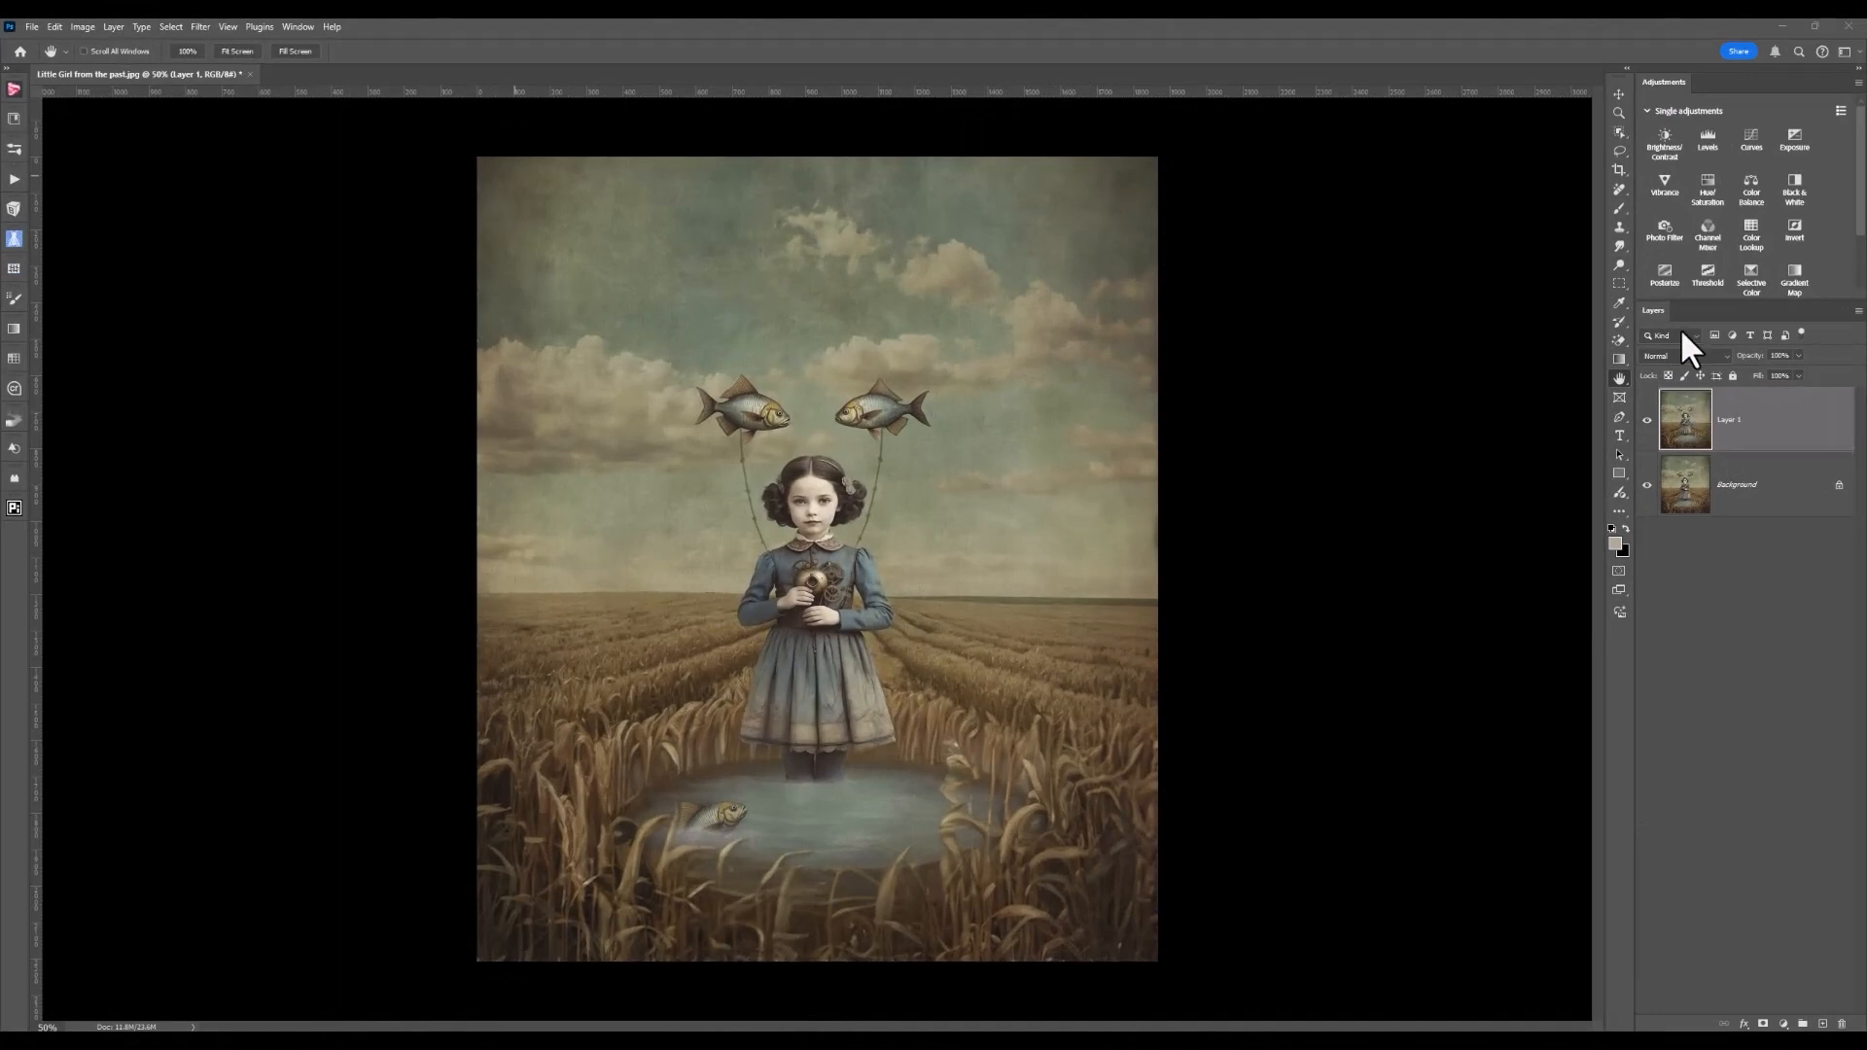
{"action": "mouse_move", "coordinate": [1675, 258]}
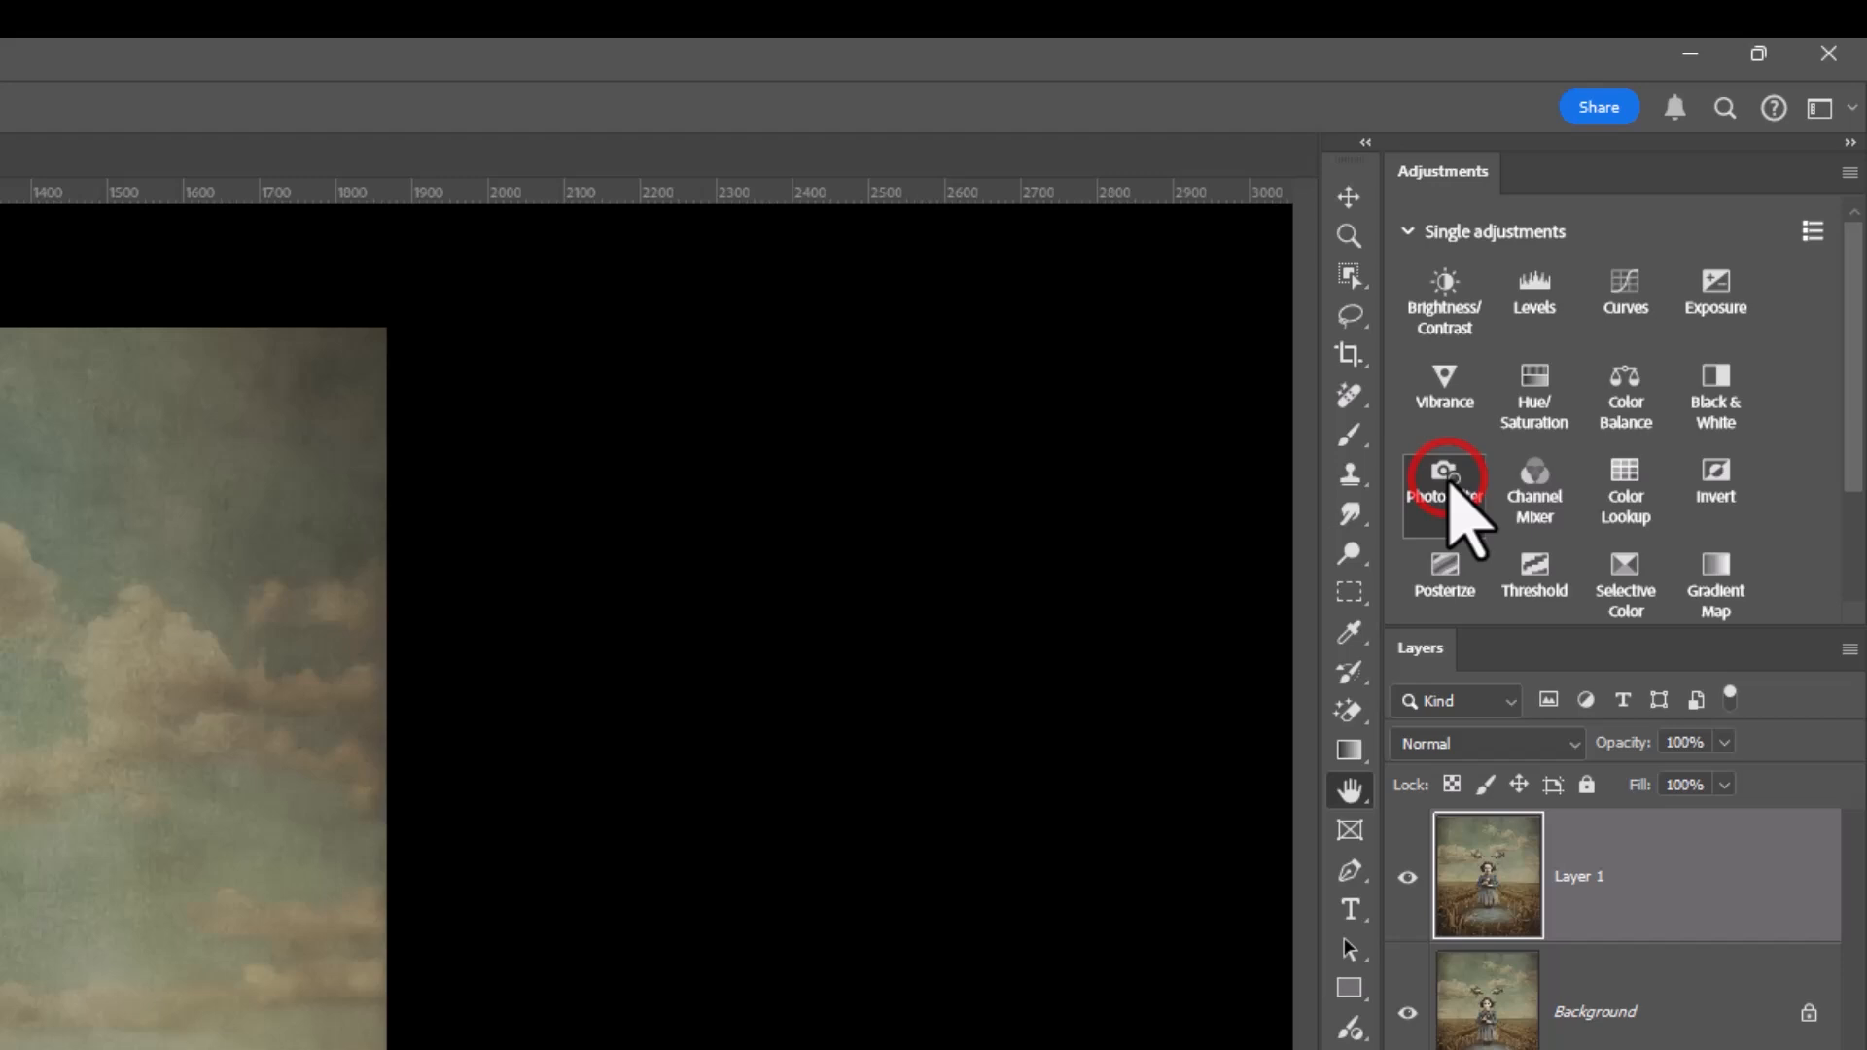
Add a masked Photo Filter adjustment layer above Layer 1 from the Adjustments panel.
{"action": "left_click", "coordinate": [1444, 490]}
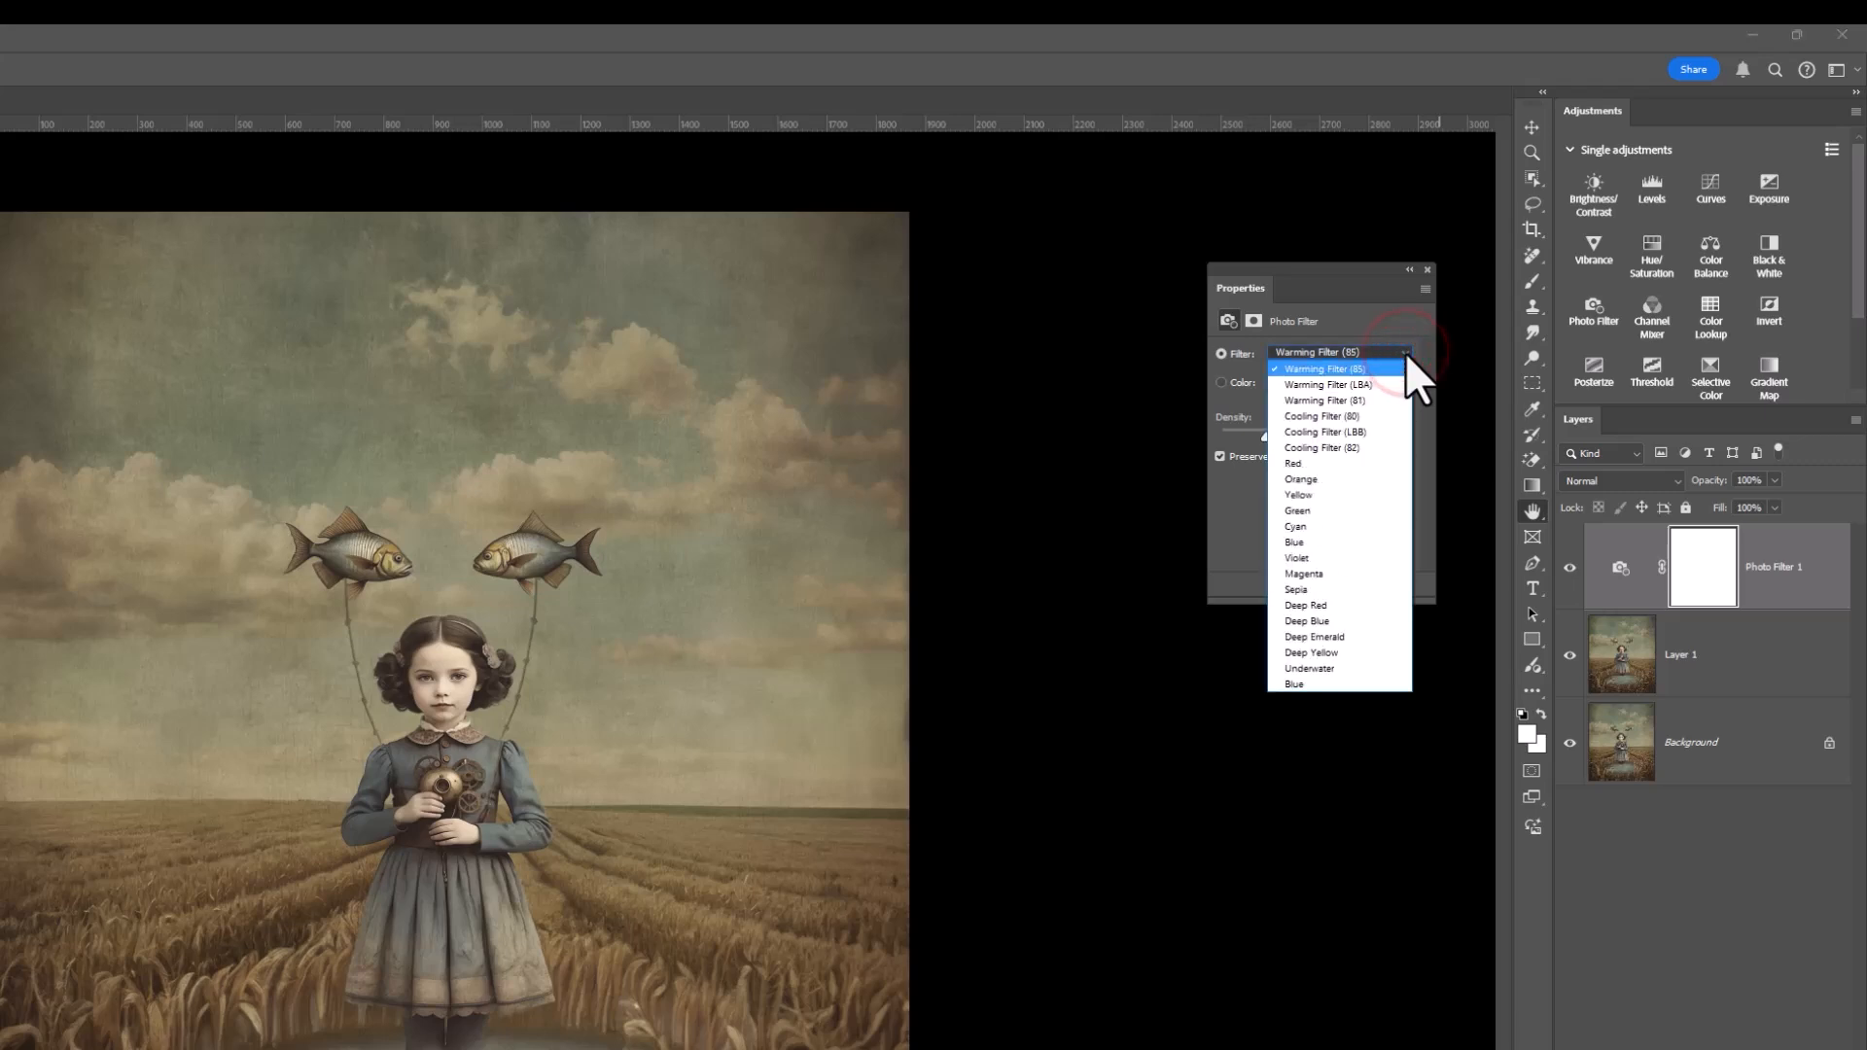
{"action": "mouse_move", "coordinate": [1329, 415]}
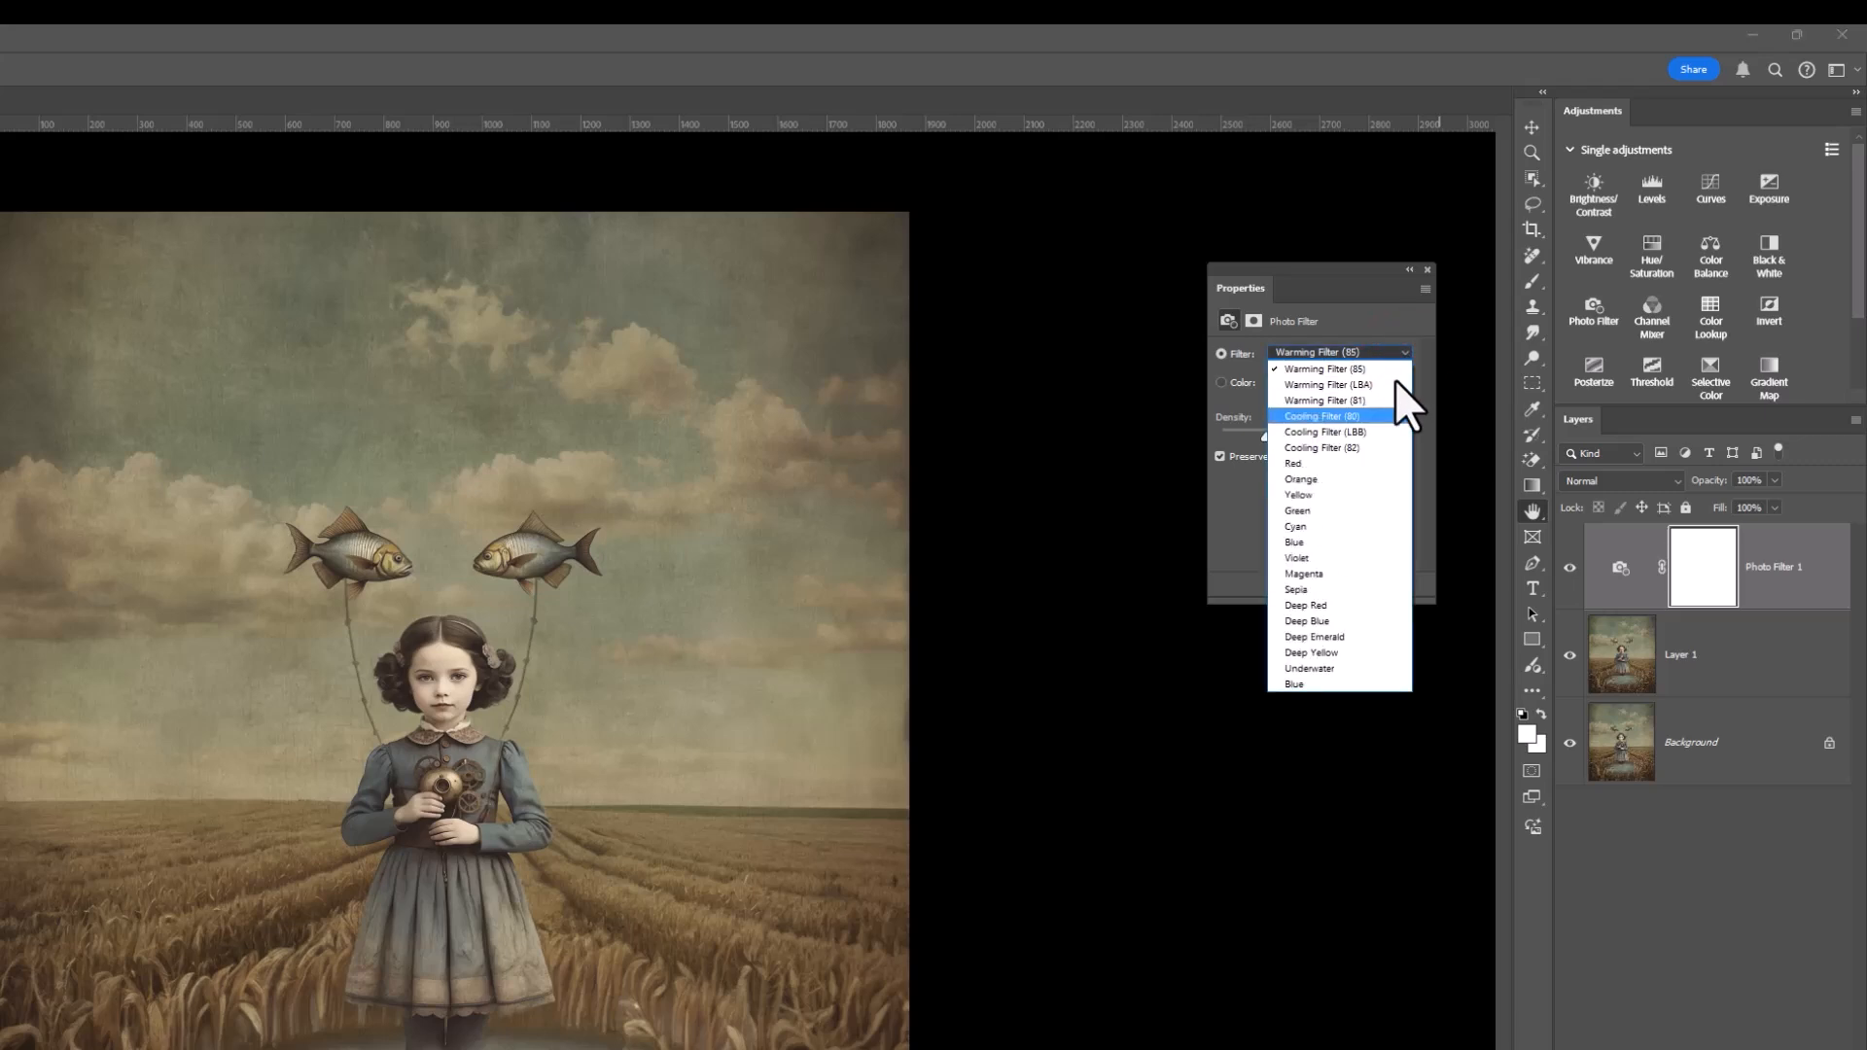
{"action": "mouse_move", "coordinate": [1332, 540]}
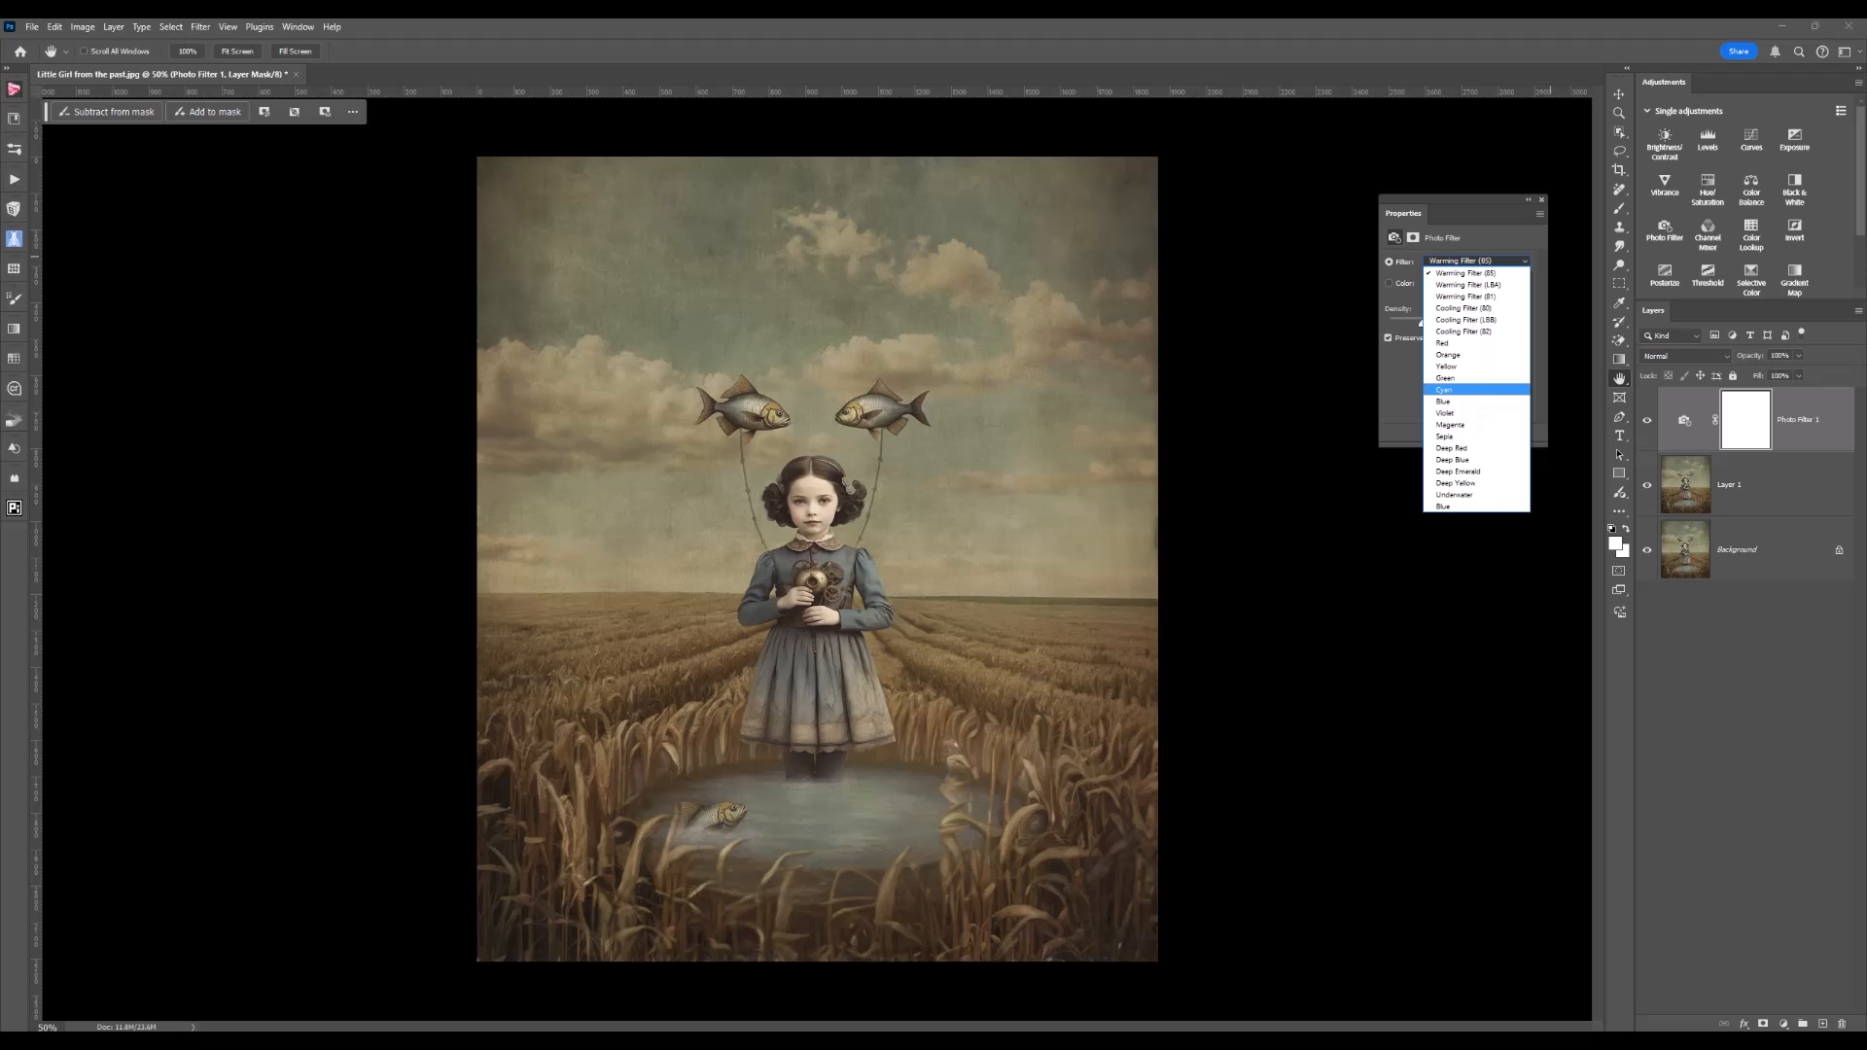
Apply the Cyan filter preset at 25% density for a cool tint.
{"action": "left_click", "coordinate": [1443, 389]}
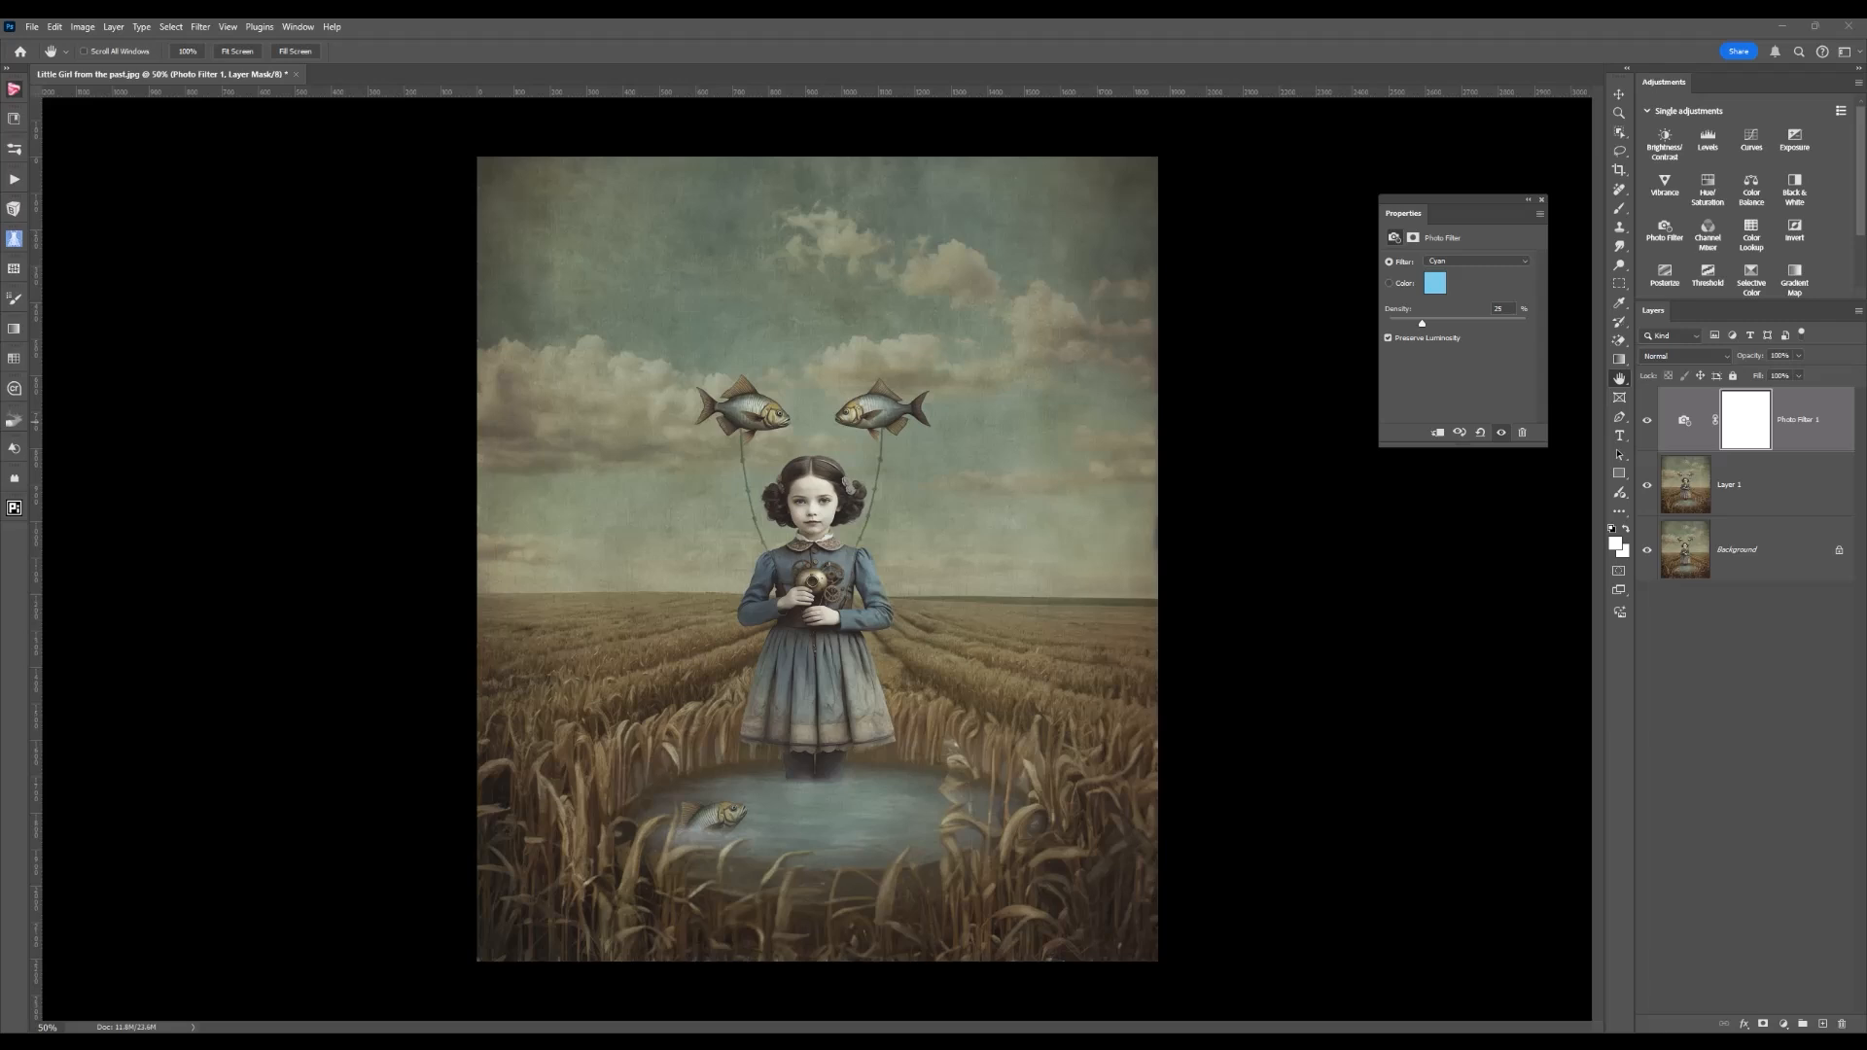
{"action": "mouse_move", "coordinate": [1518, 275]}
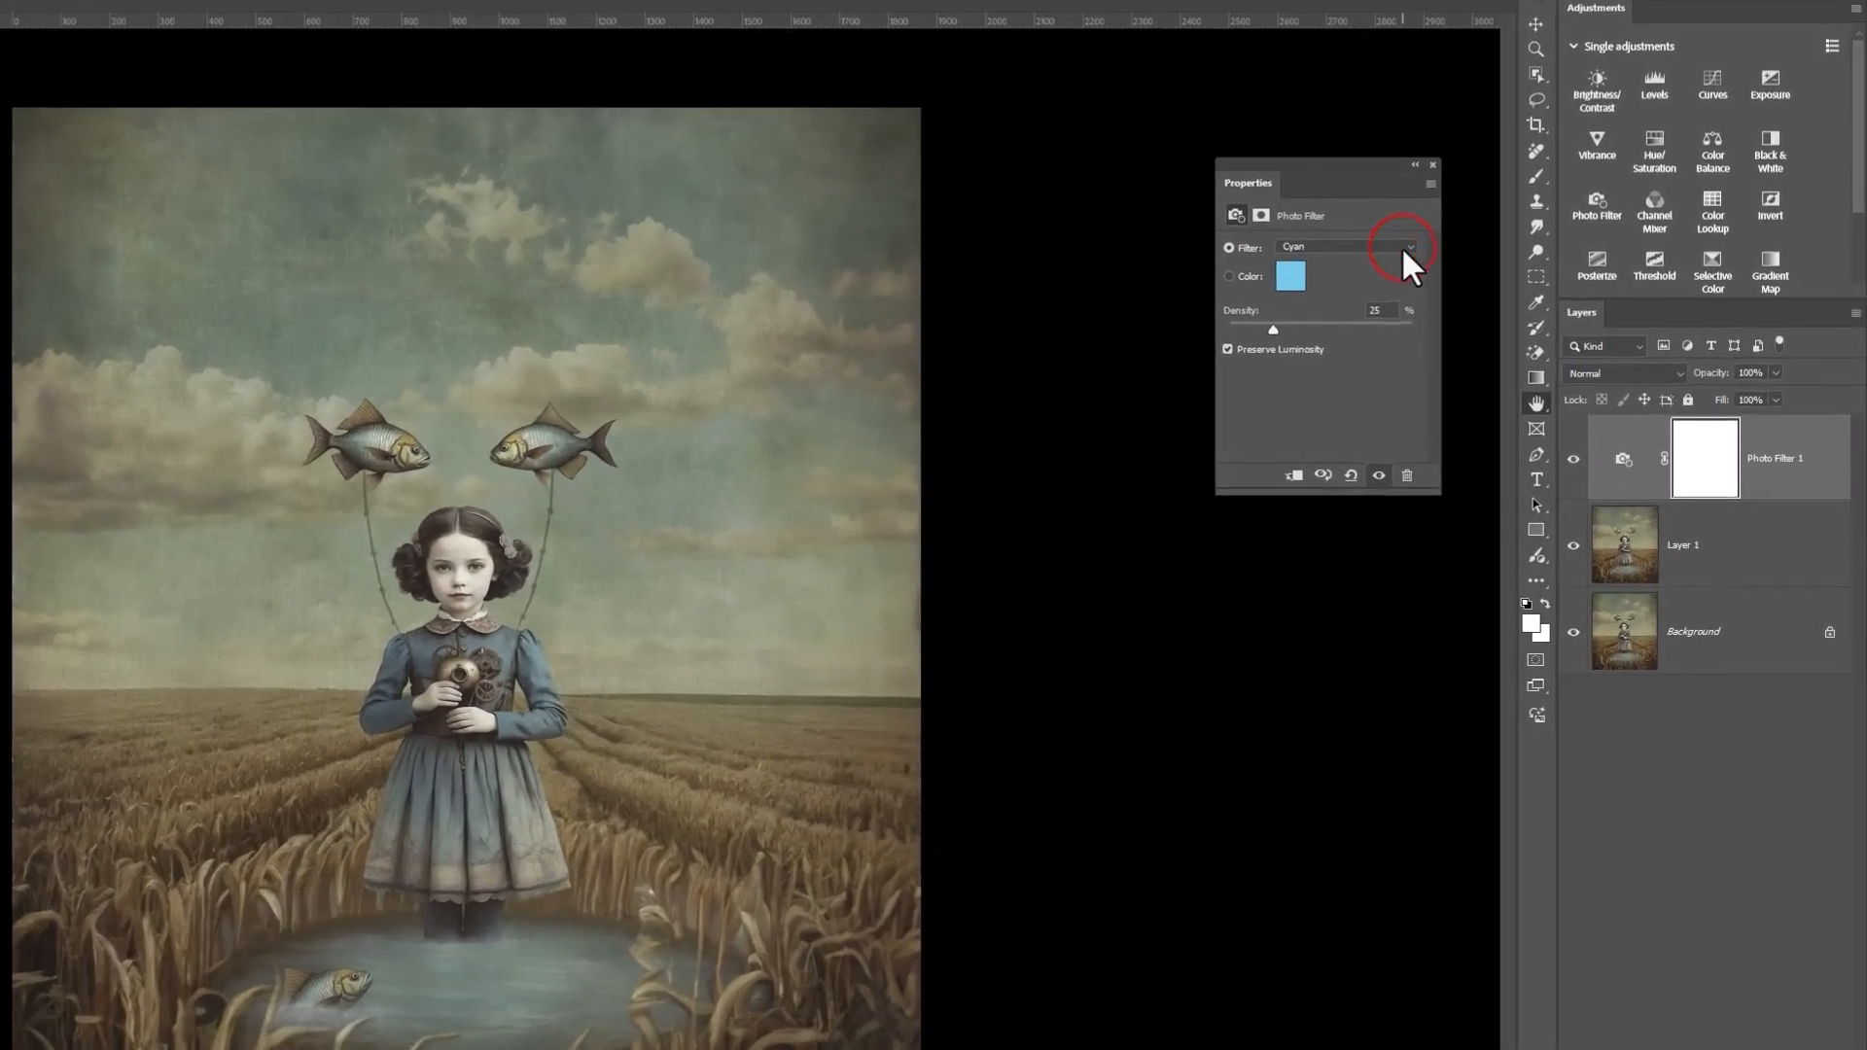
Switch the photo filter to Sepia and set its density to about 27%.
{"action": "left_click", "coordinate": [1411, 247]}
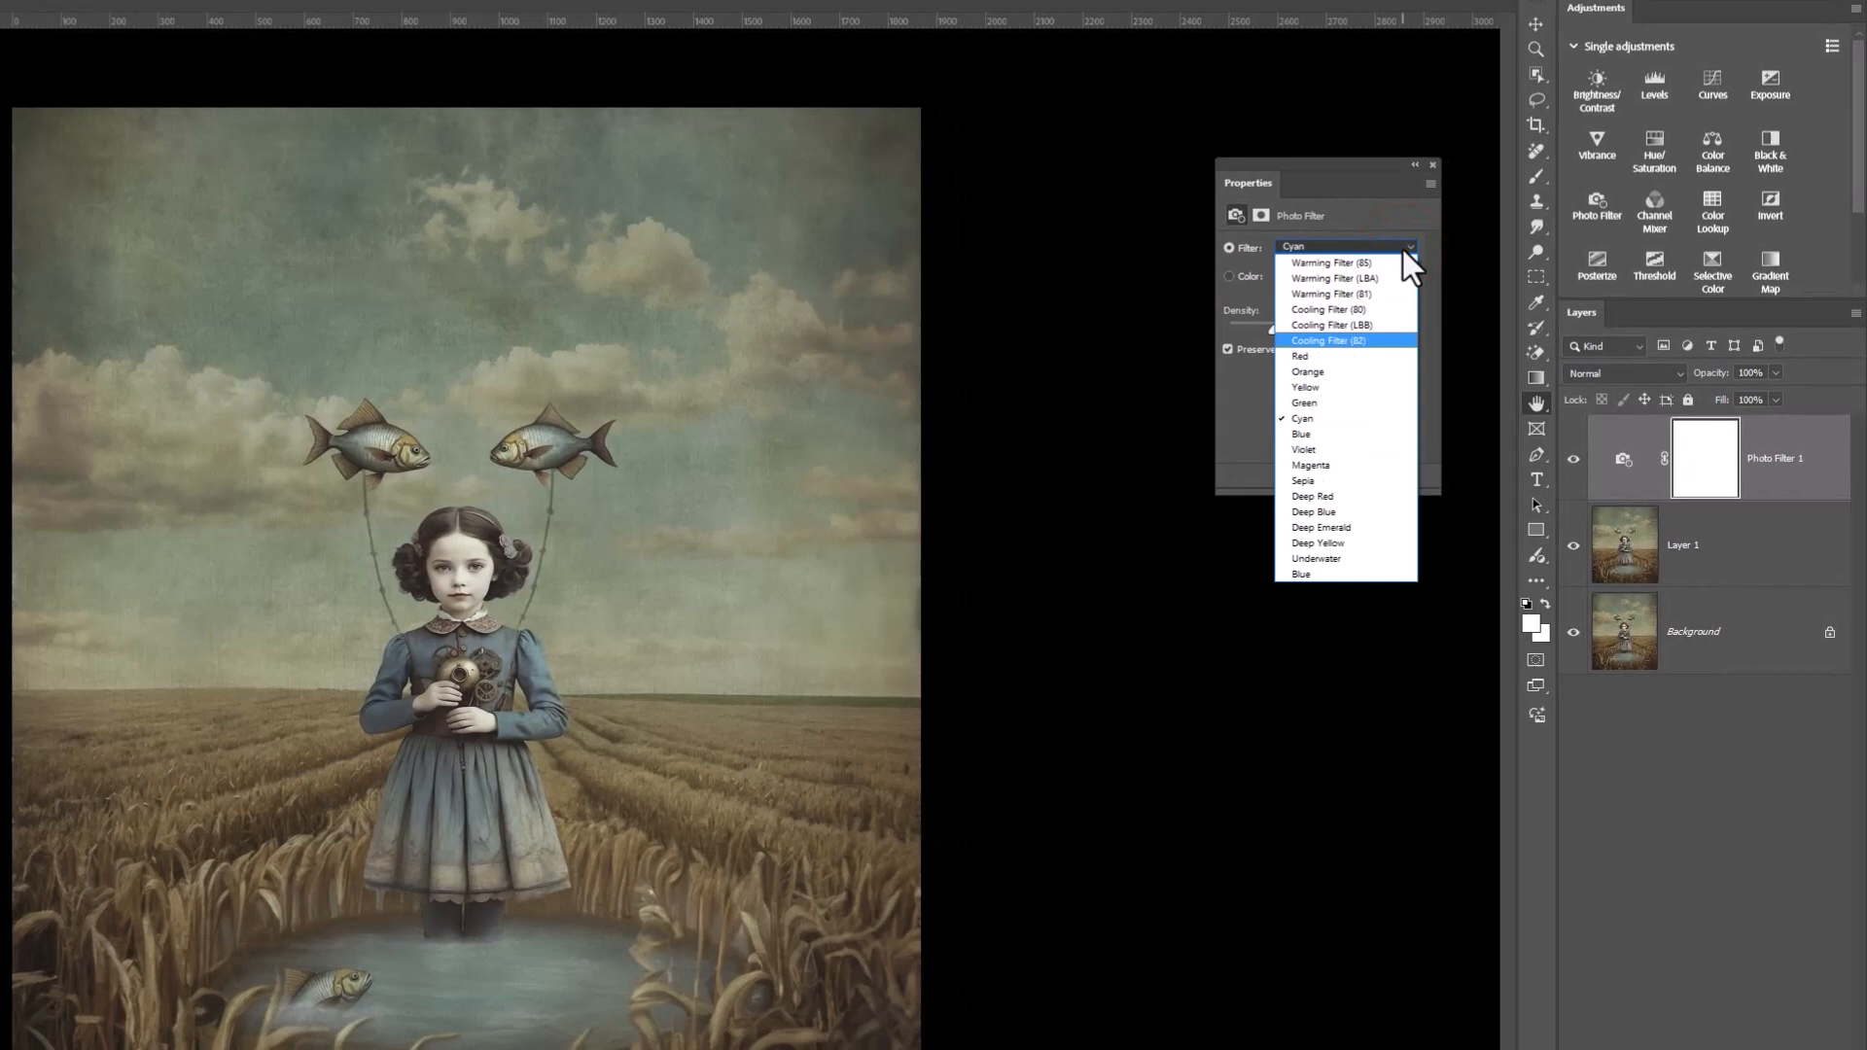
{"action": "mouse_move", "coordinate": [1315, 500]}
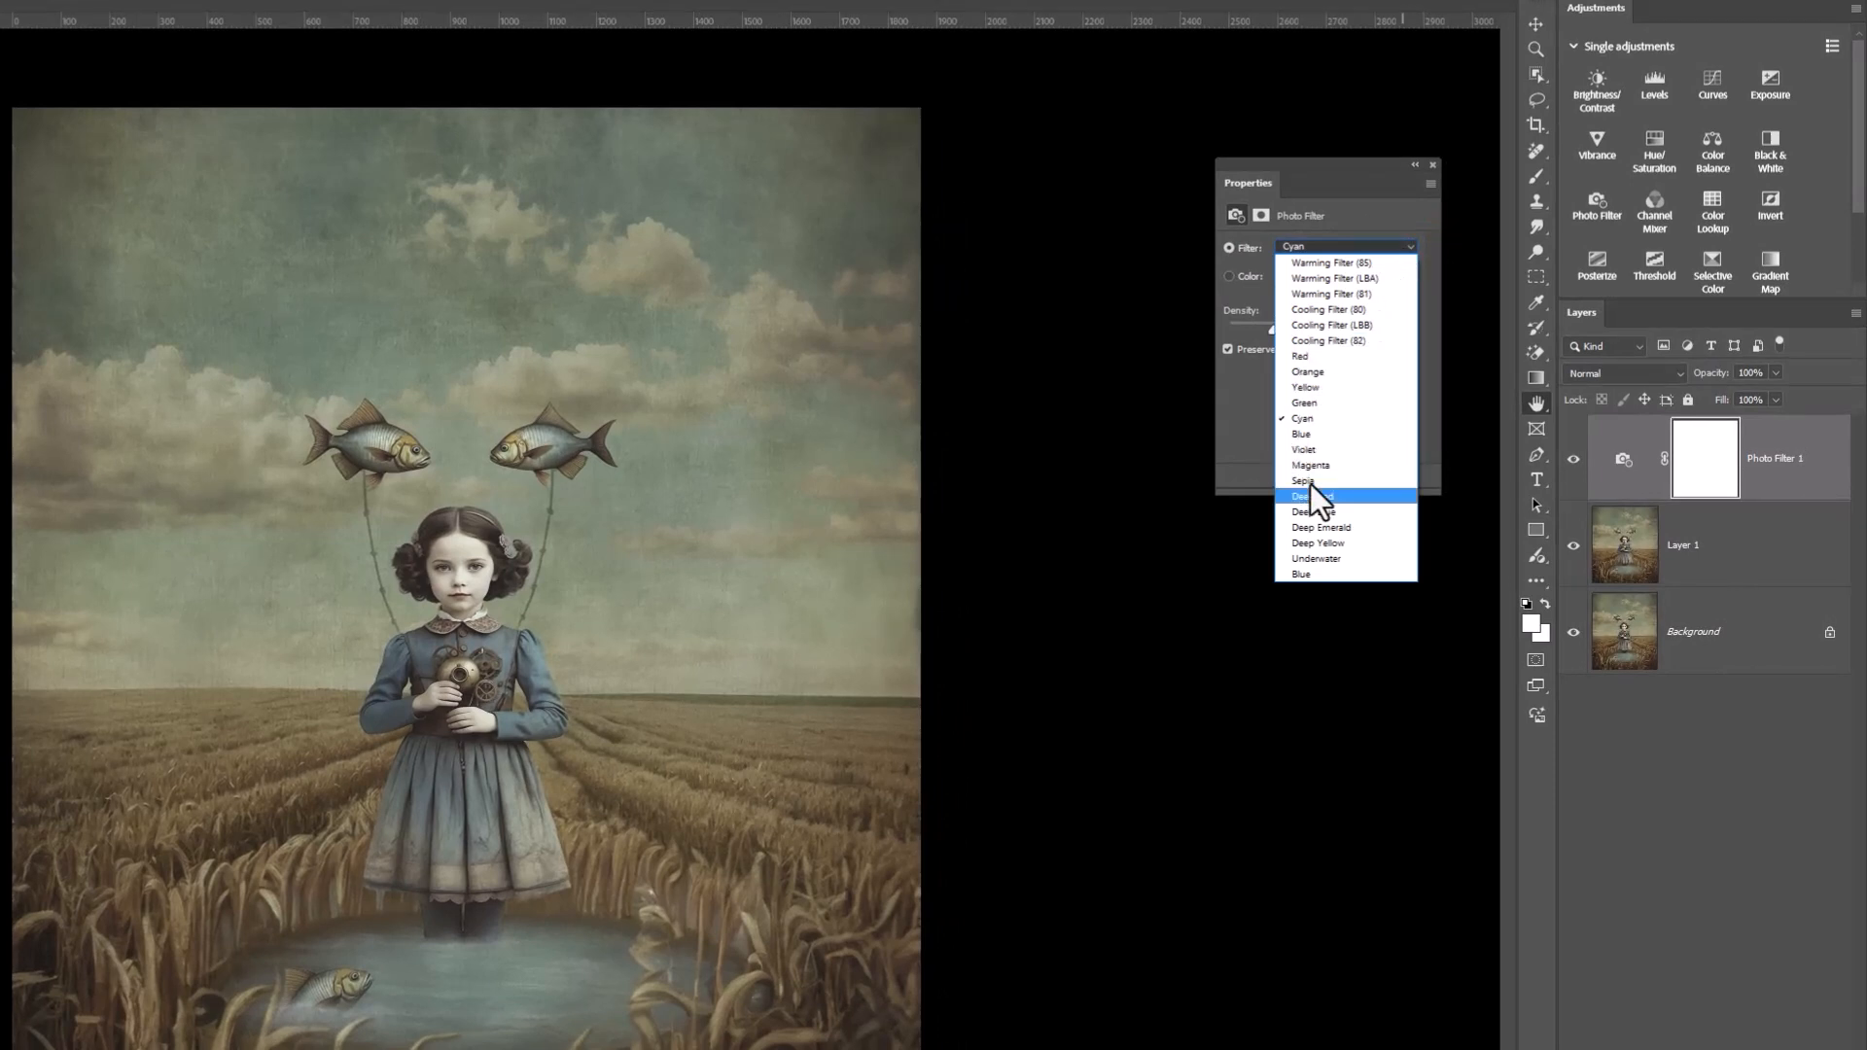
{"action": "mouse_move", "coordinate": [1318, 481]}
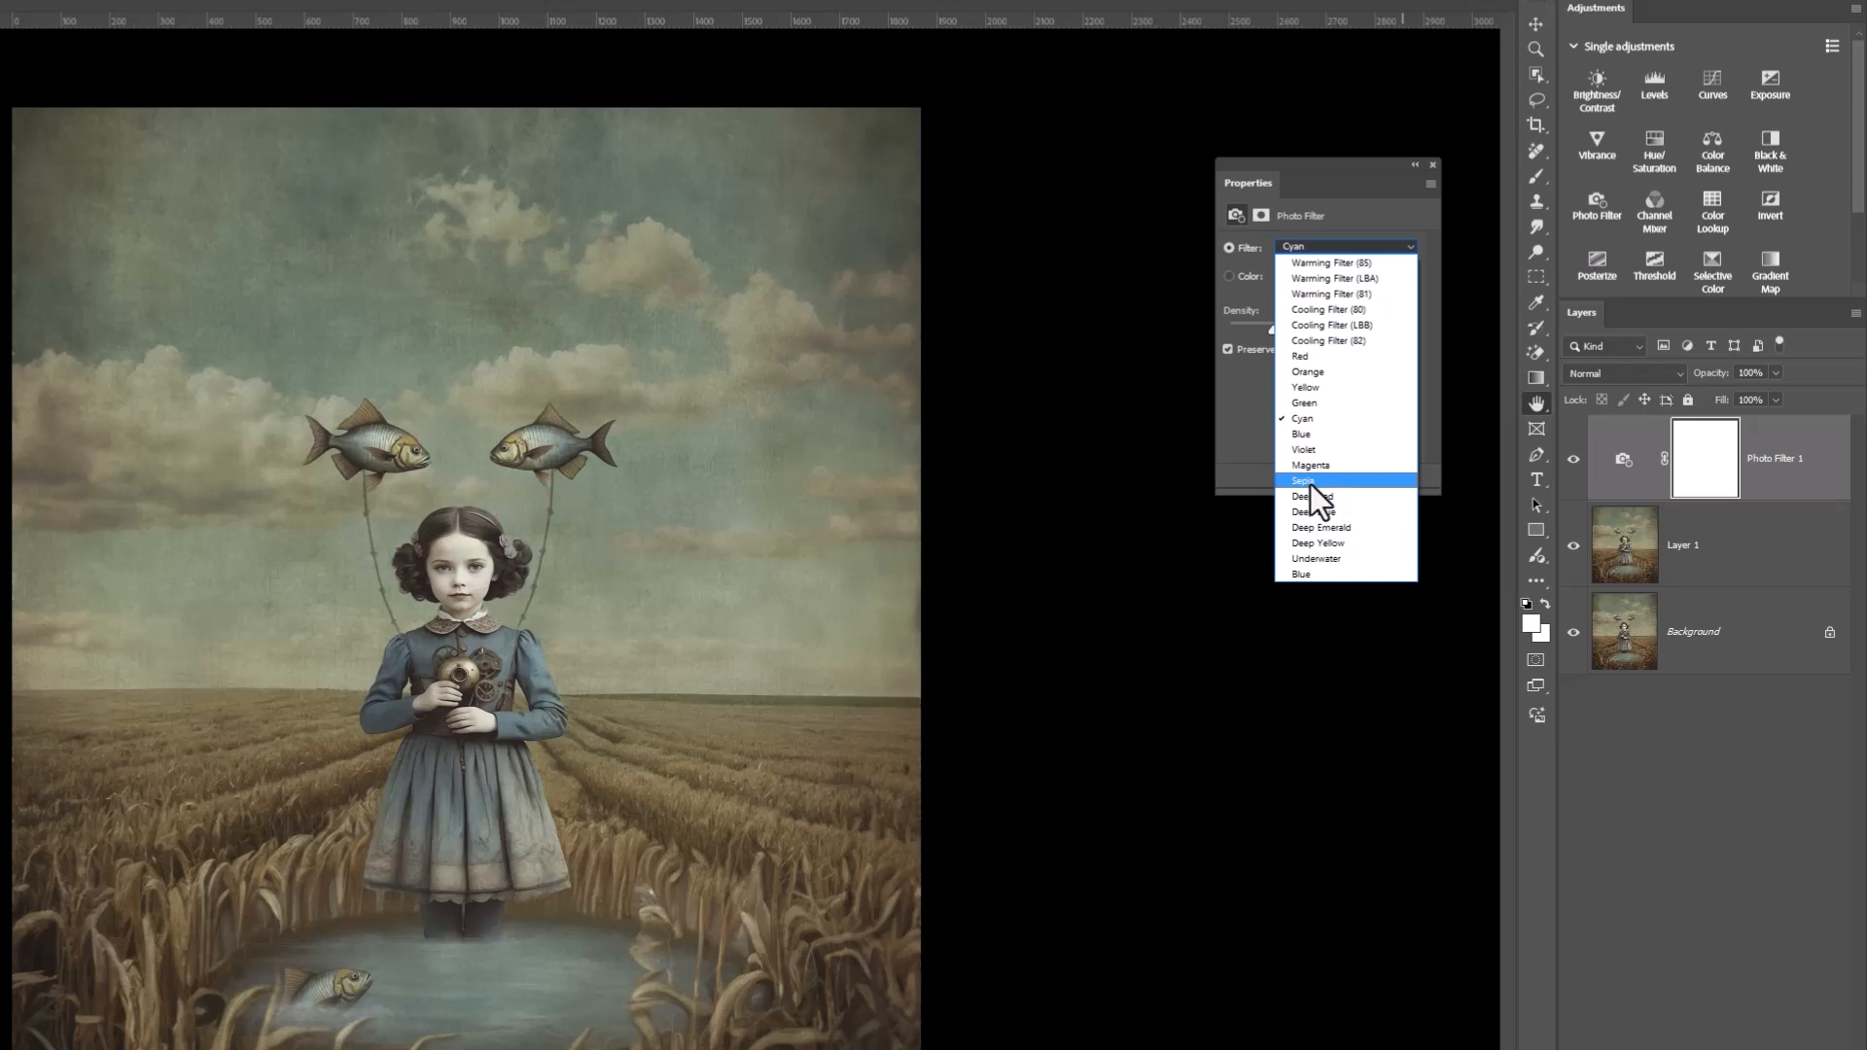
{"action": "left_click", "coordinate": [1302, 480]}
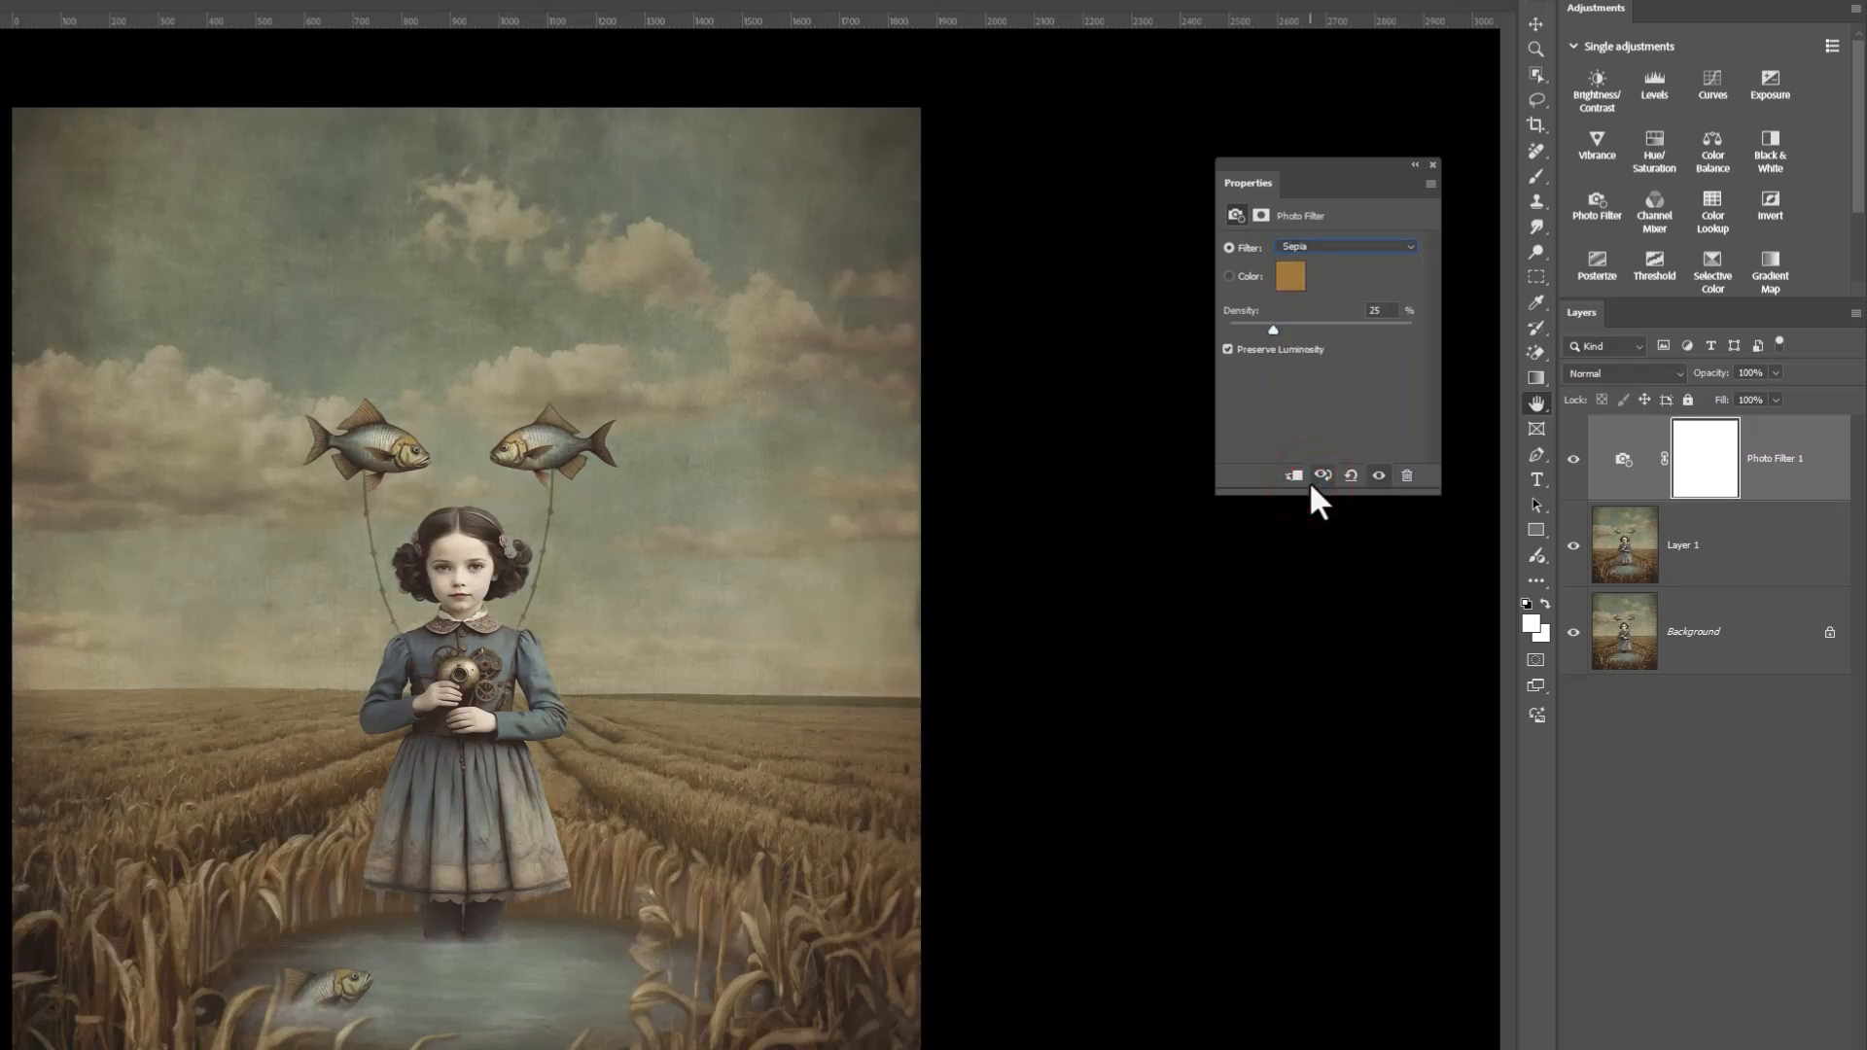
{"action": "mouse_move", "coordinate": [1323, 476]}
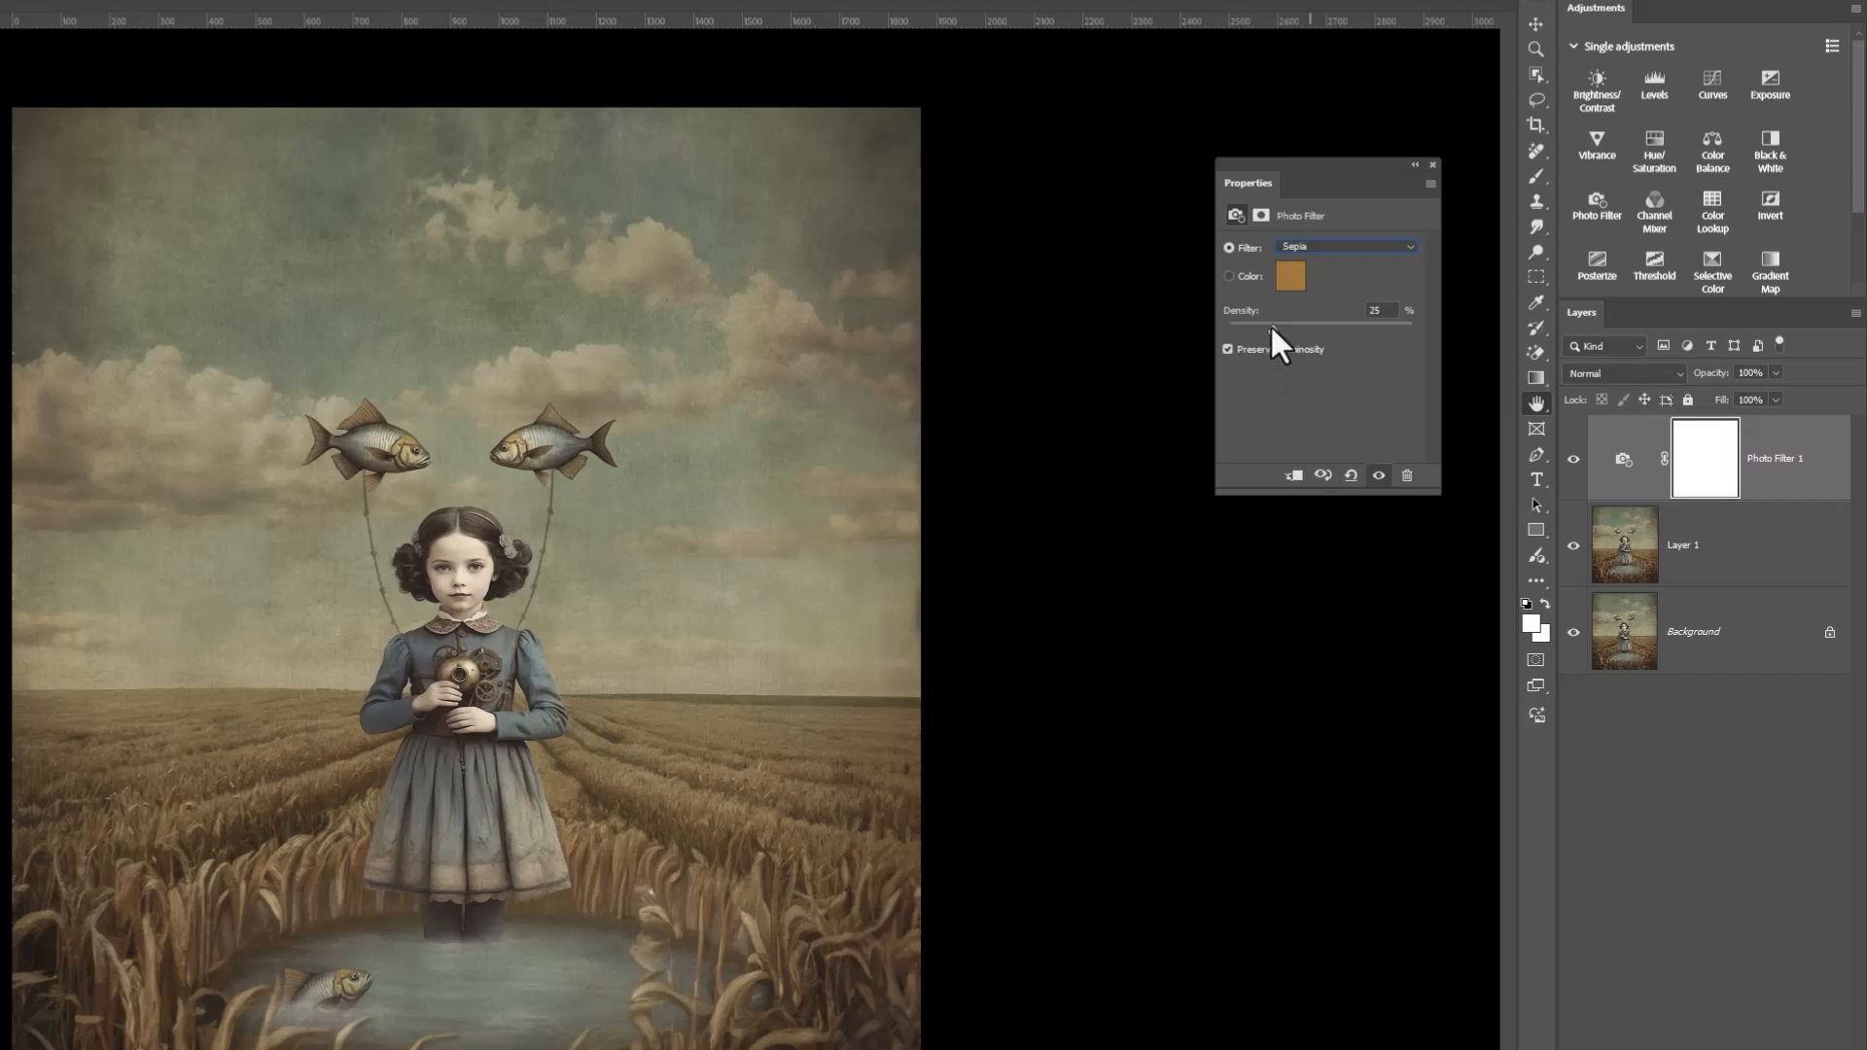
{"action": "left_click_drag", "start_coordinate": [1268, 323], "coordinate": [1298, 323]}
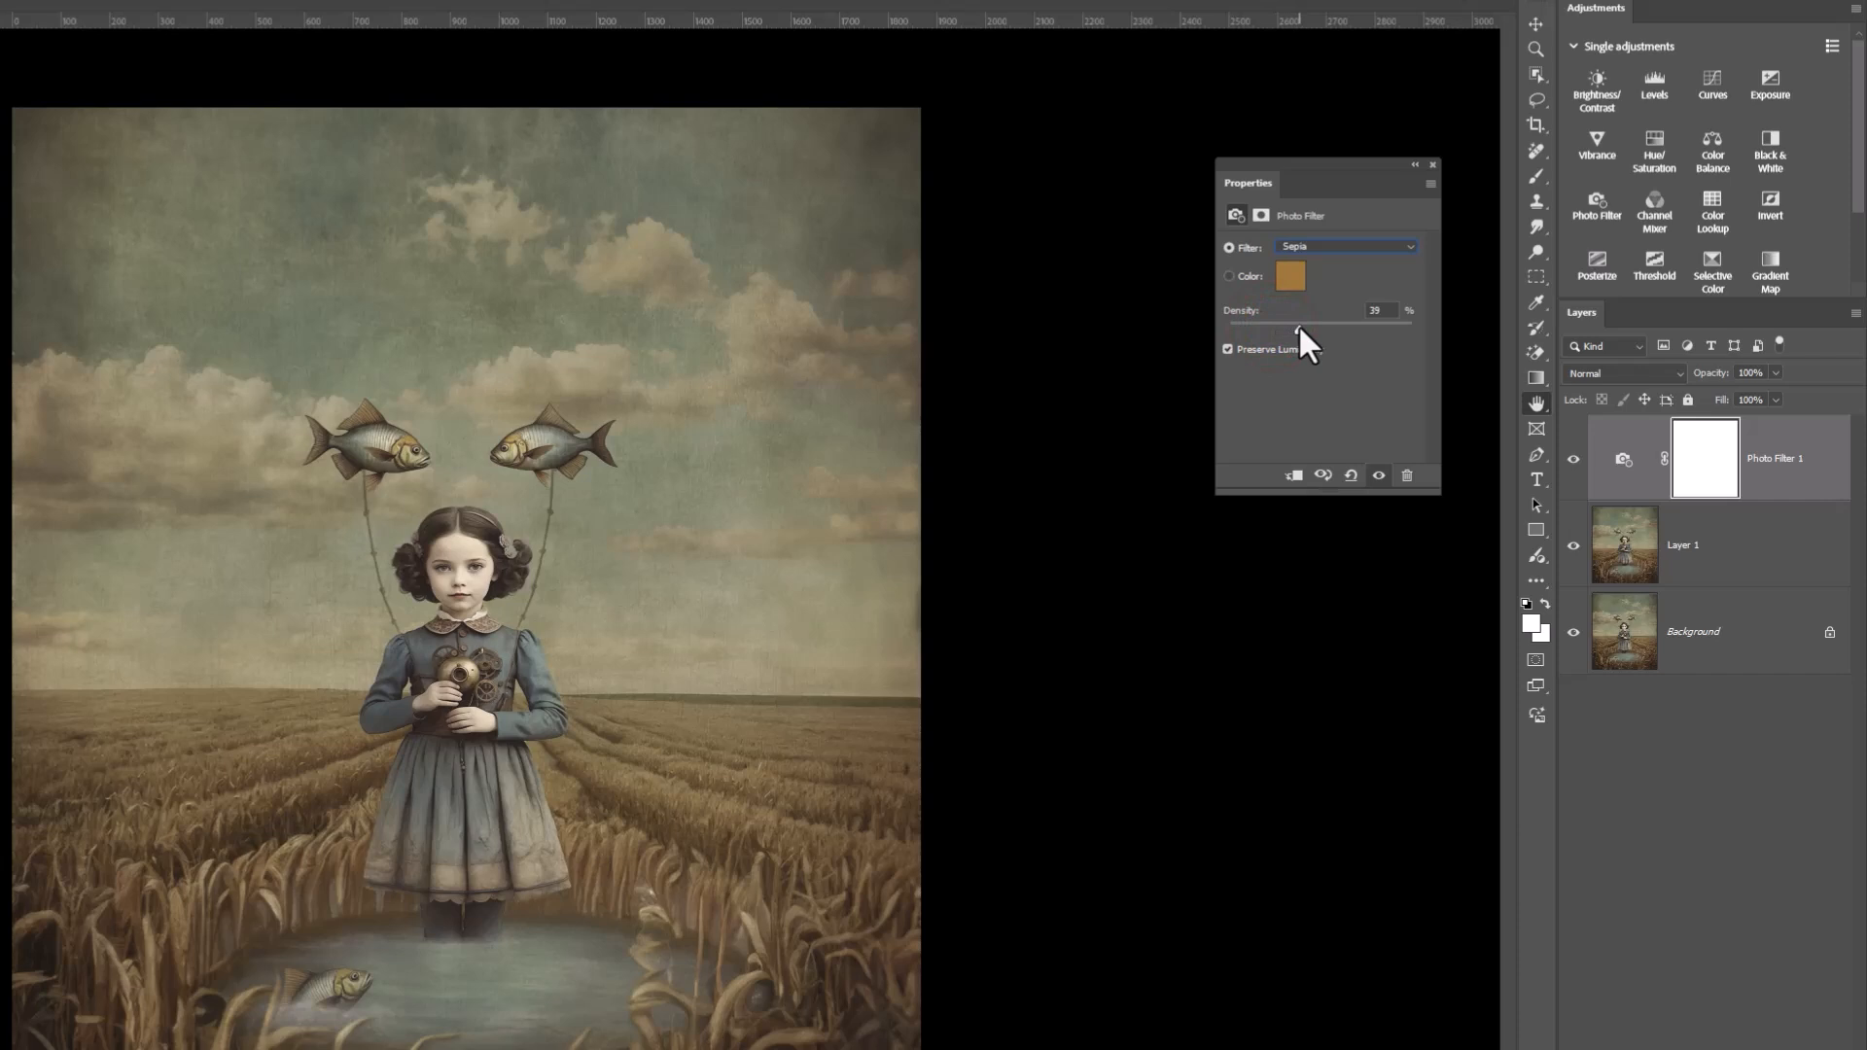
{"action": "left_click_drag", "start_coordinate": [1300, 323], "coordinate": [1325, 323]}
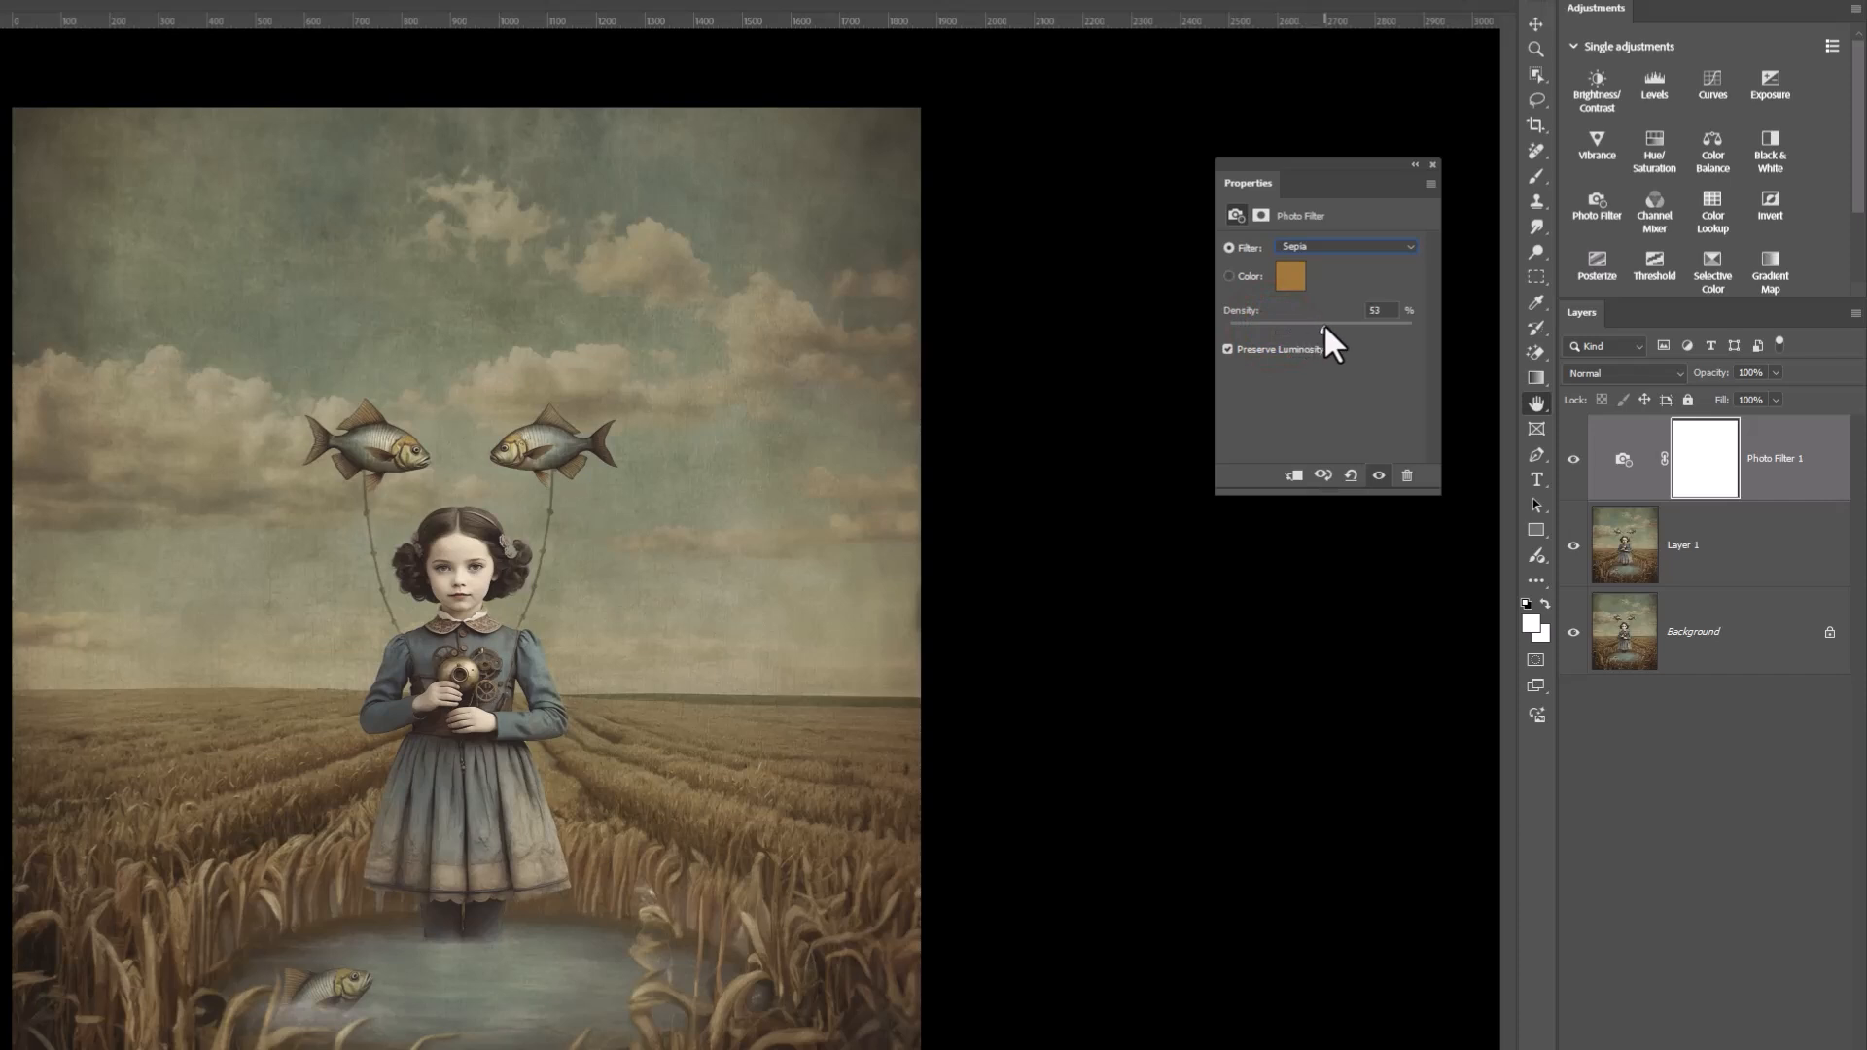
{"action": "left_click_drag", "start_coordinate": [1321, 322], "coordinate": [1280, 322]}
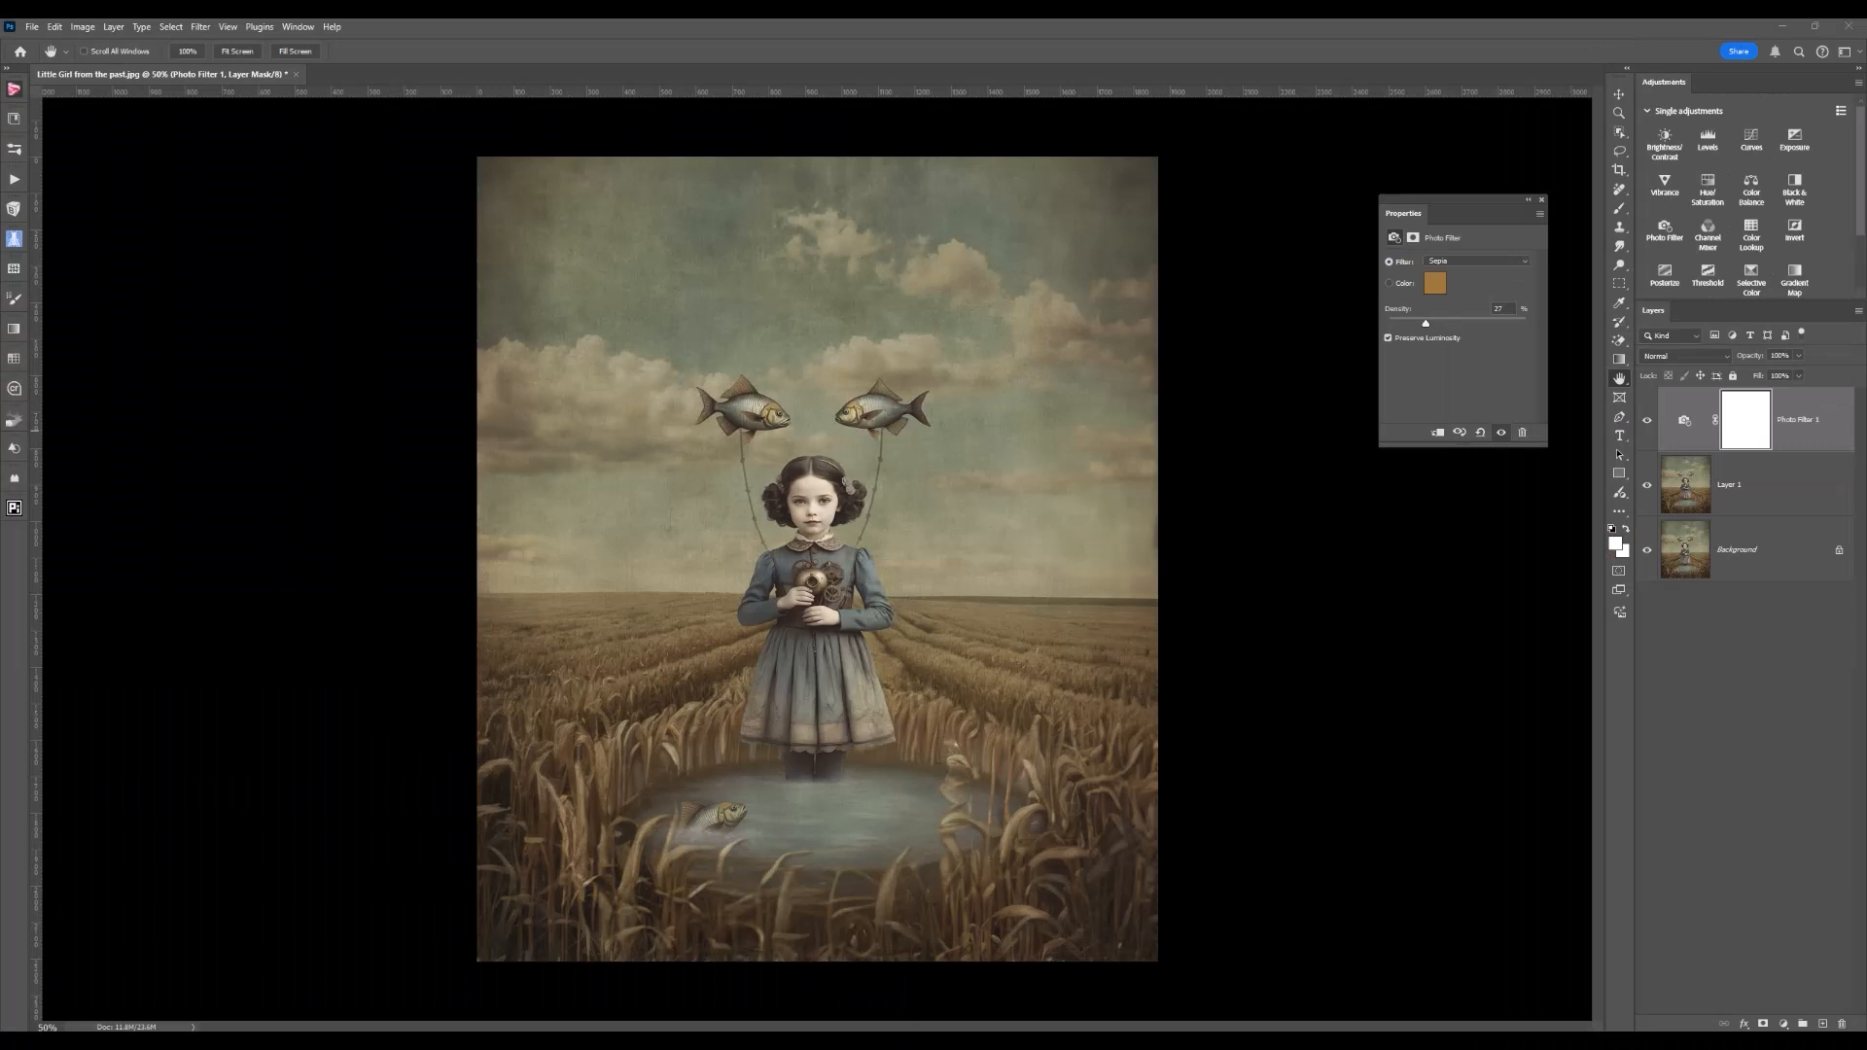
{"action": "mouse_move", "coordinate": [1527, 275]}
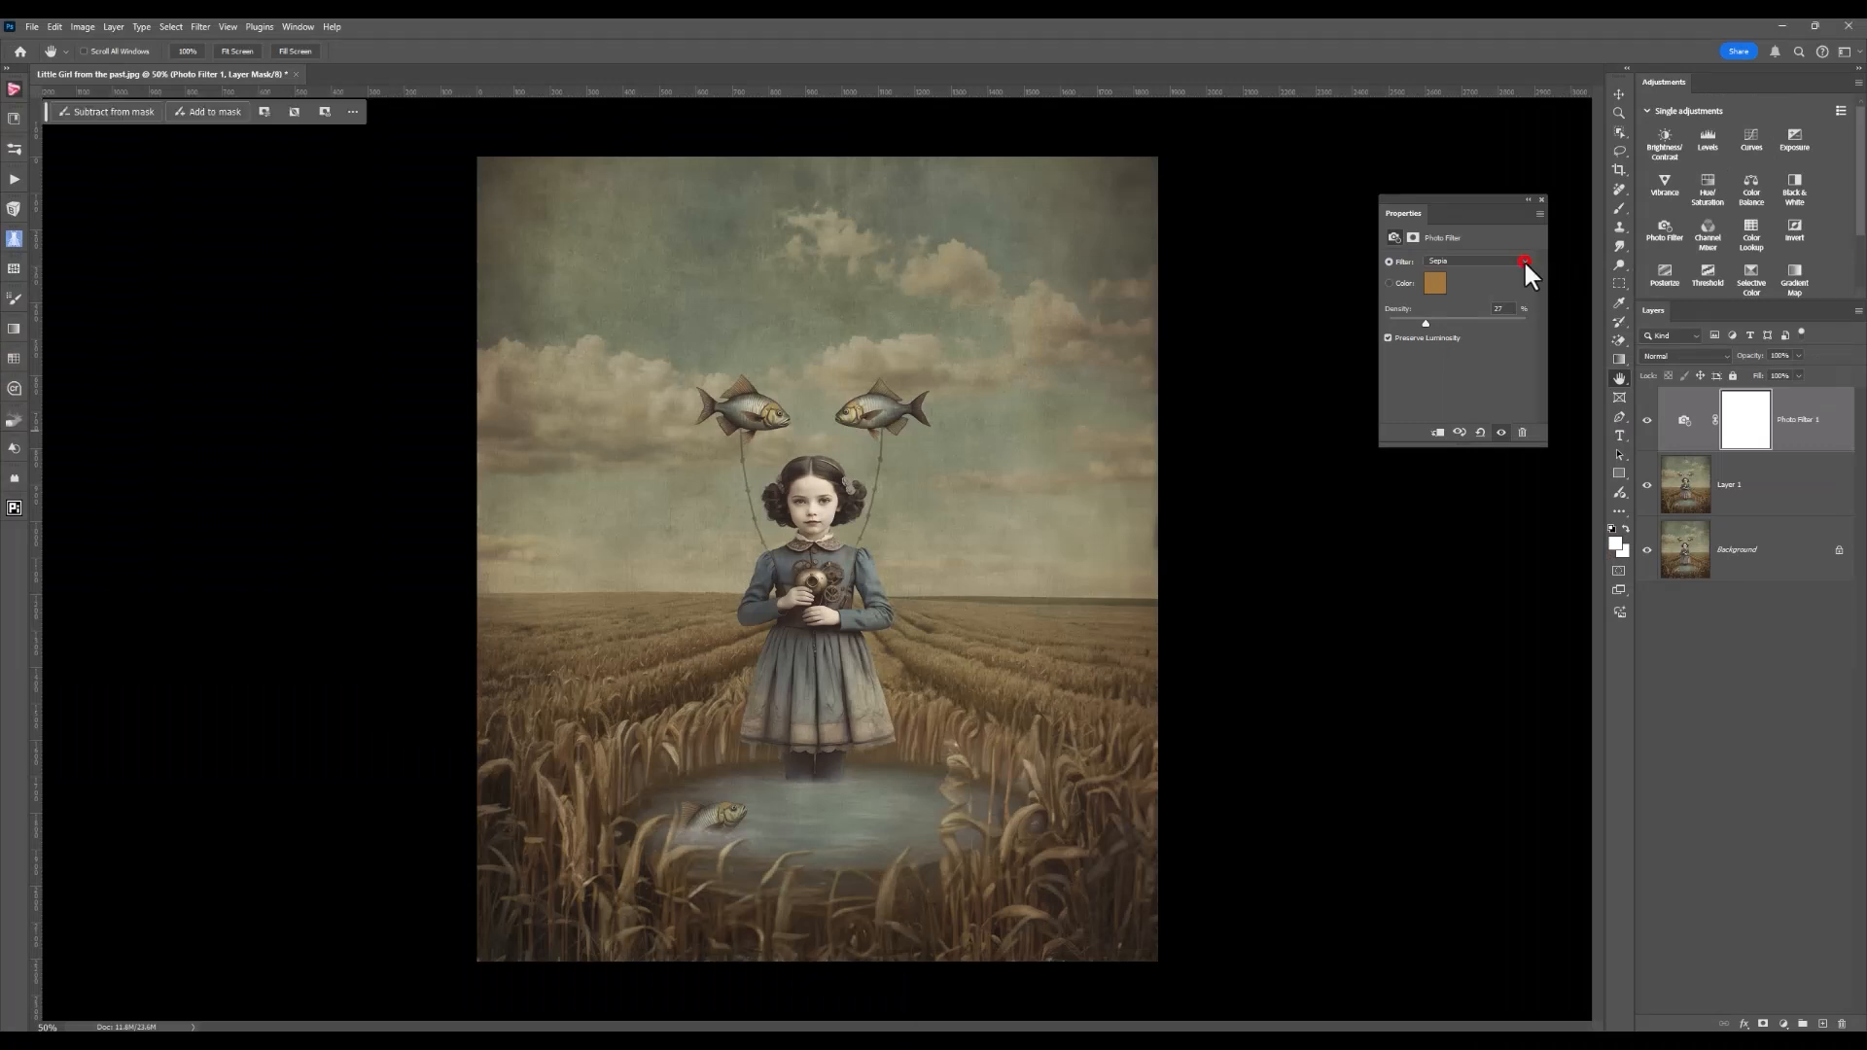
Replace Sepia with the Deep Emerald preset for a muted green cast.
{"action": "left_click", "coordinate": [1521, 261]}
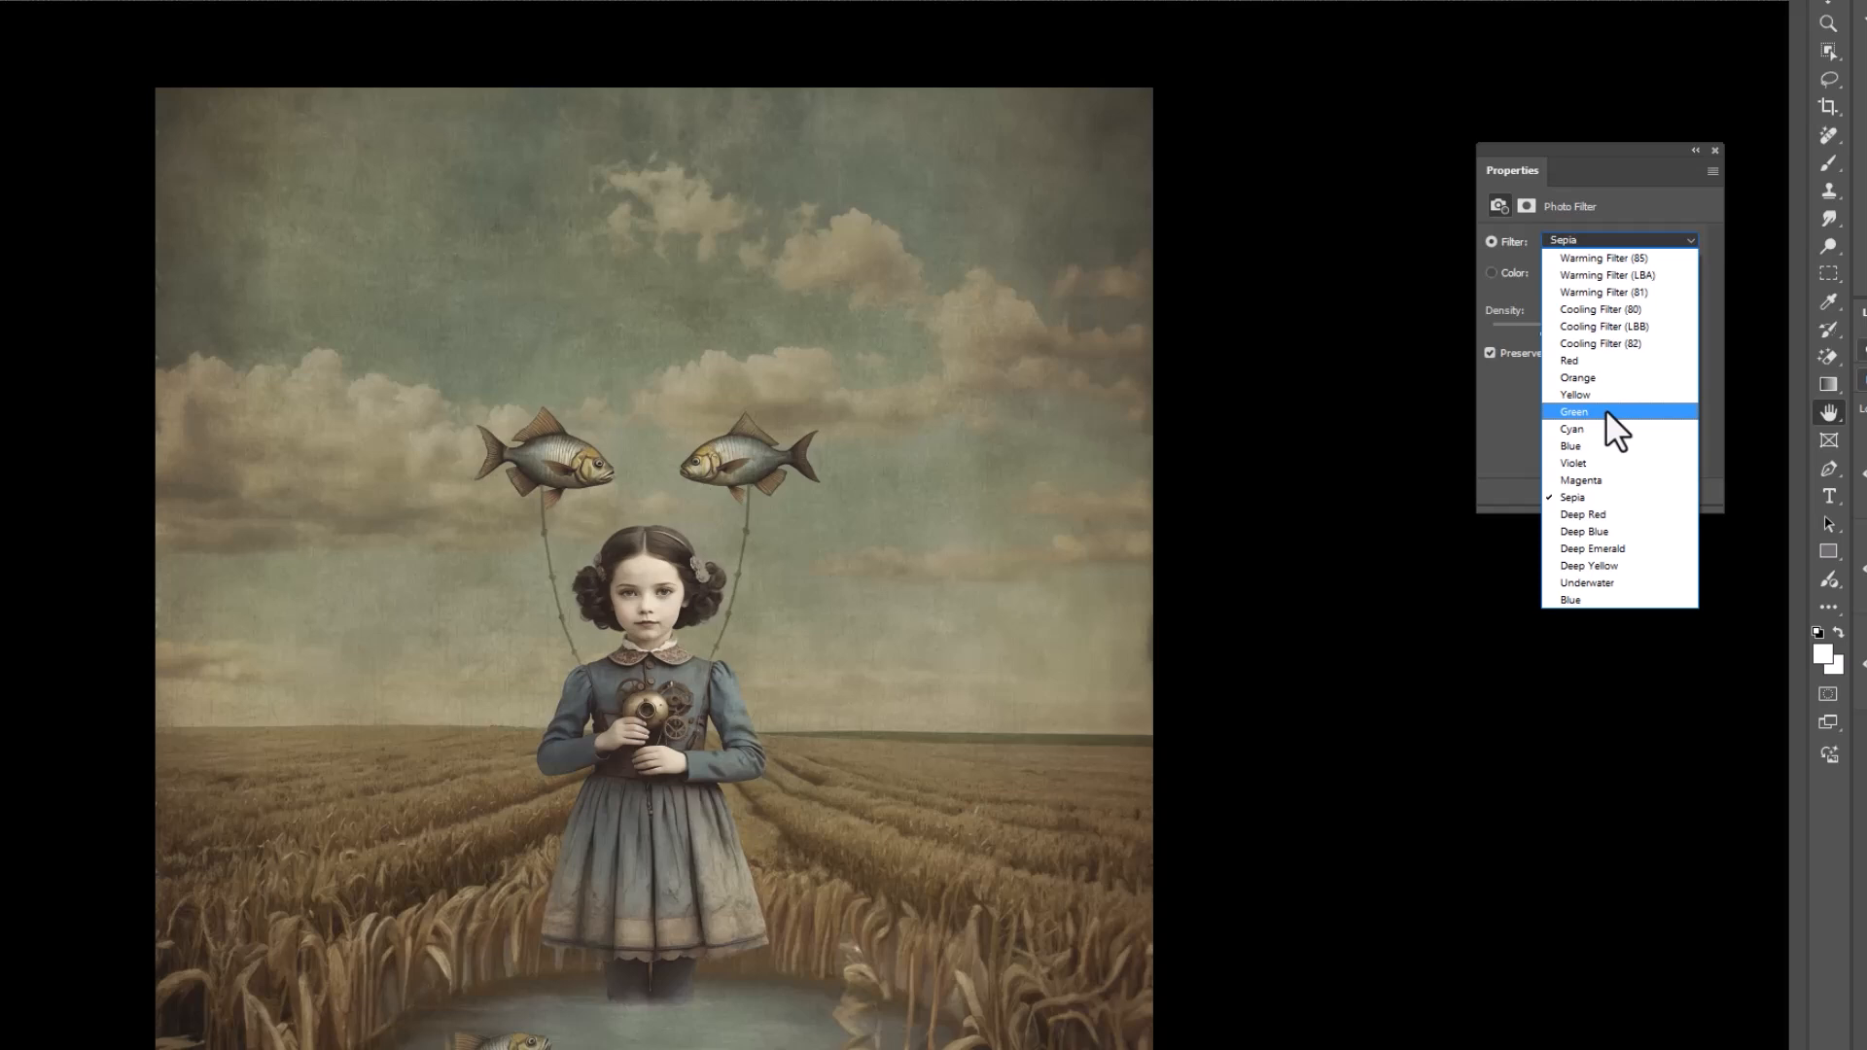
{"action": "mouse_move", "coordinate": [1627, 569]}
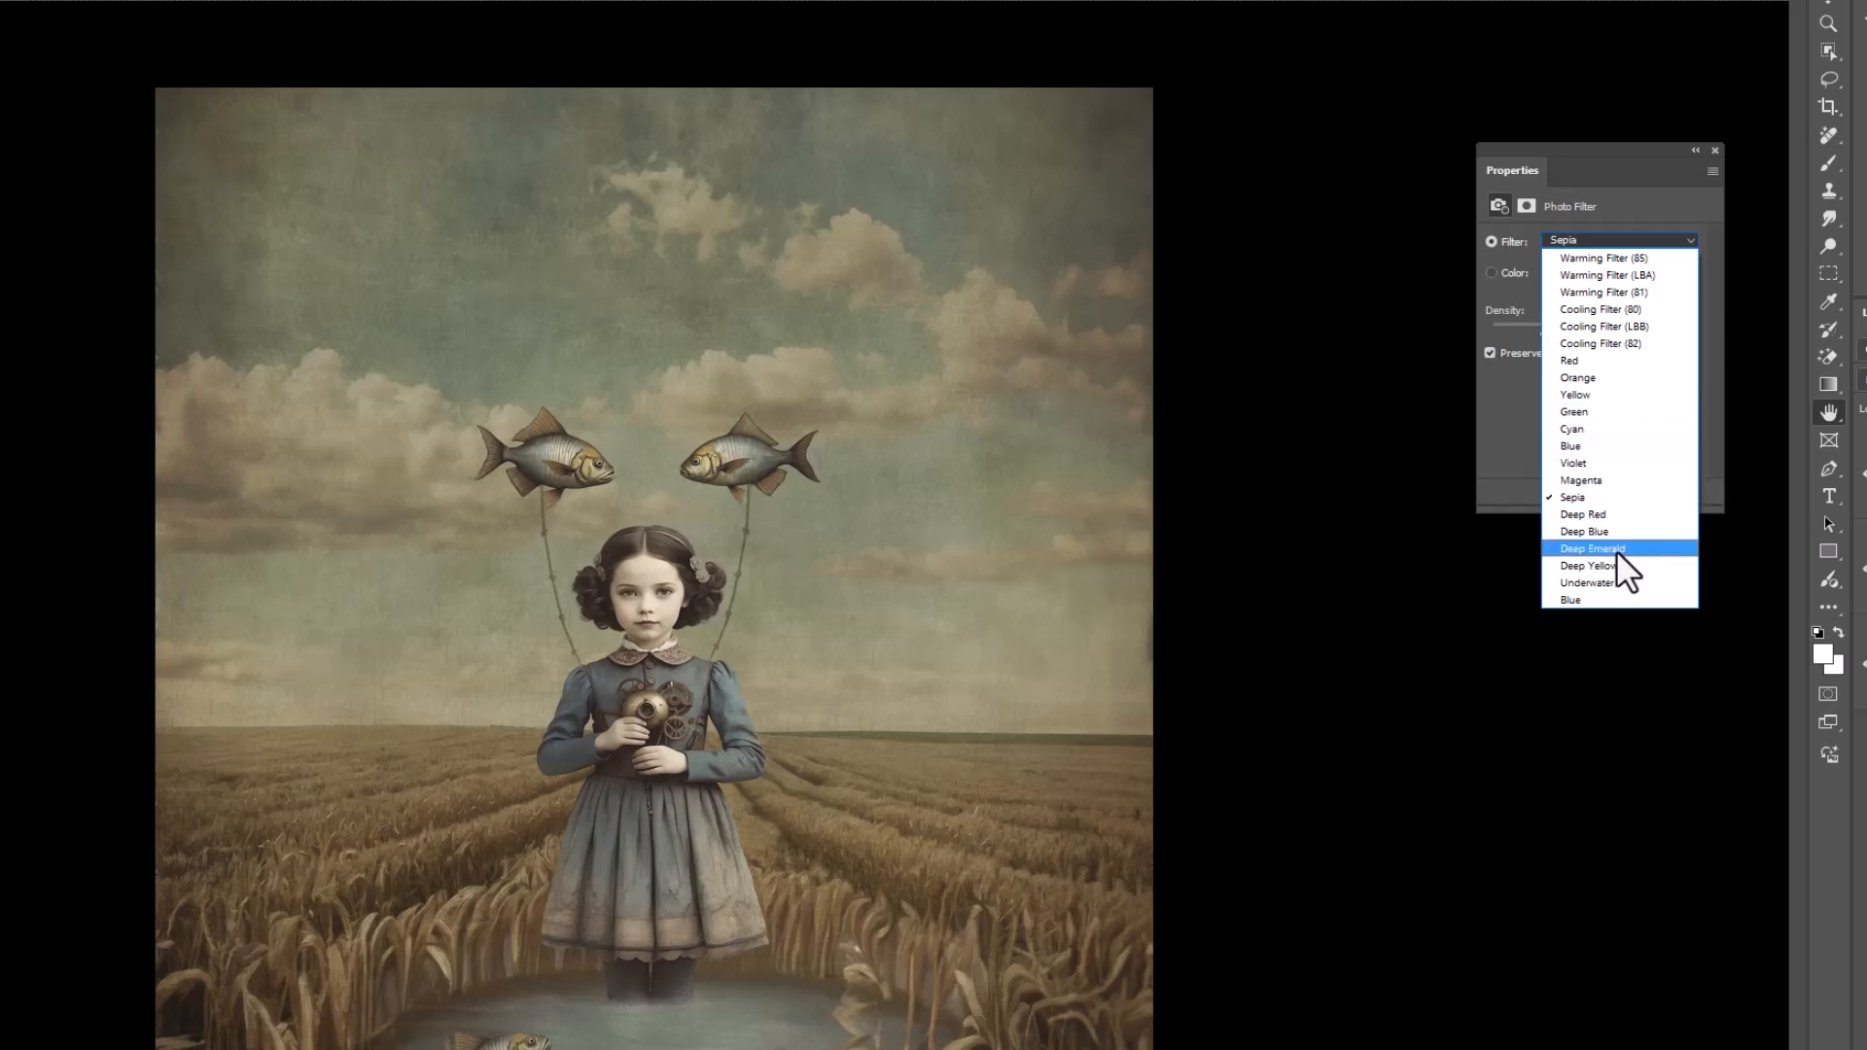
{"action": "left_click", "coordinate": [1593, 548]}
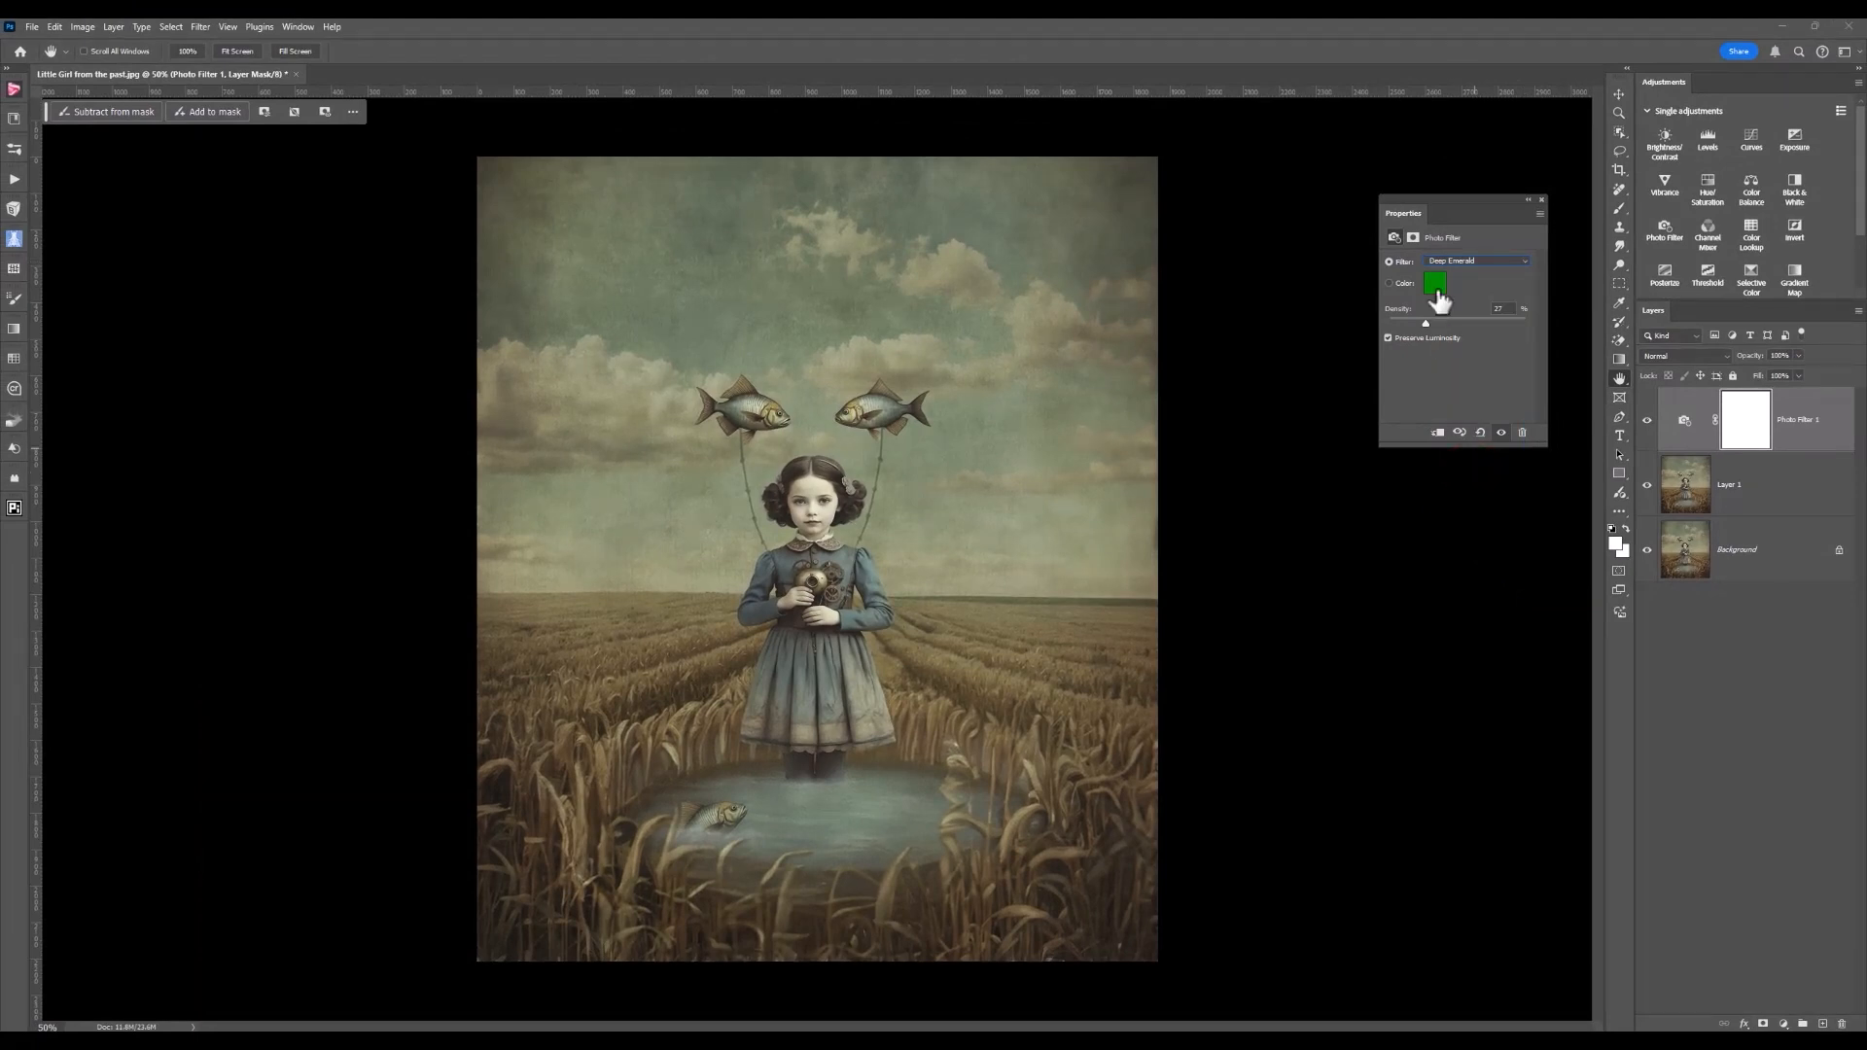
{"action": "mouse_move", "coordinate": [1436, 294]}
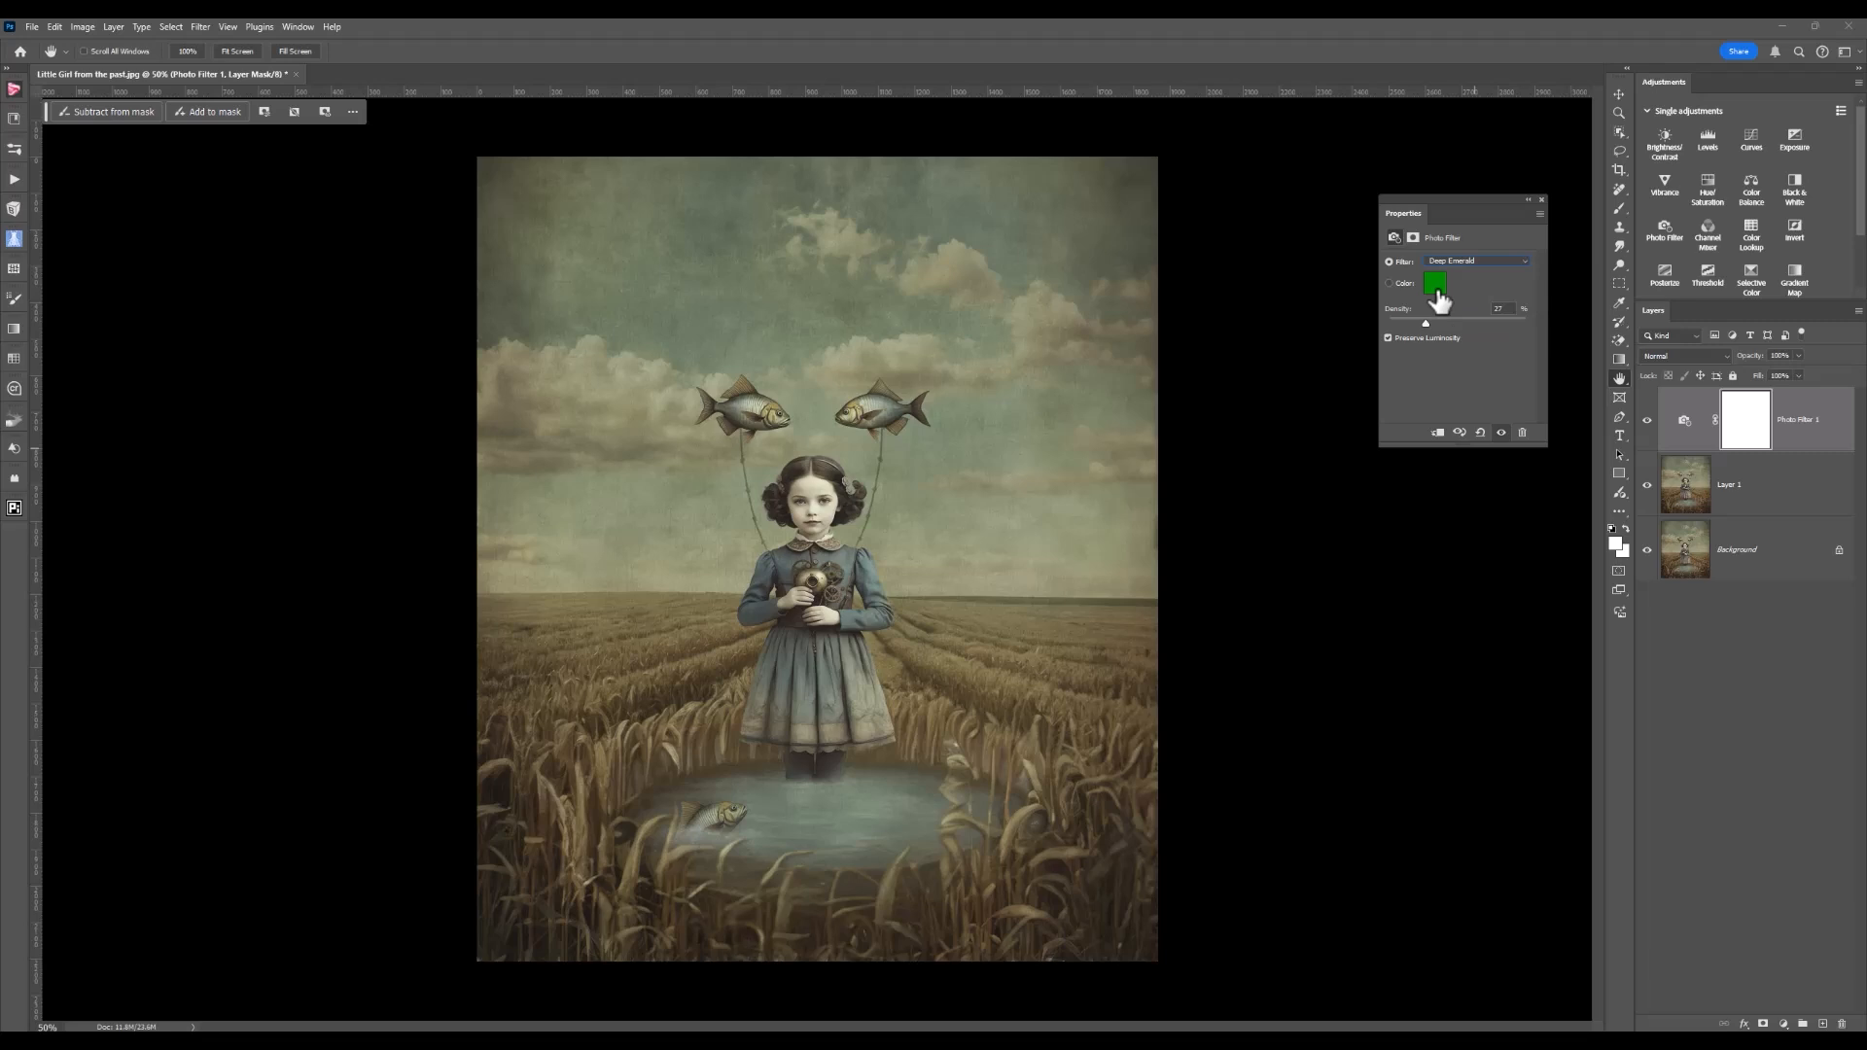
{"action": "left_click", "coordinate": [1519, 260]}
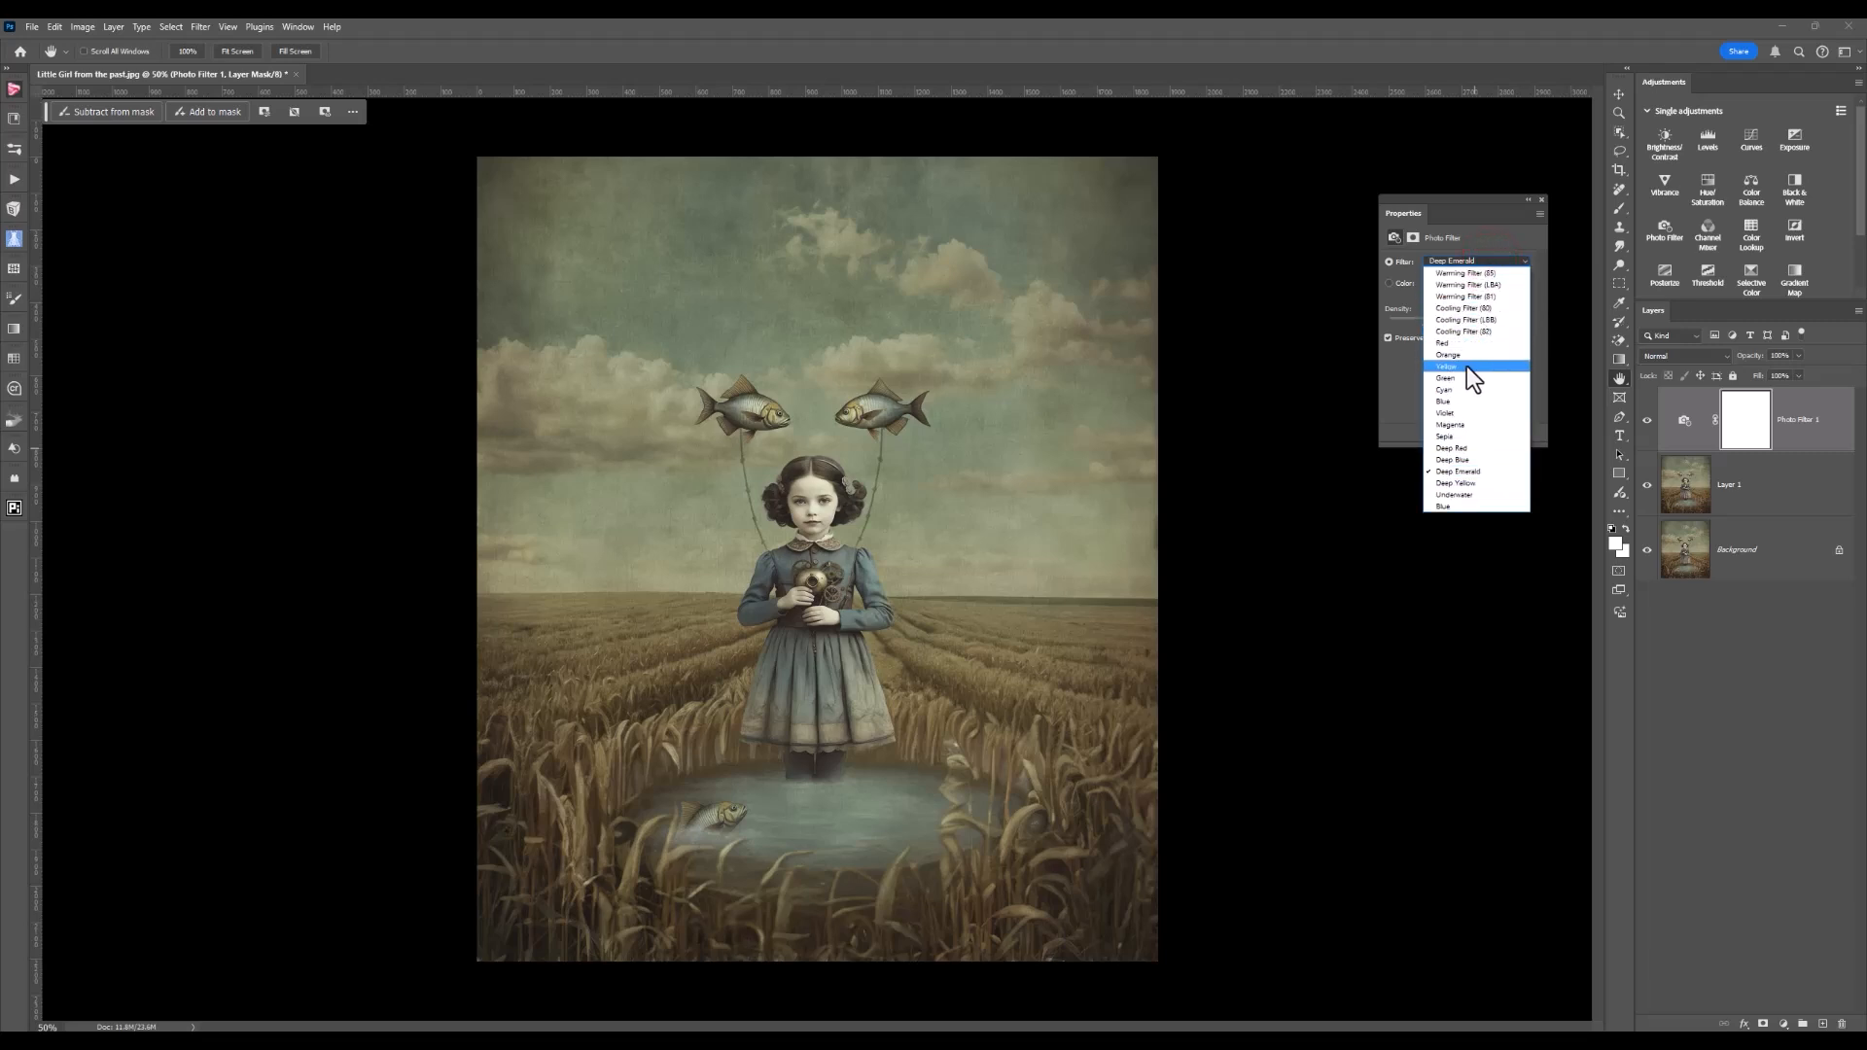
Try the Yellow preset briefly, then settle on Deep Red for a reddish-brown cast.
{"action": "left_click", "coordinate": [1449, 366]}
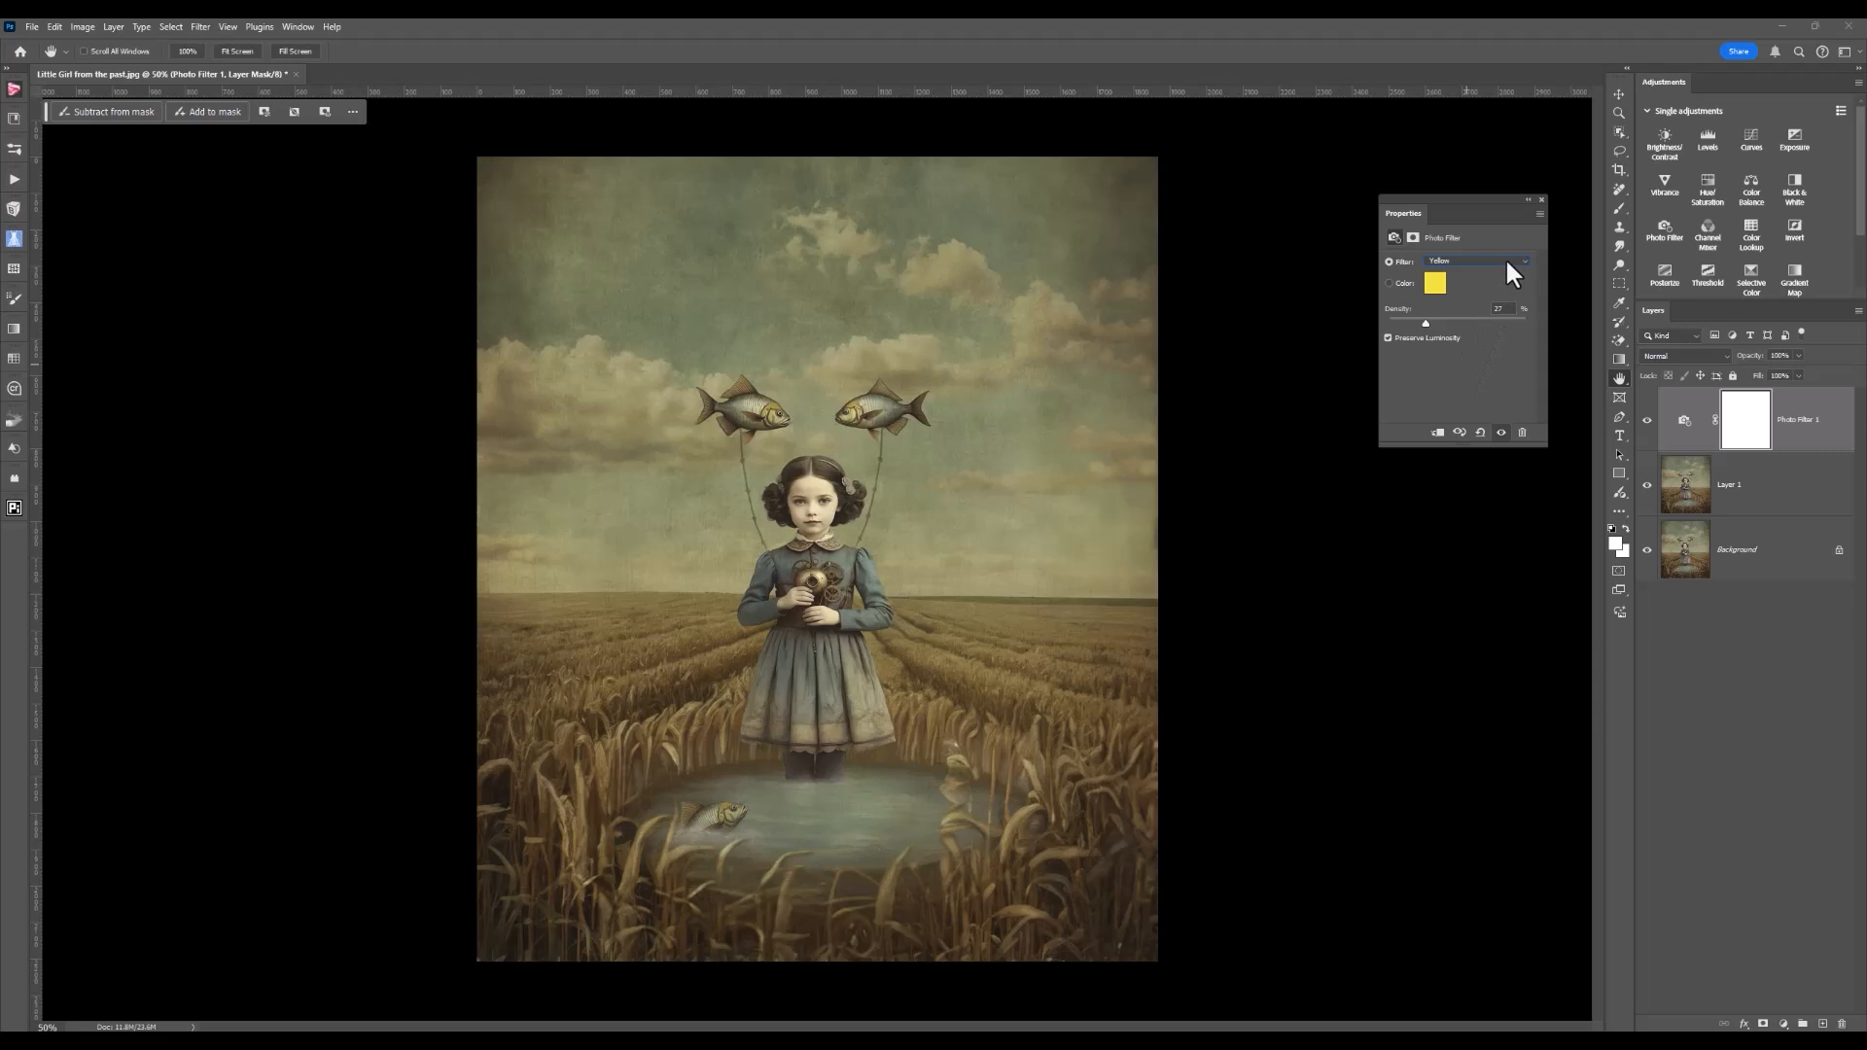
{"action": "left_click", "coordinate": [1523, 261]}
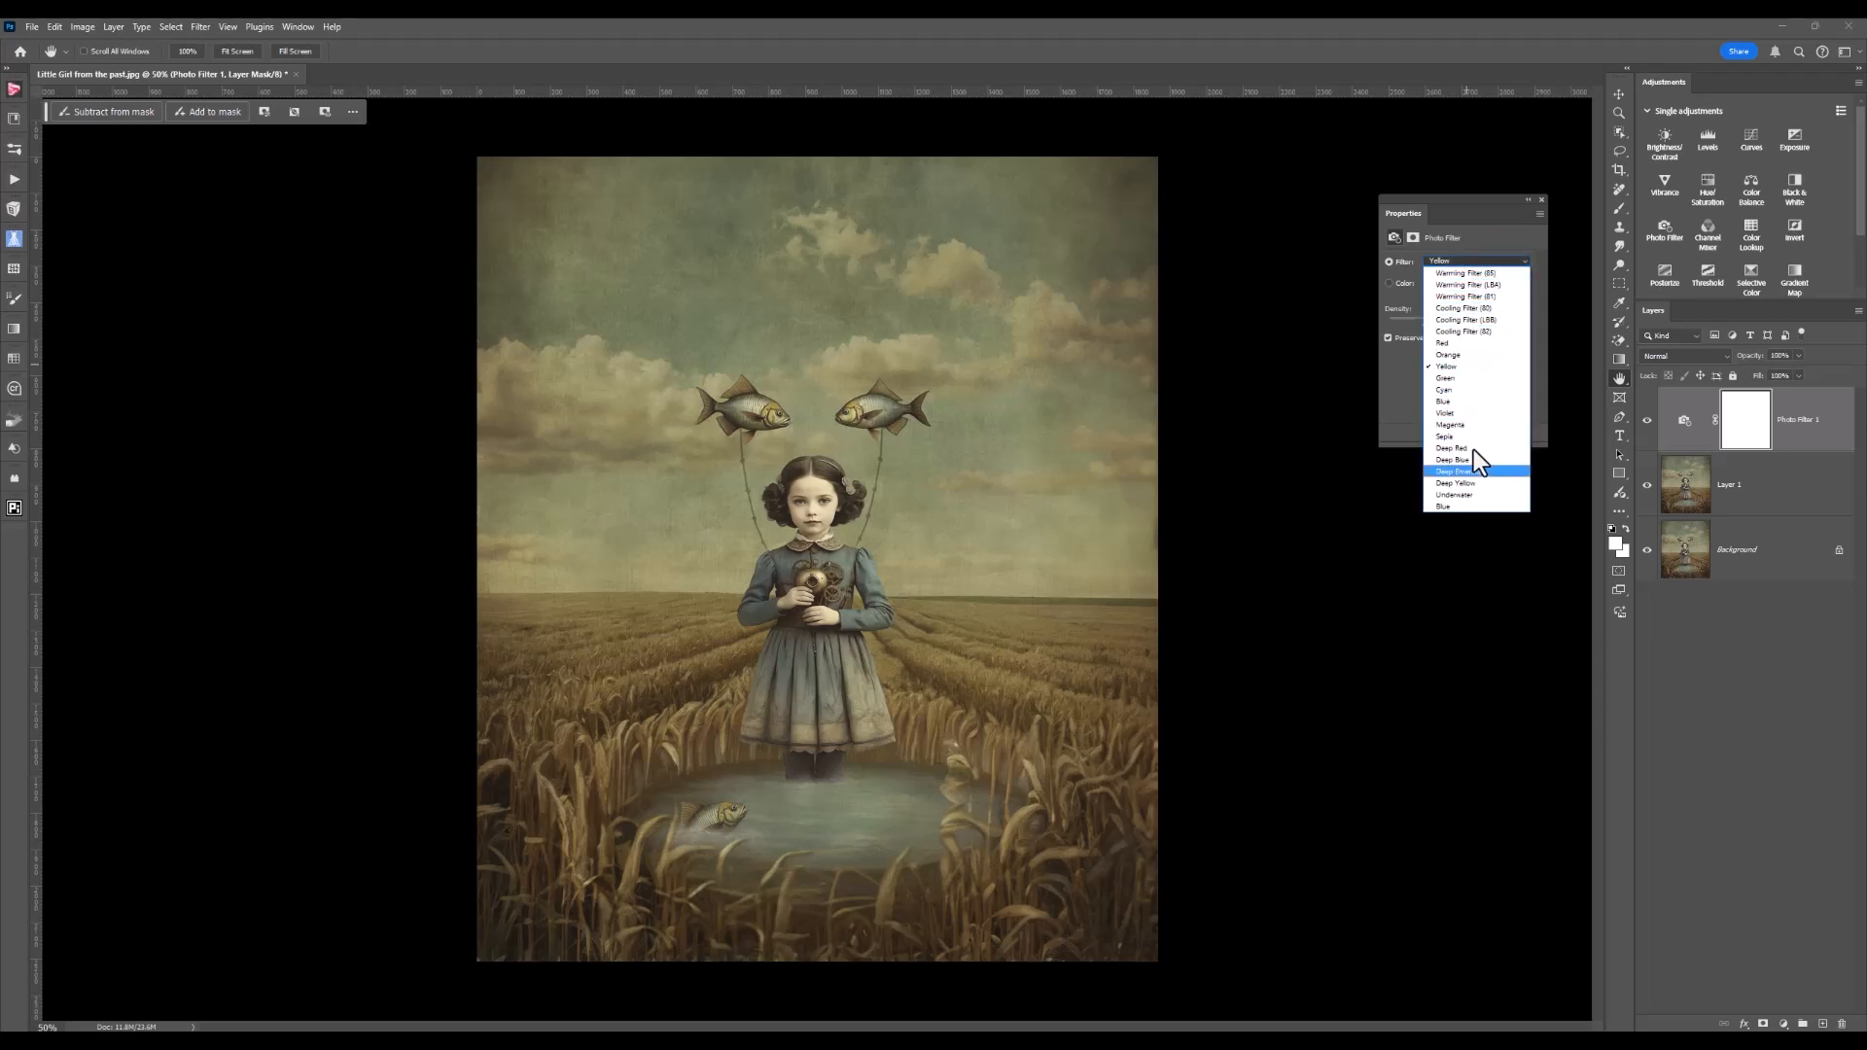
{"action": "mouse_move", "coordinate": [1478, 450]}
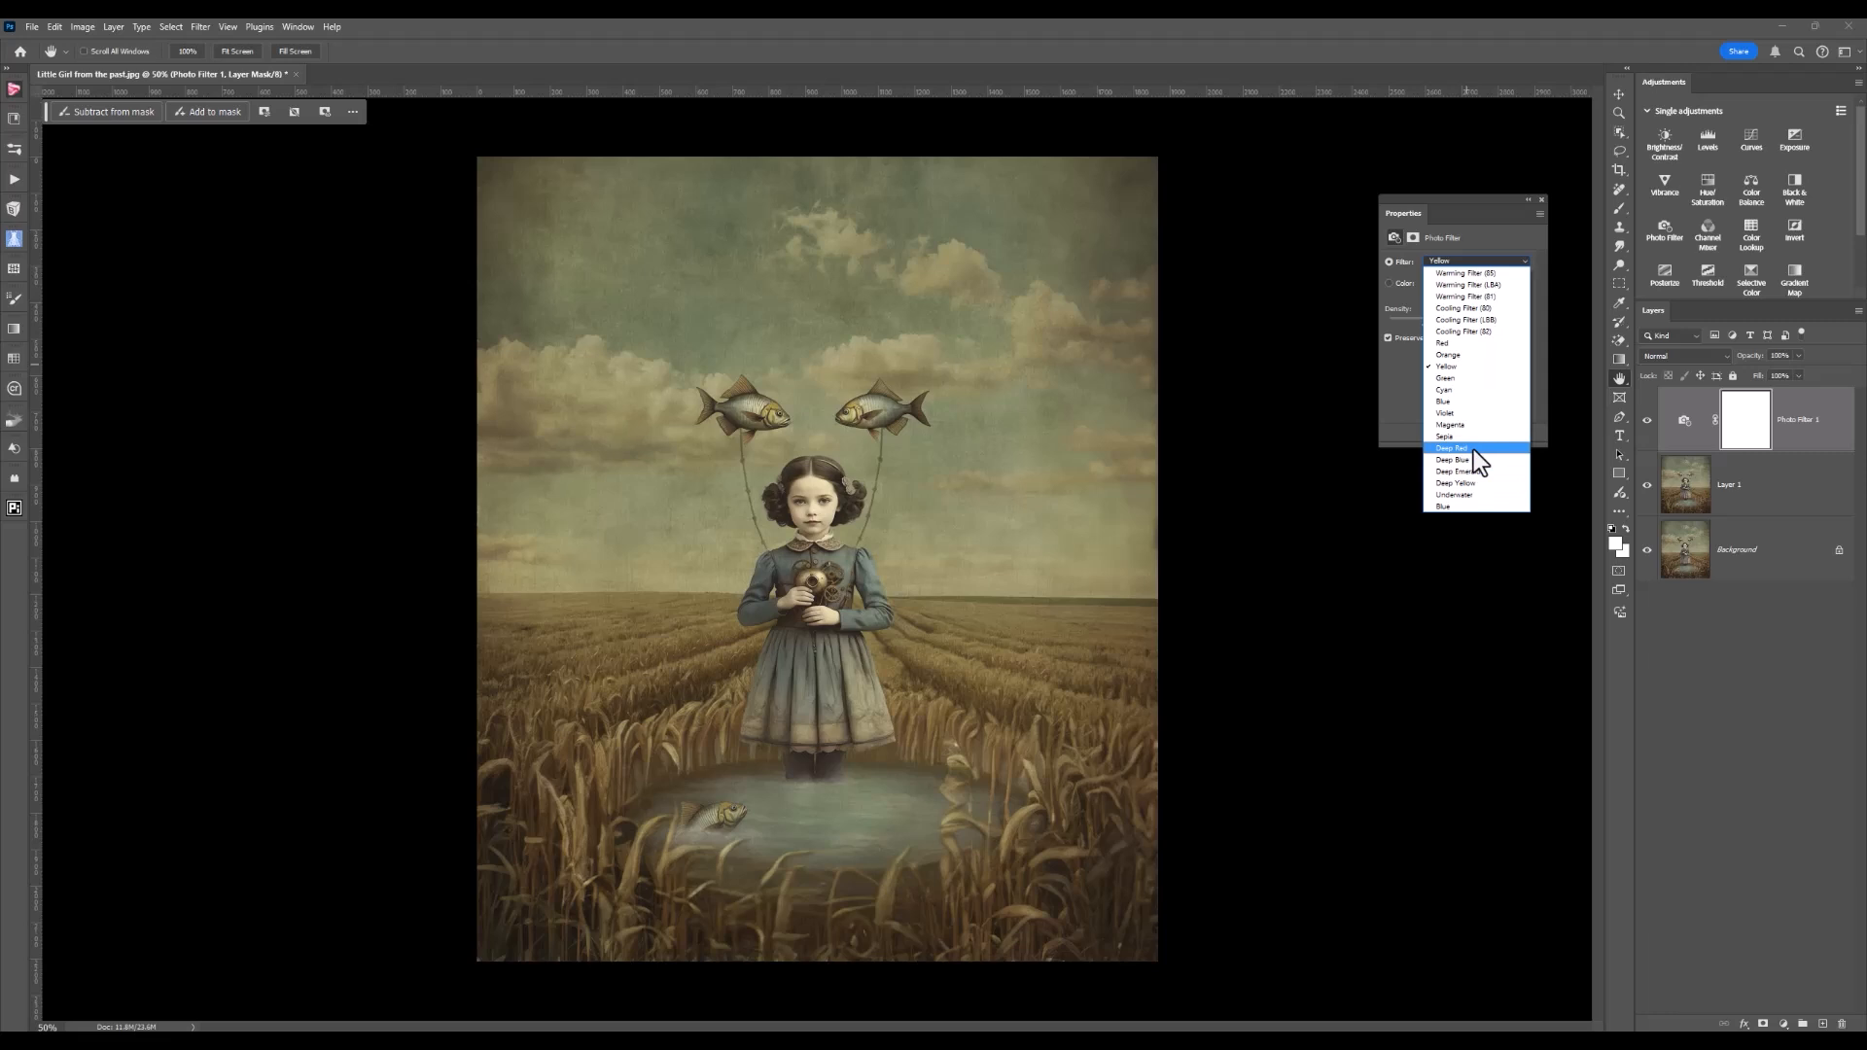
{"action": "left_click", "coordinate": [1451, 448]}
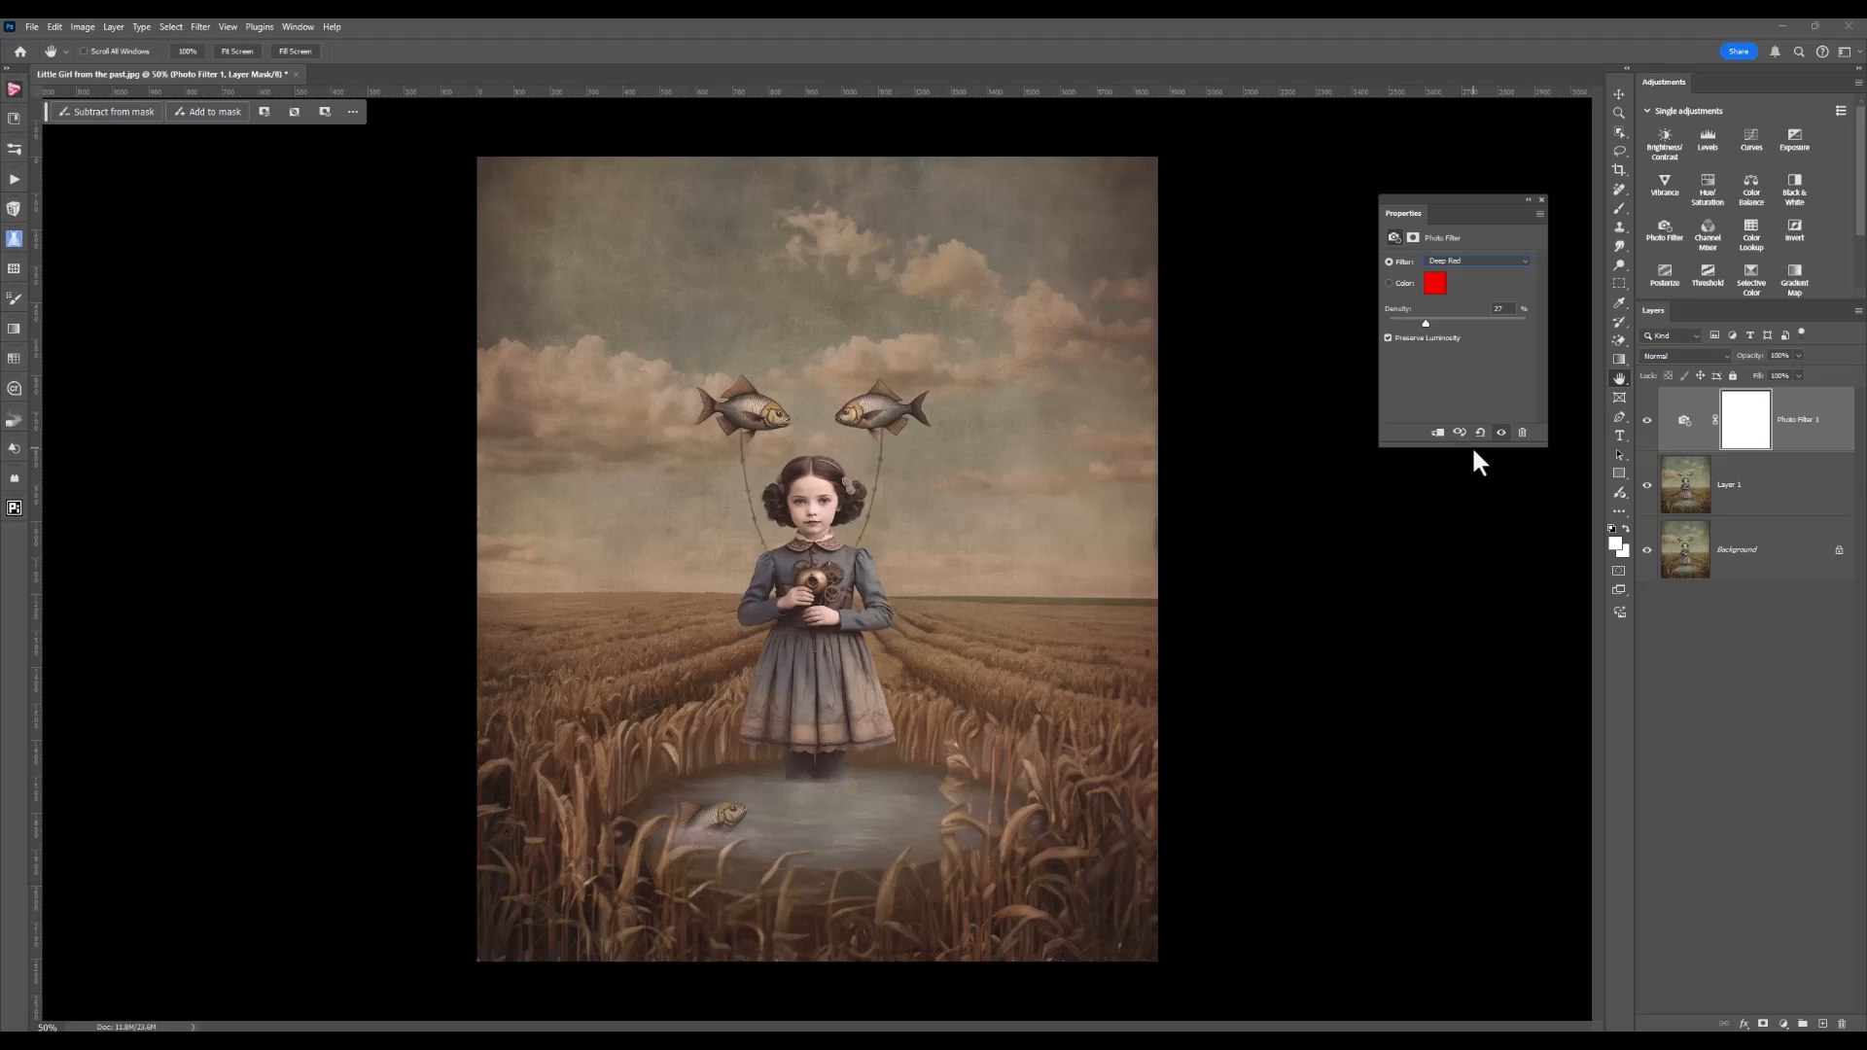
{"action": "mouse_move", "coordinate": [1482, 397]}
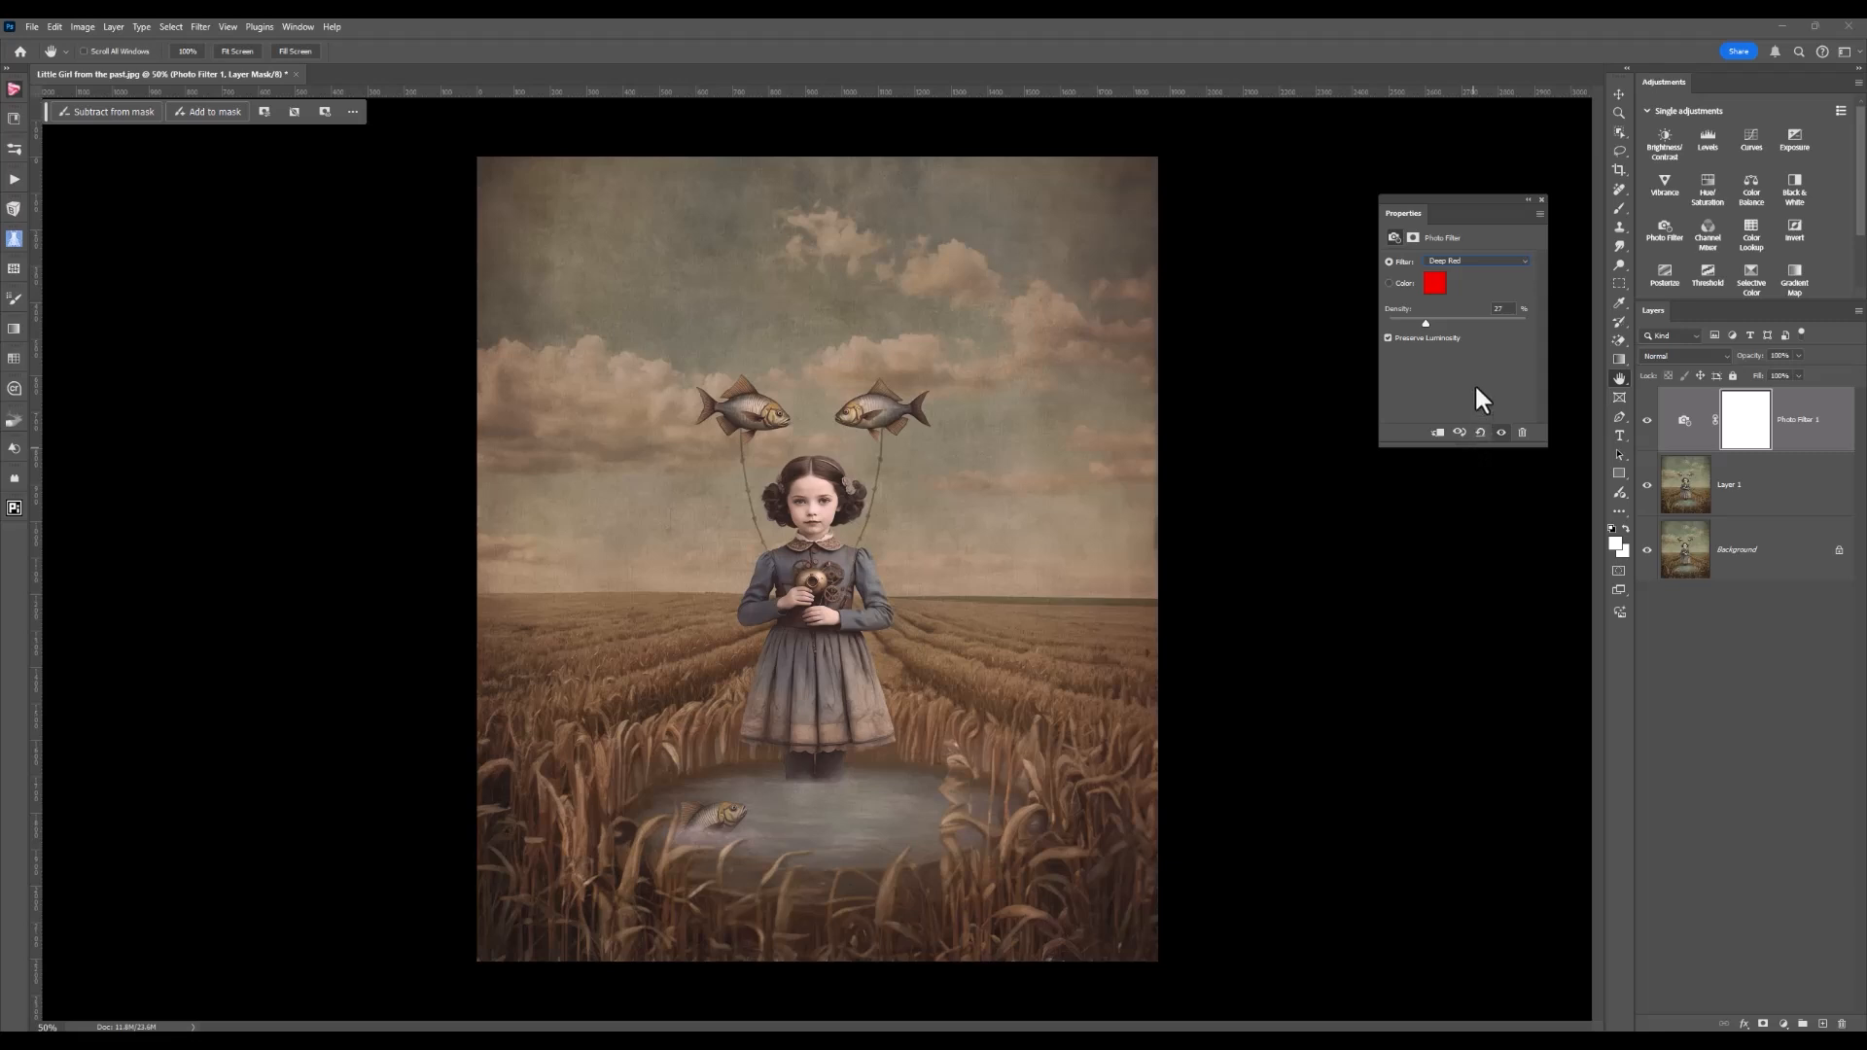
Choose the Magenta preset for a muted pinkish-purple tint.
{"action": "left_click", "coordinate": [1522, 261]}
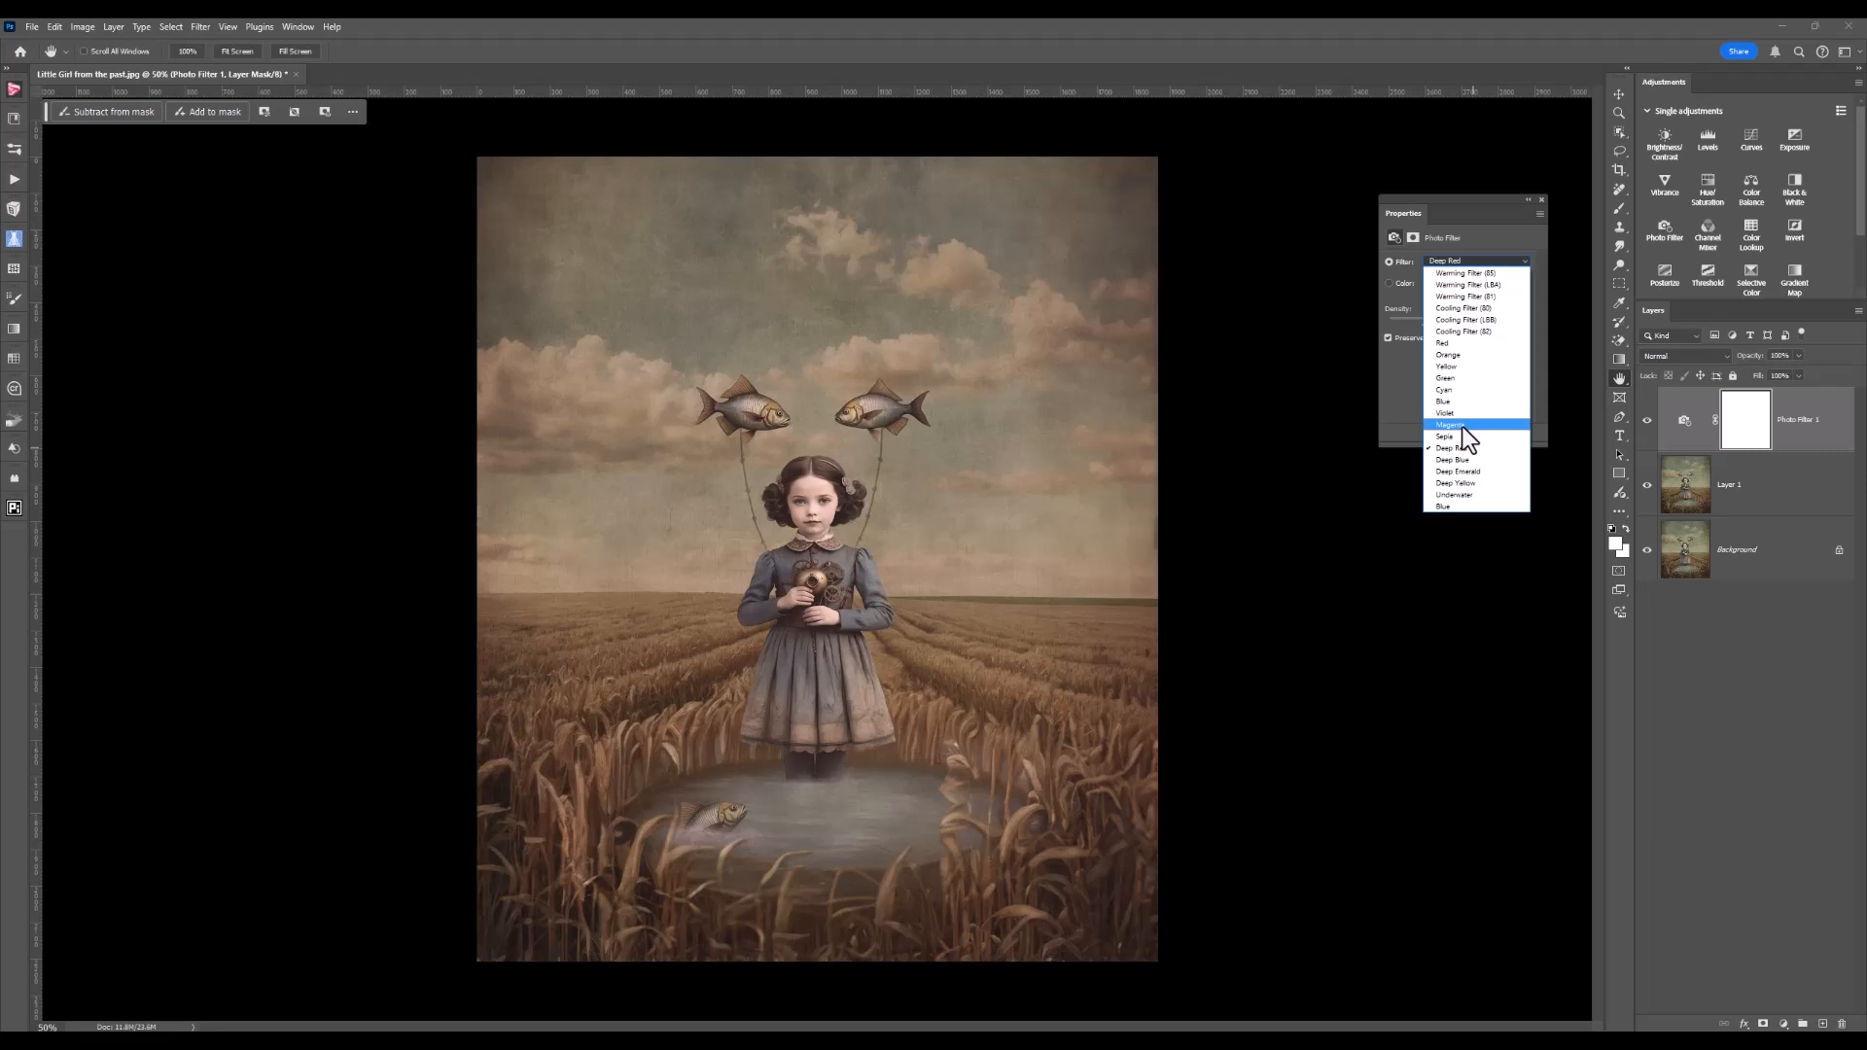
{"action": "left_click", "coordinate": [1450, 424]}
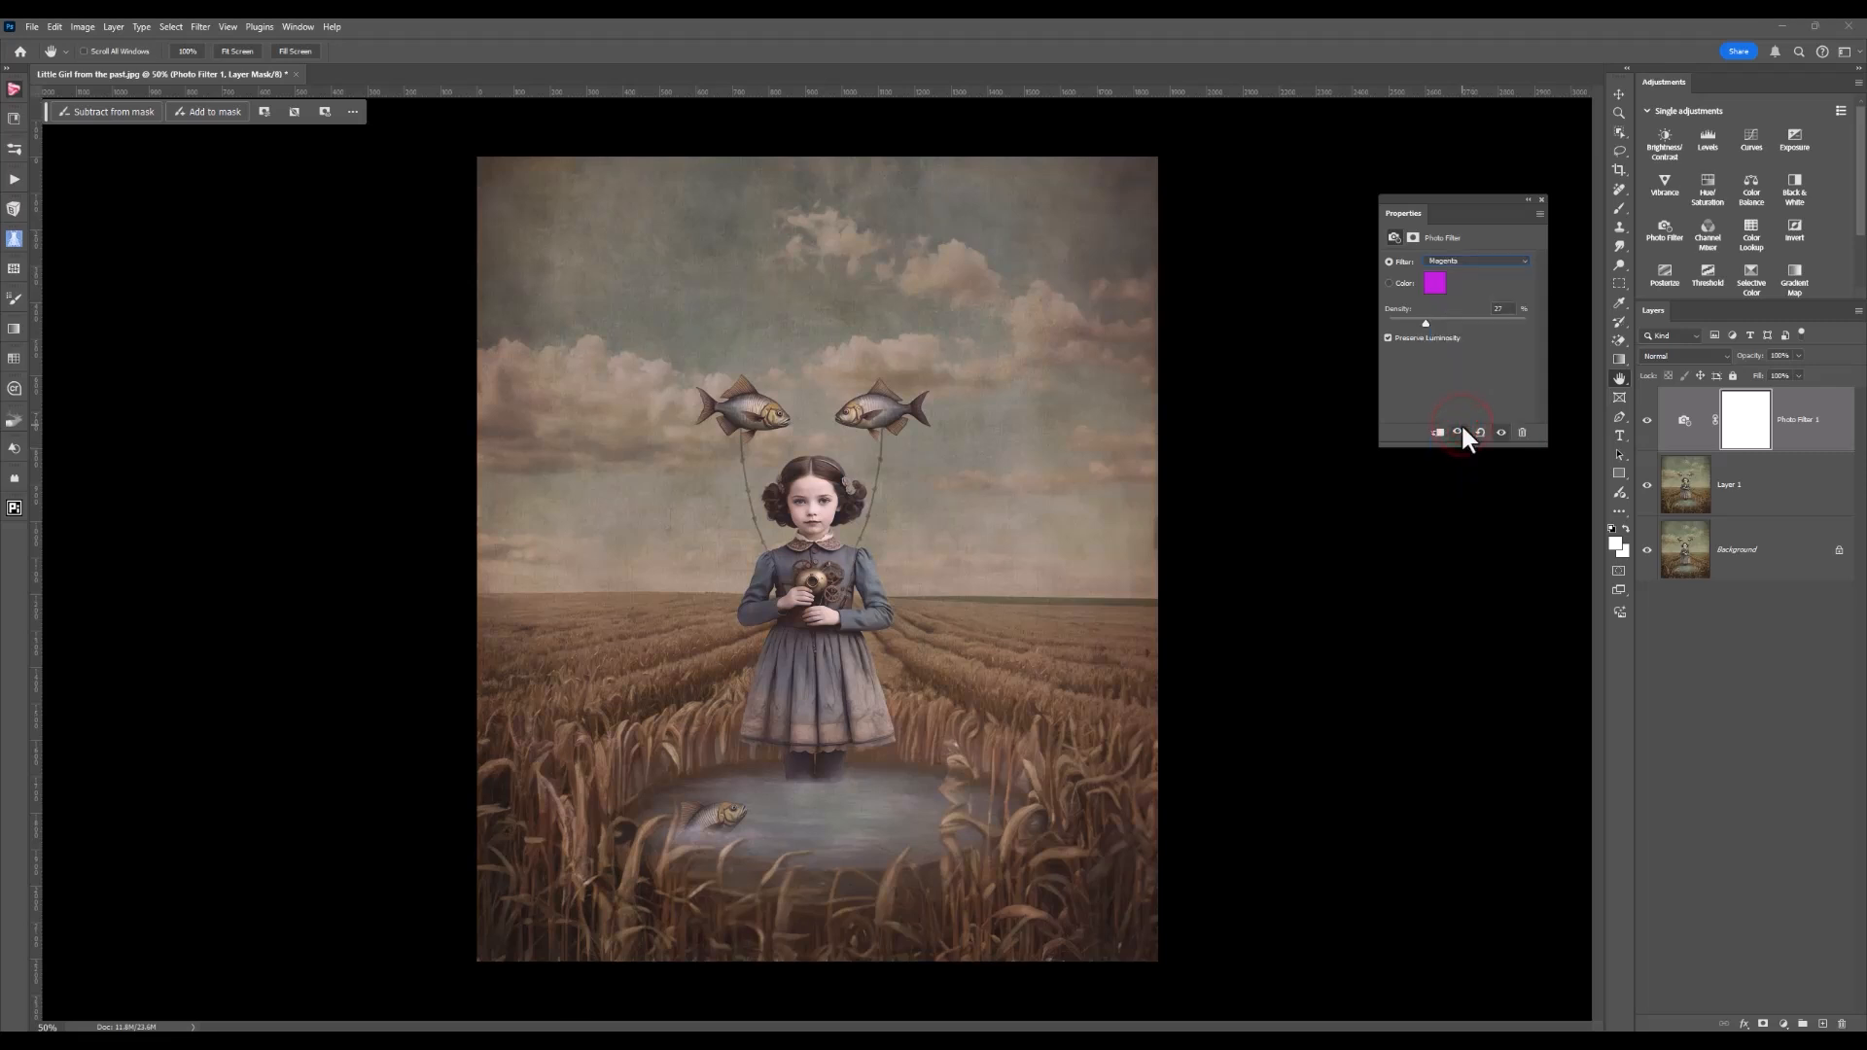
{"action": "mouse_move", "coordinate": [1479, 434]}
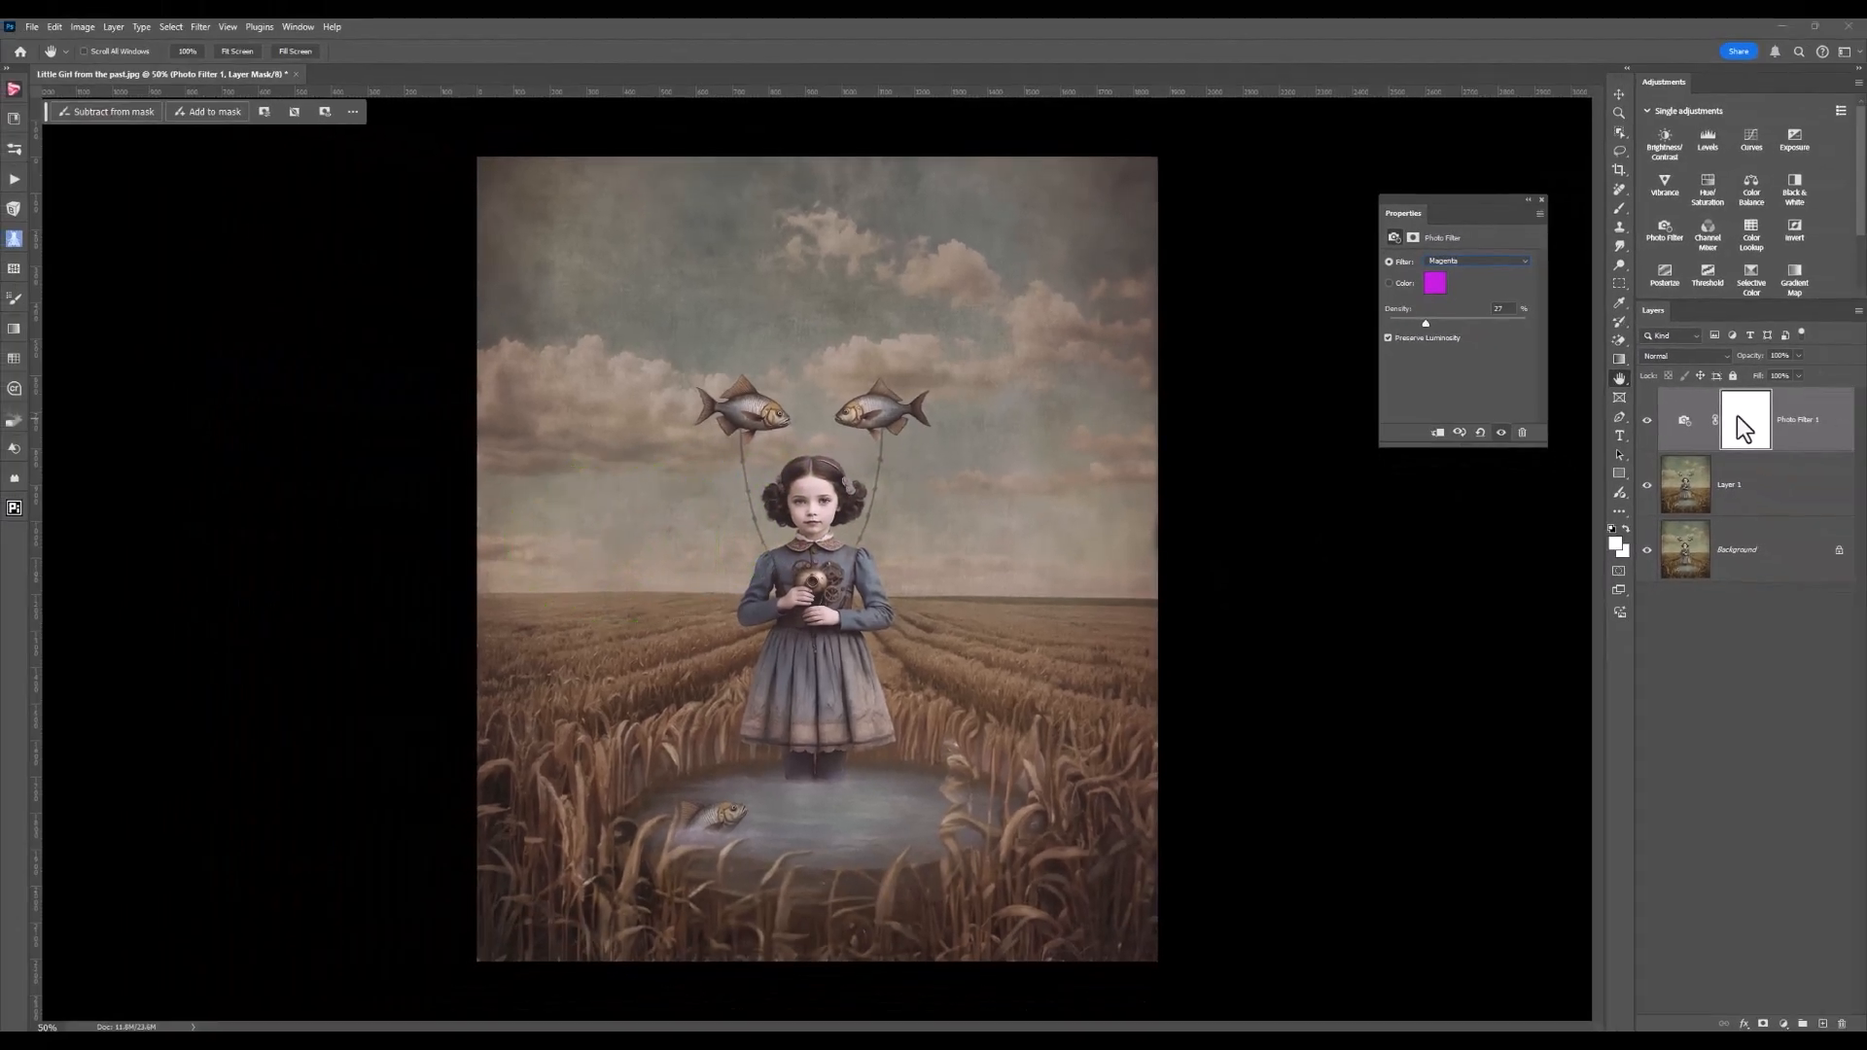
{"action": "mouse_move", "coordinate": [1743, 421]}
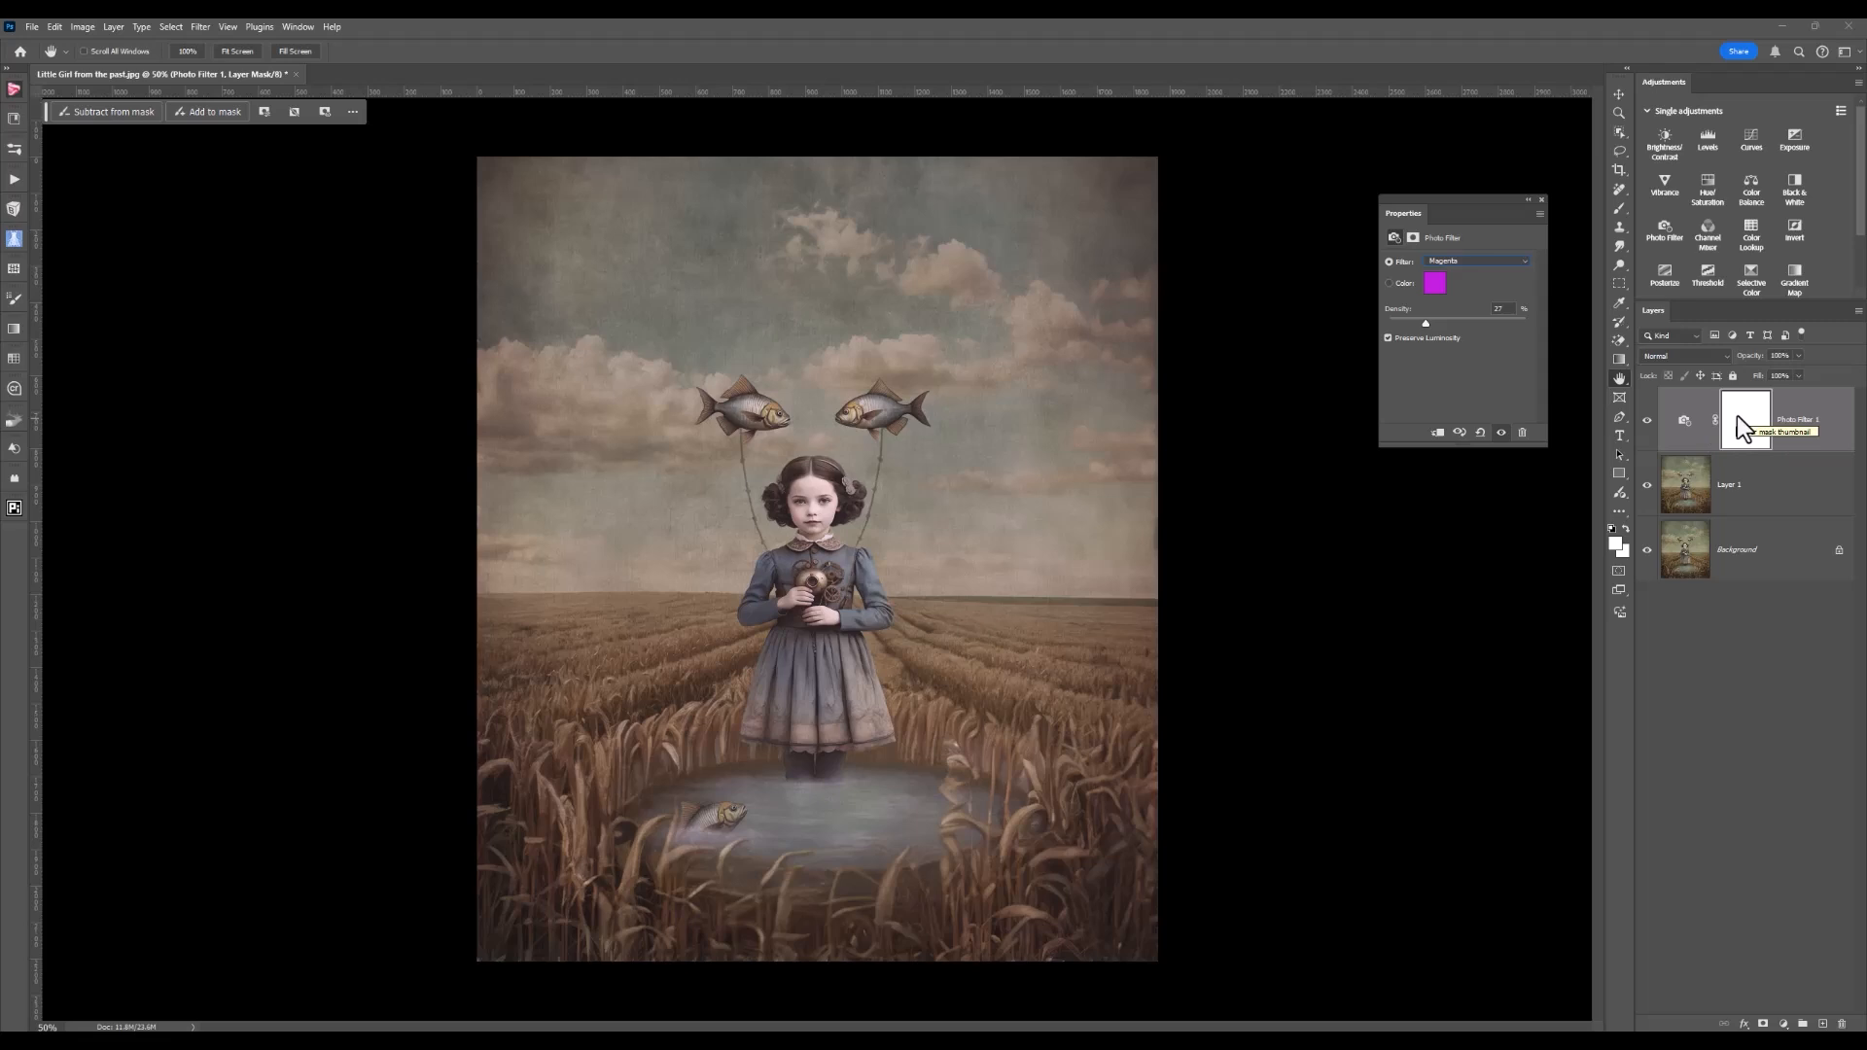
Paint black on the Photo Filter mask over the girl to remove her tint.
{"action": "left_click", "coordinate": [1743, 419]}
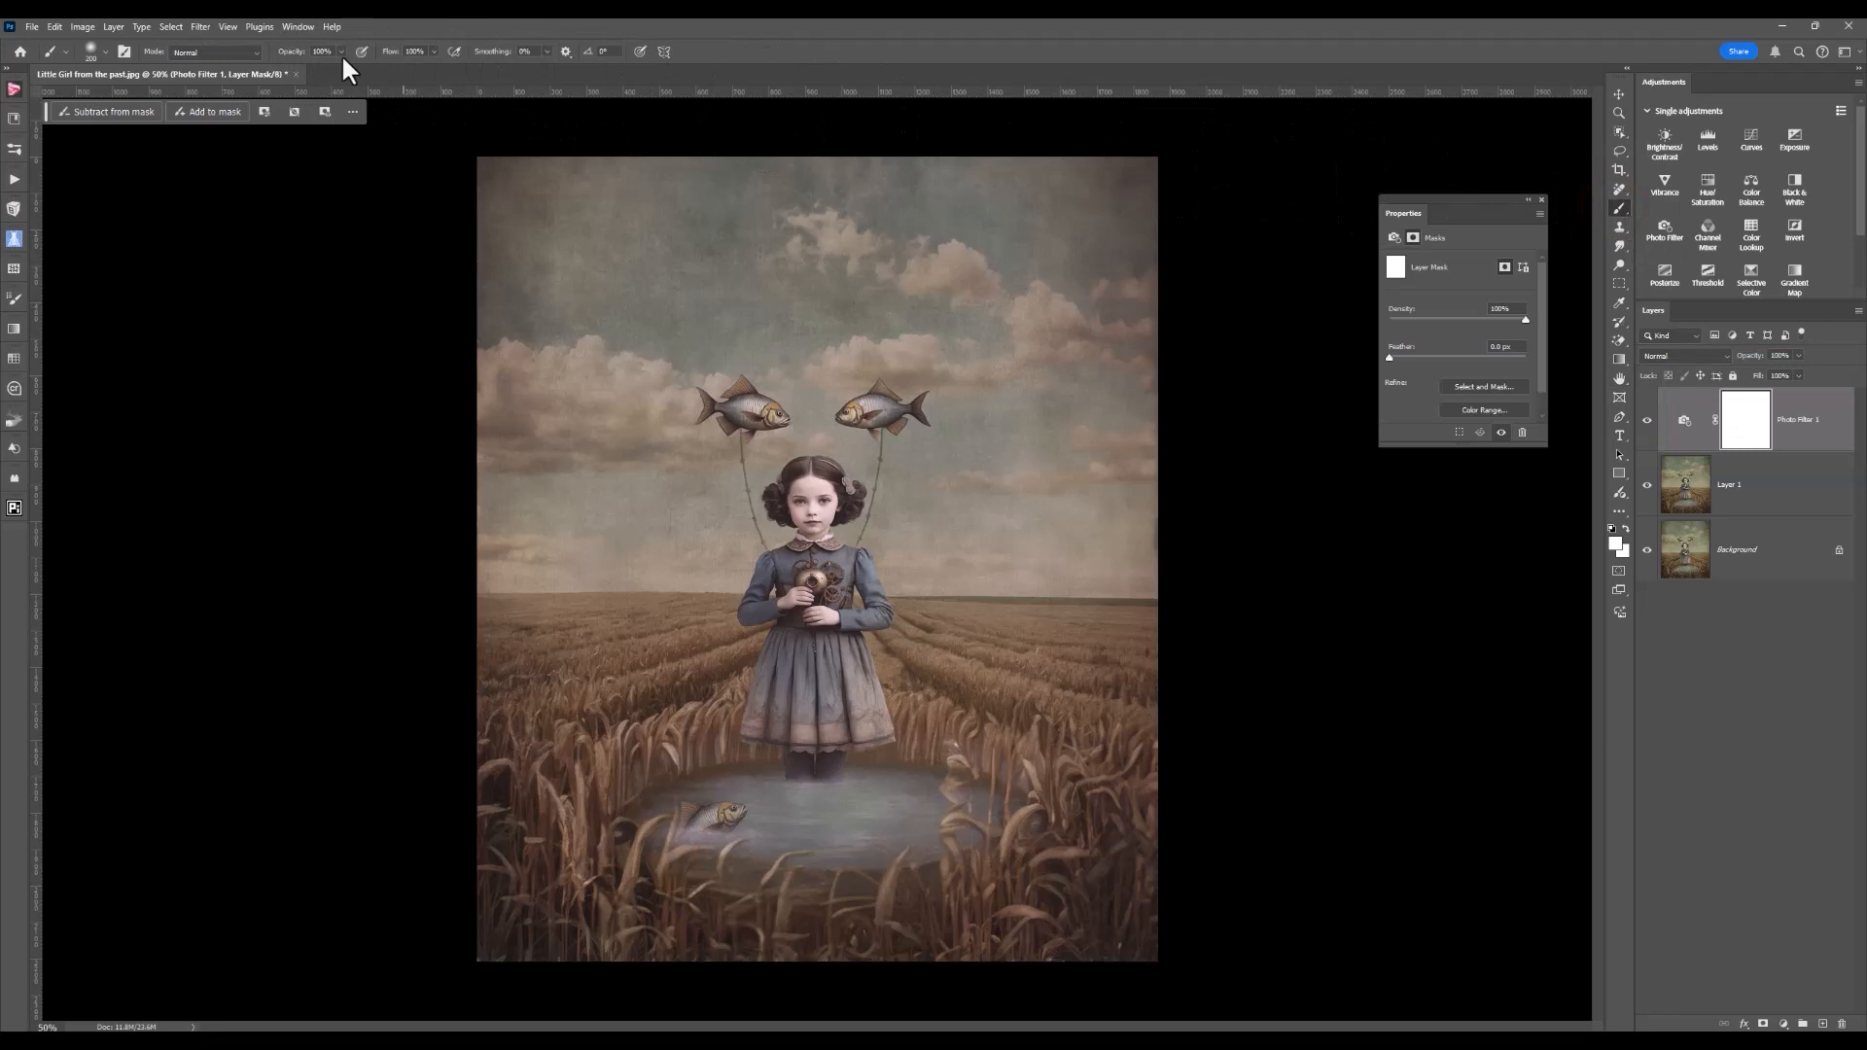
{"action": "mouse_move", "coordinate": [350, 65]}
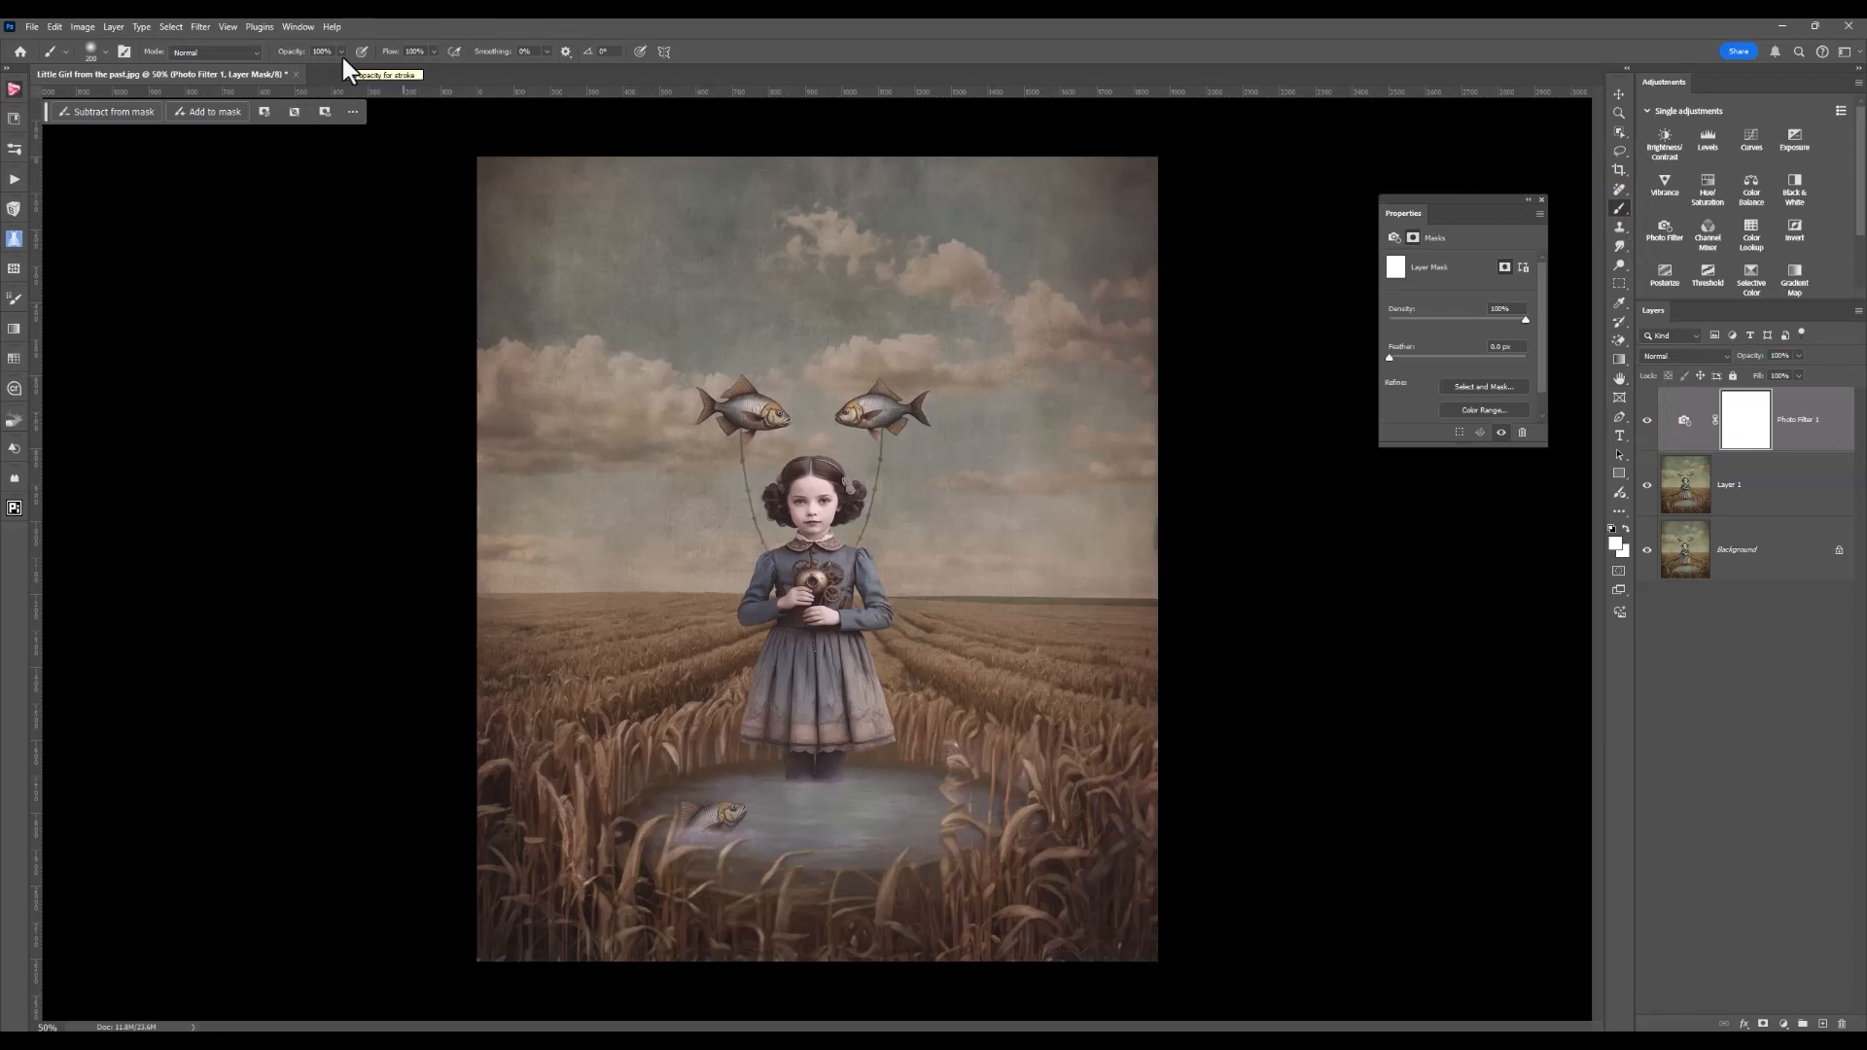
{"action": "mouse_move", "coordinate": [817, 522]}
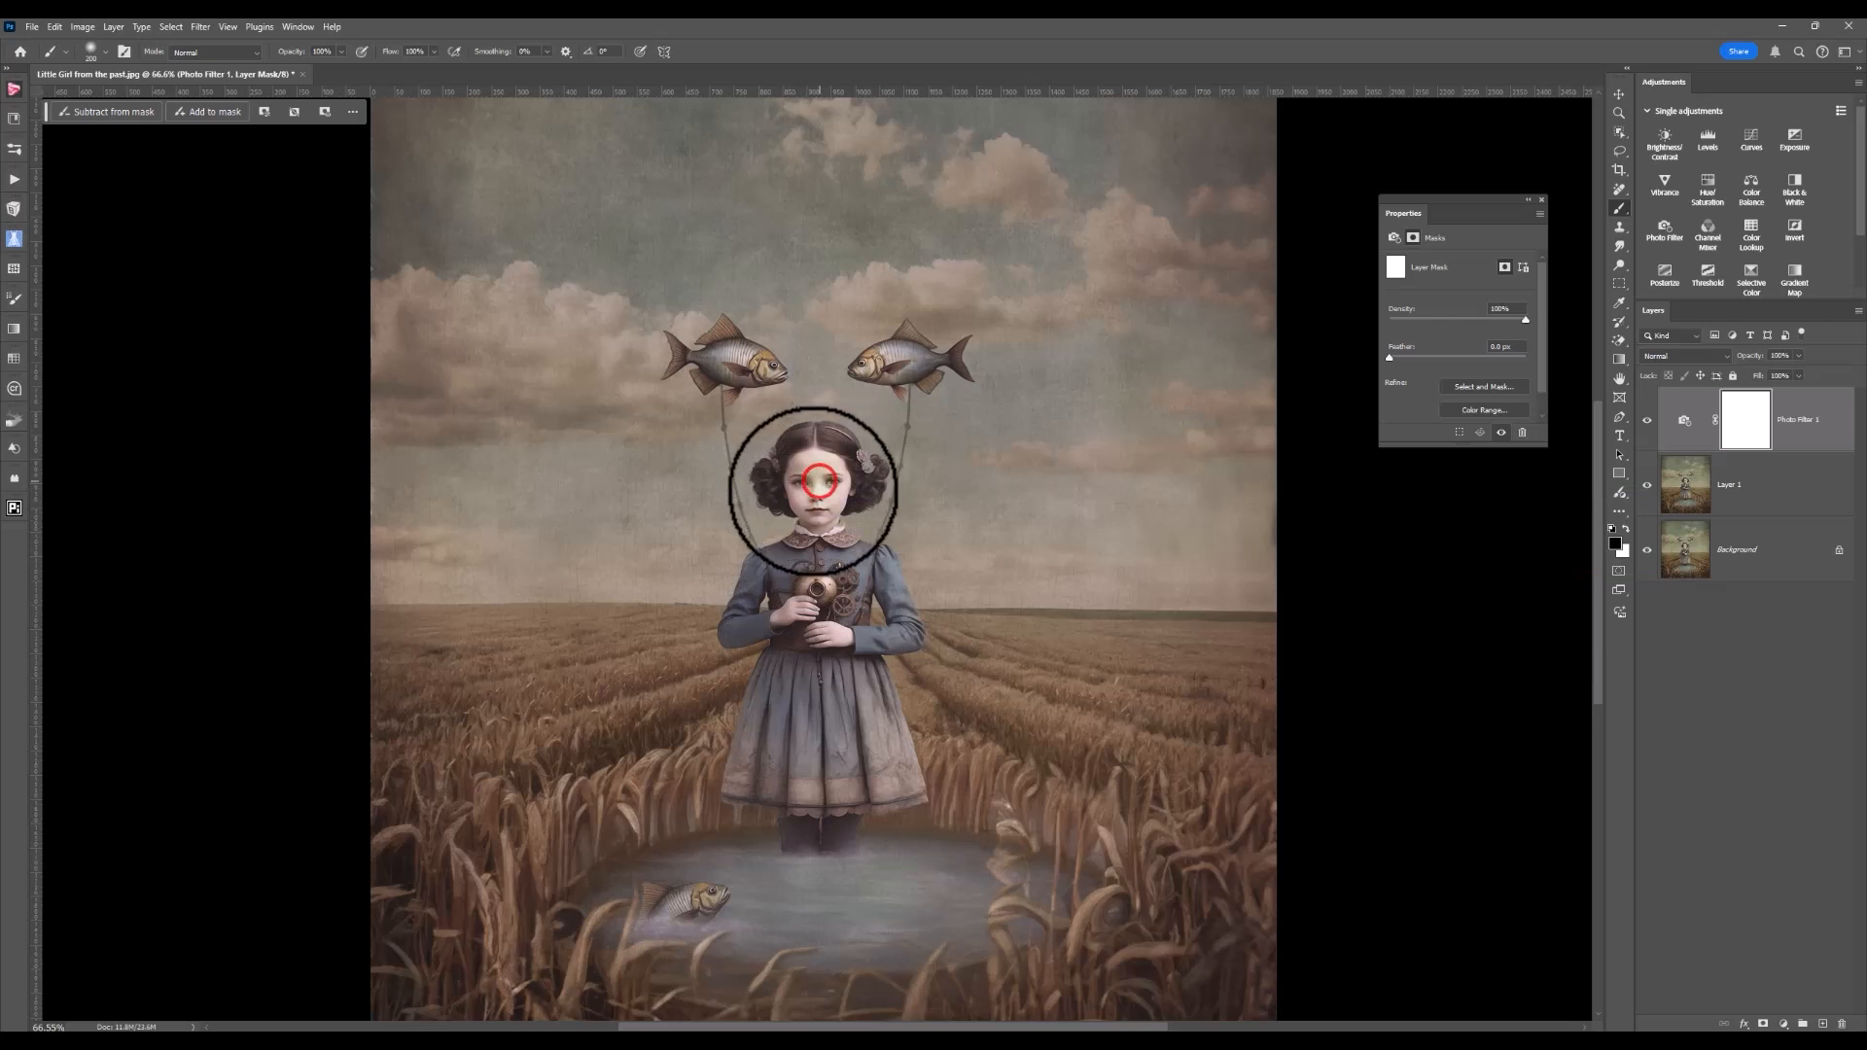
{"action": "left_click_drag", "start_coordinate": [819, 482], "coordinate": [819, 583]}
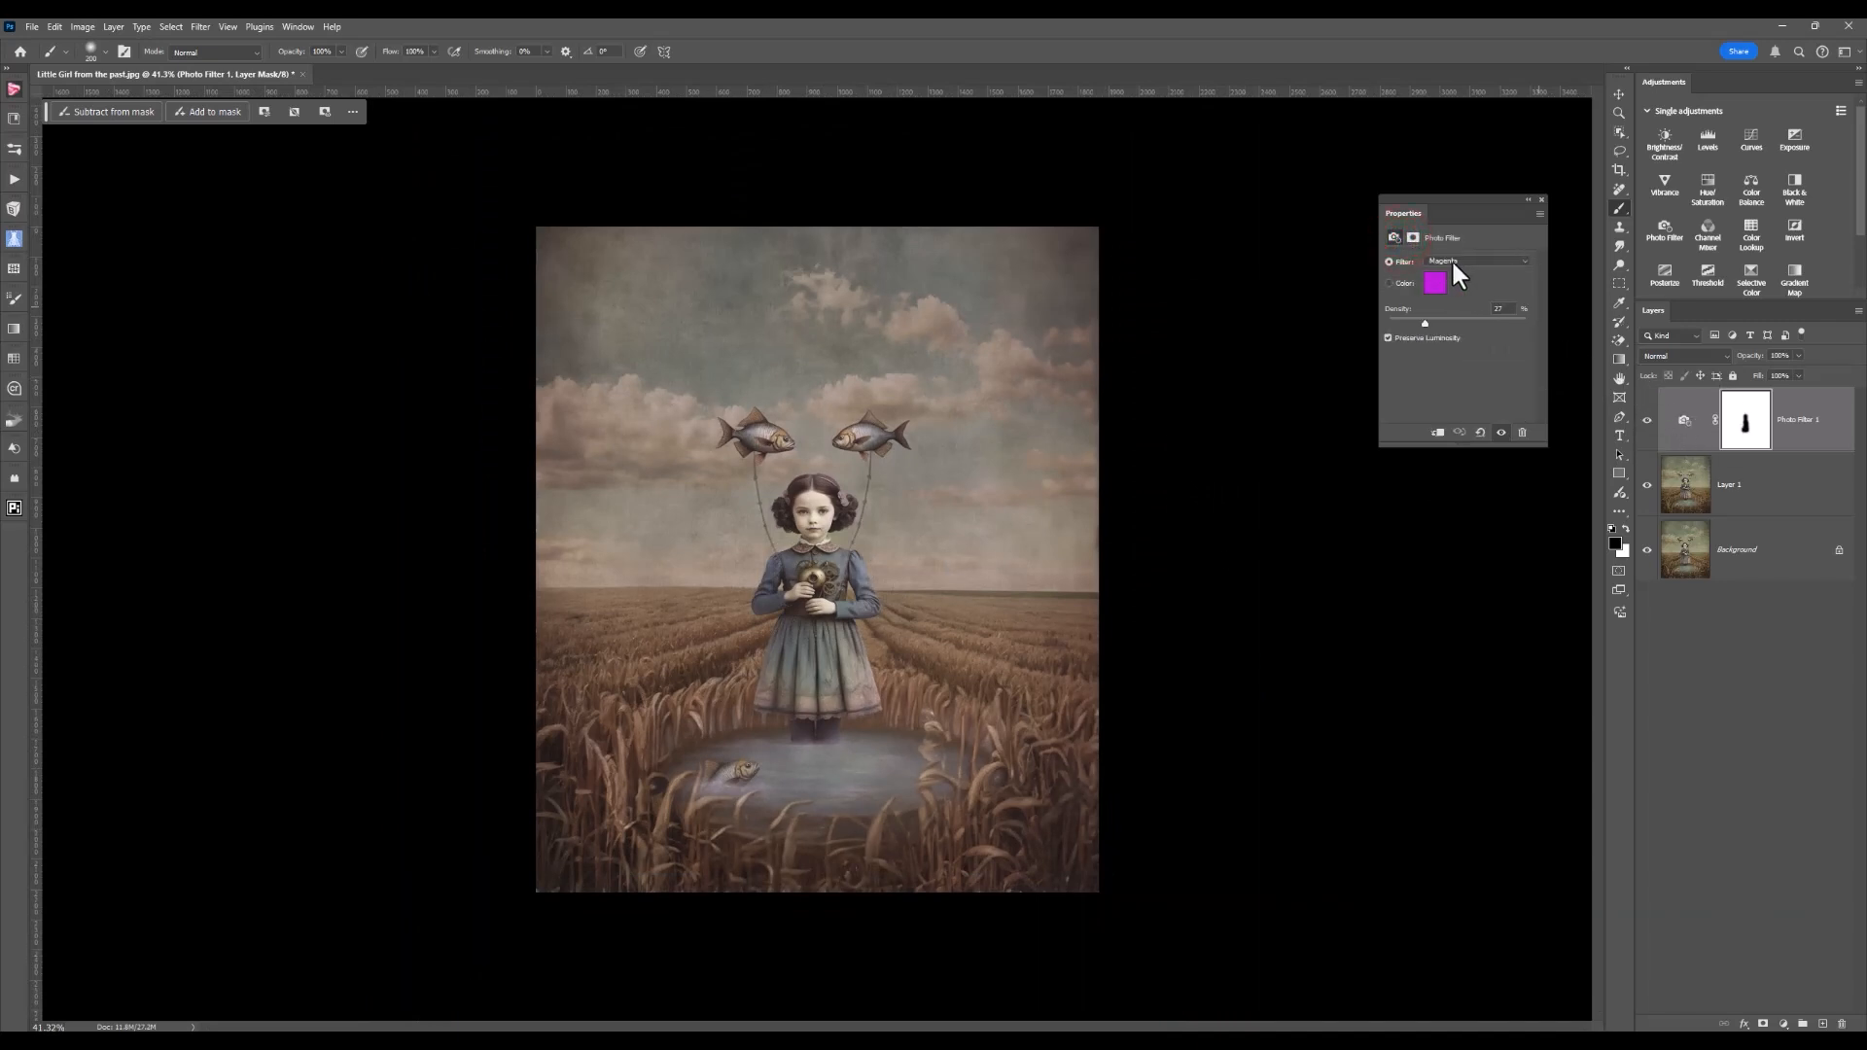
Choose the Violet preset, keeping it after reopening and closing the list.
{"action": "left_click", "coordinate": [1476, 261]}
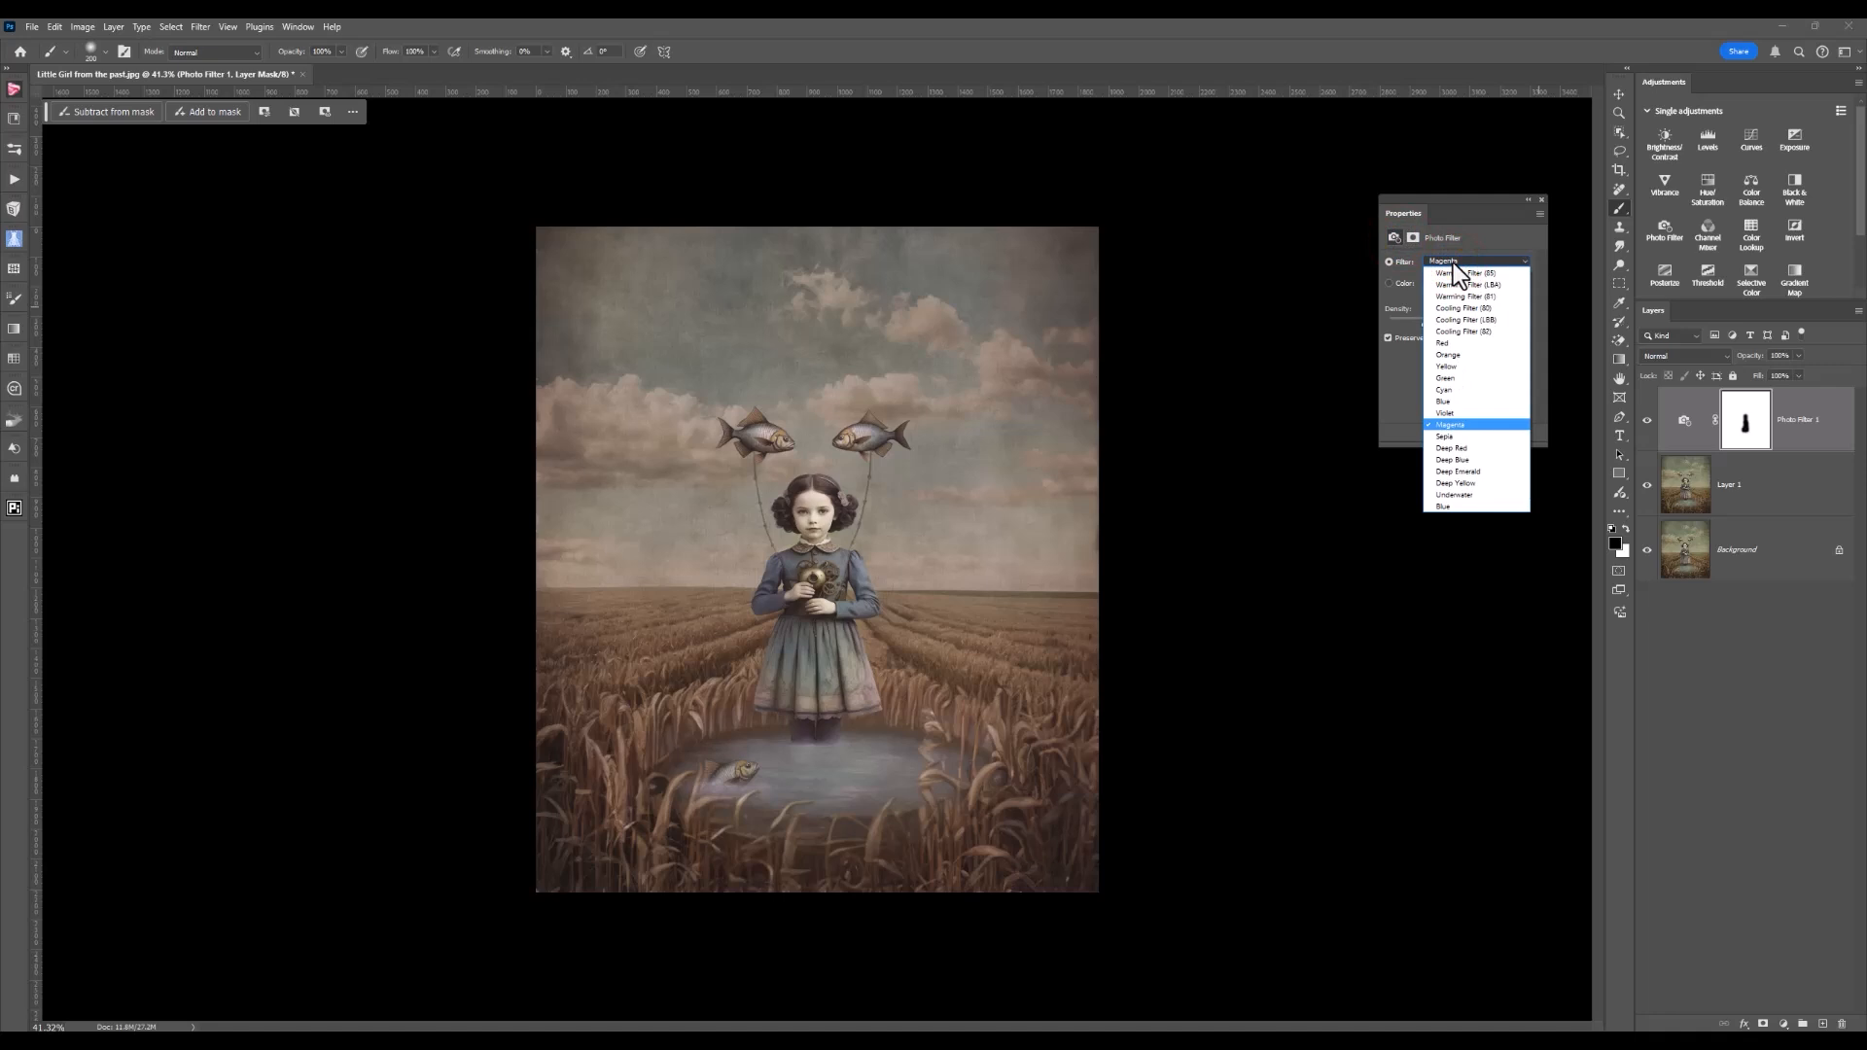
{"action": "left_click", "coordinate": [1451, 412]}
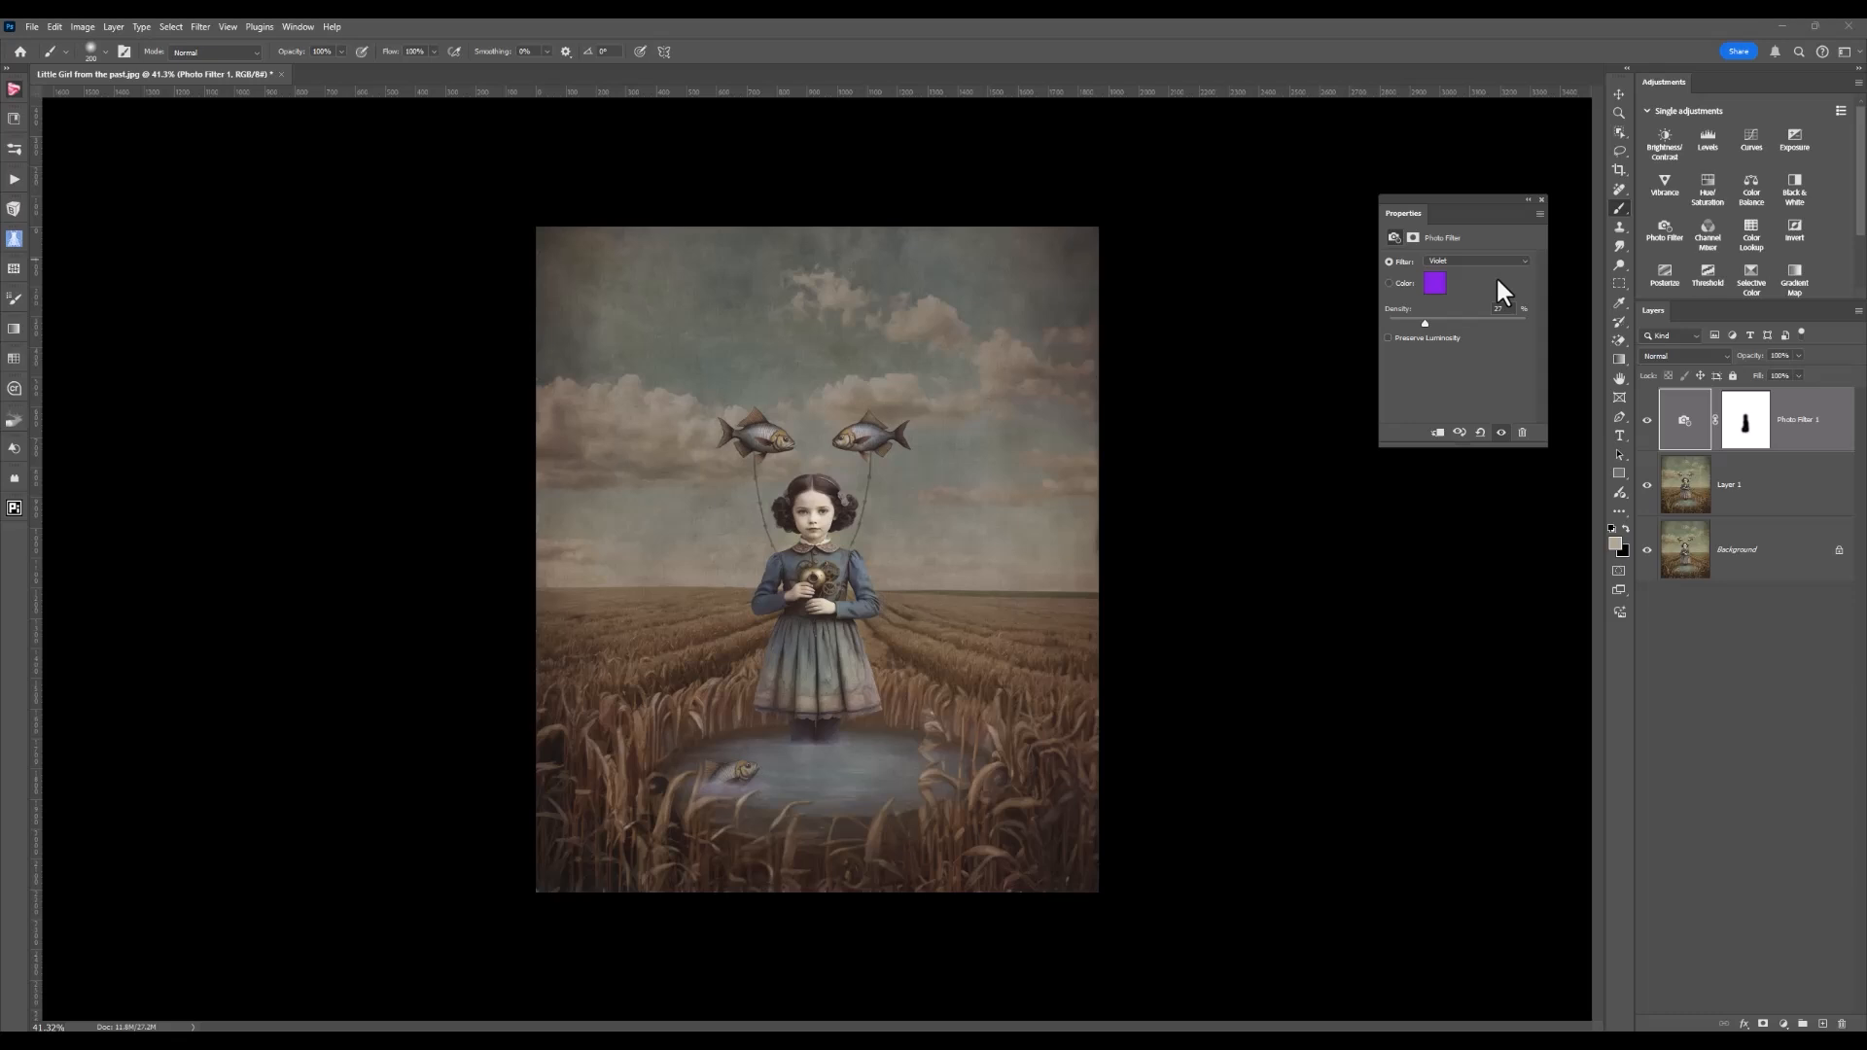
{"action": "mouse_move", "coordinate": [1529, 275]}
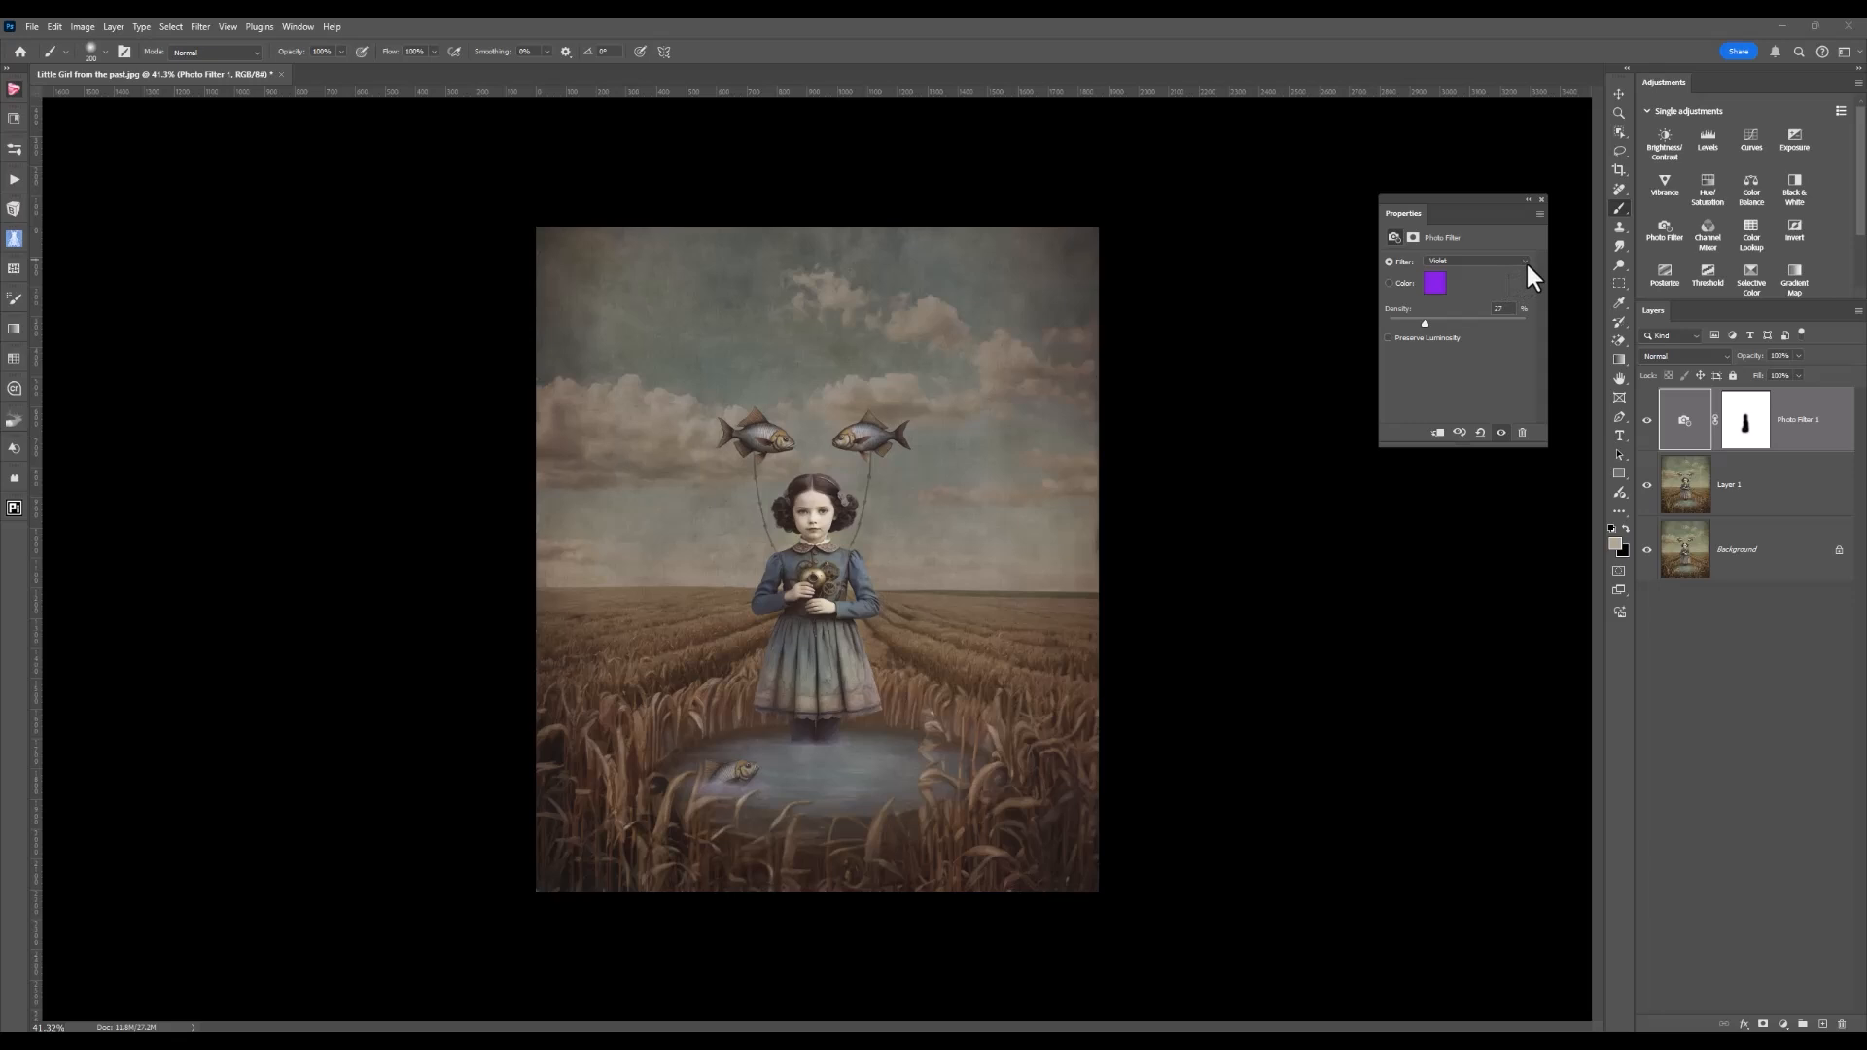
{"action": "left_click", "coordinate": [1521, 261]}
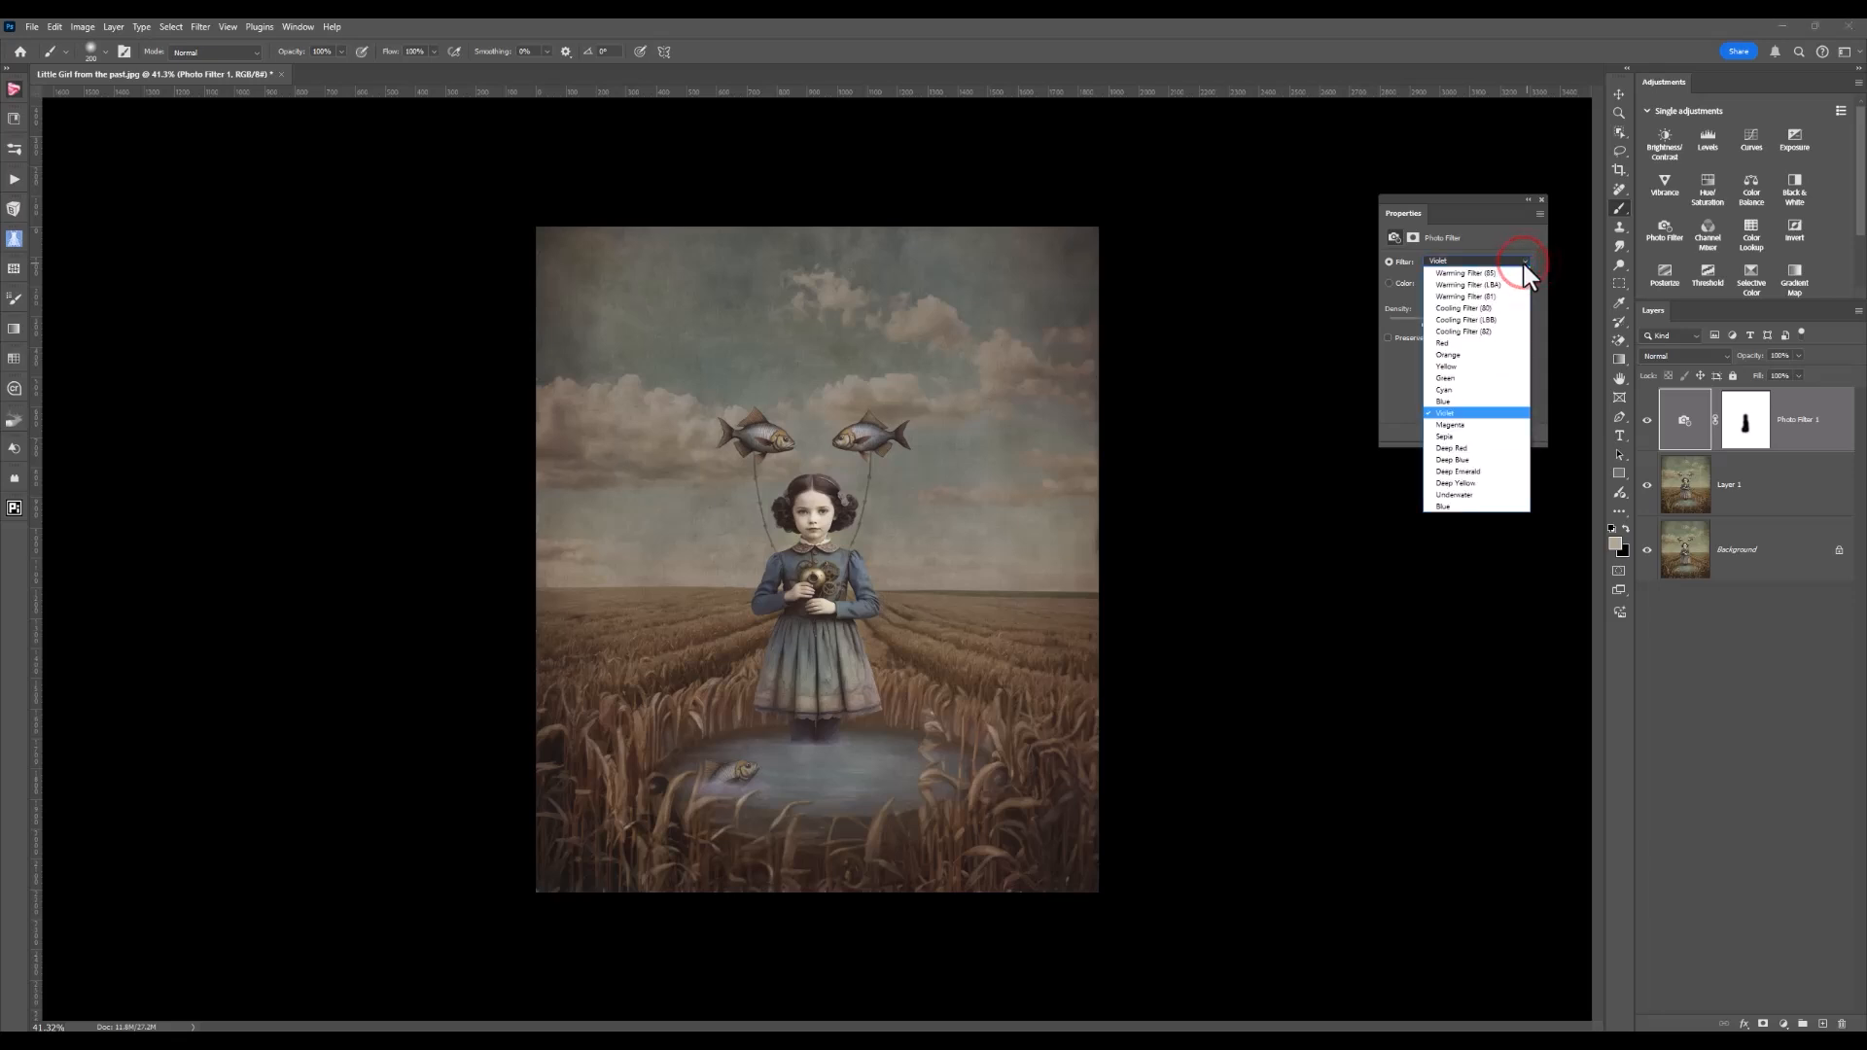
{"action": "mouse_move", "coordinate": [1451, 447]}
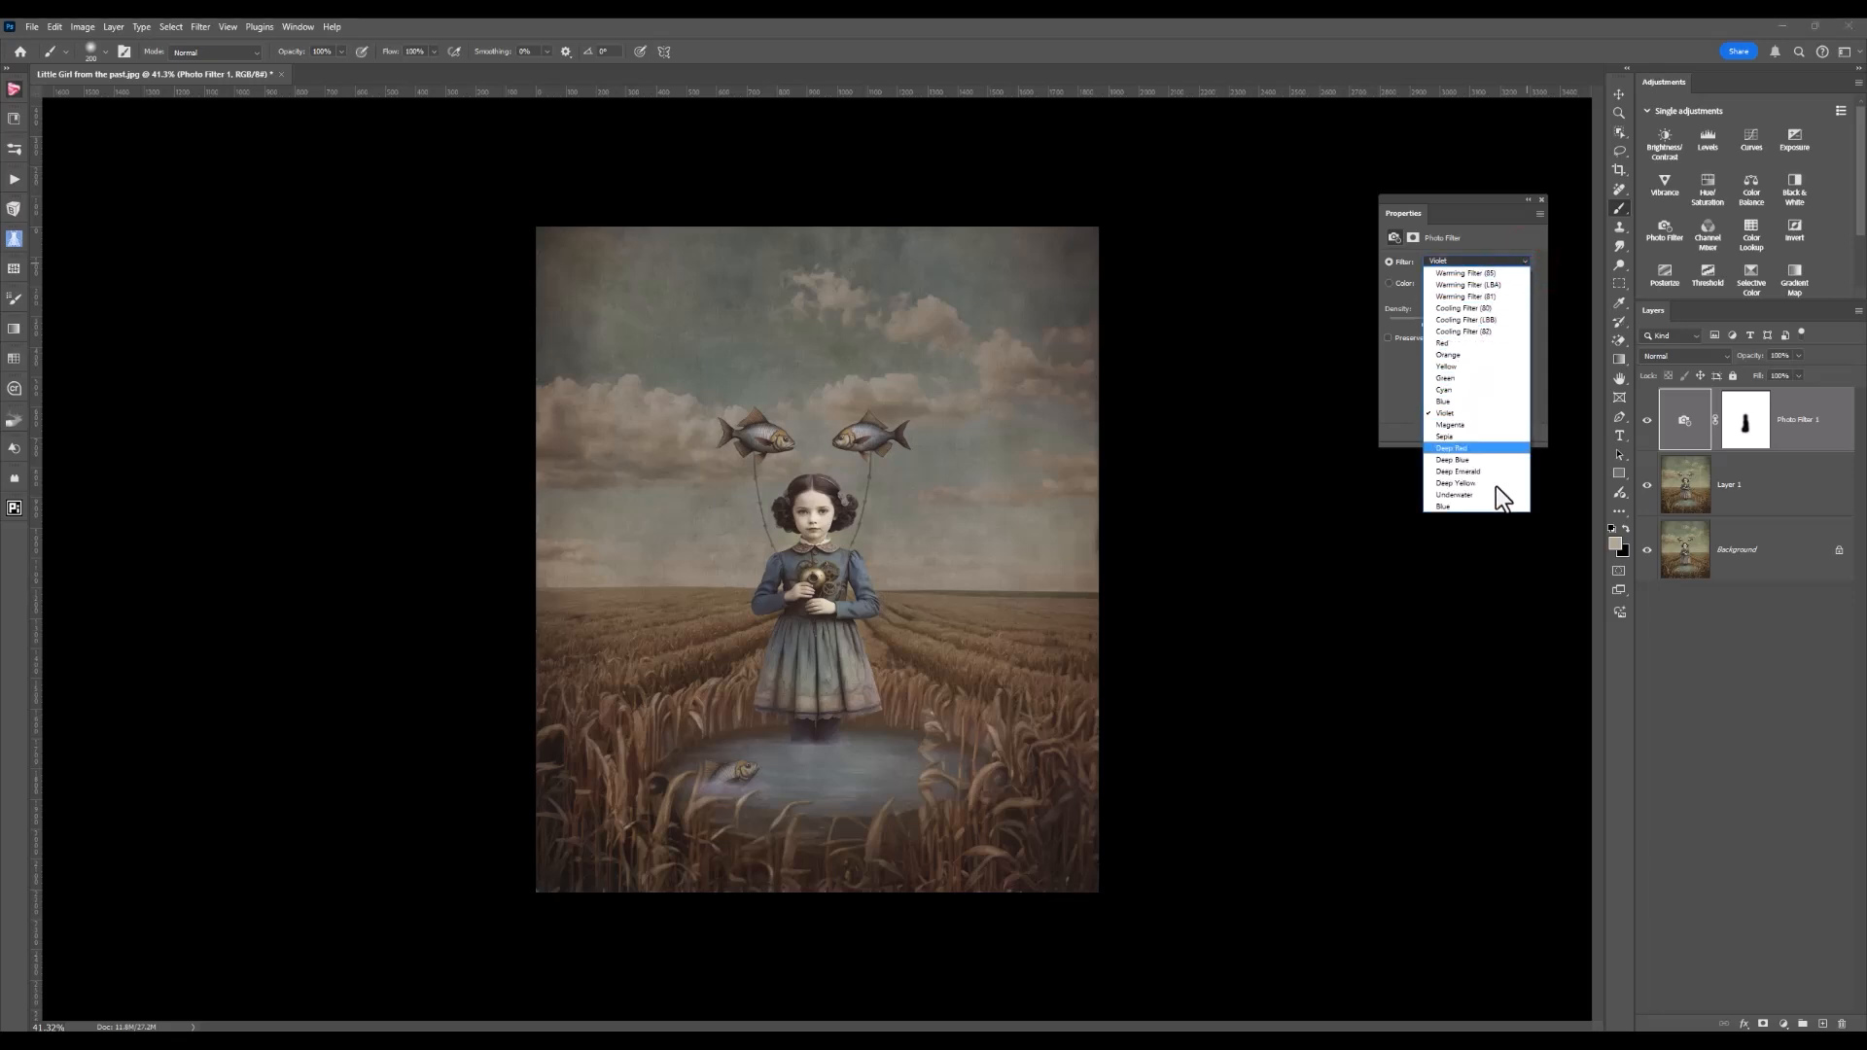
{"action": "mouse_move", "coordinate": [1476, 494]}
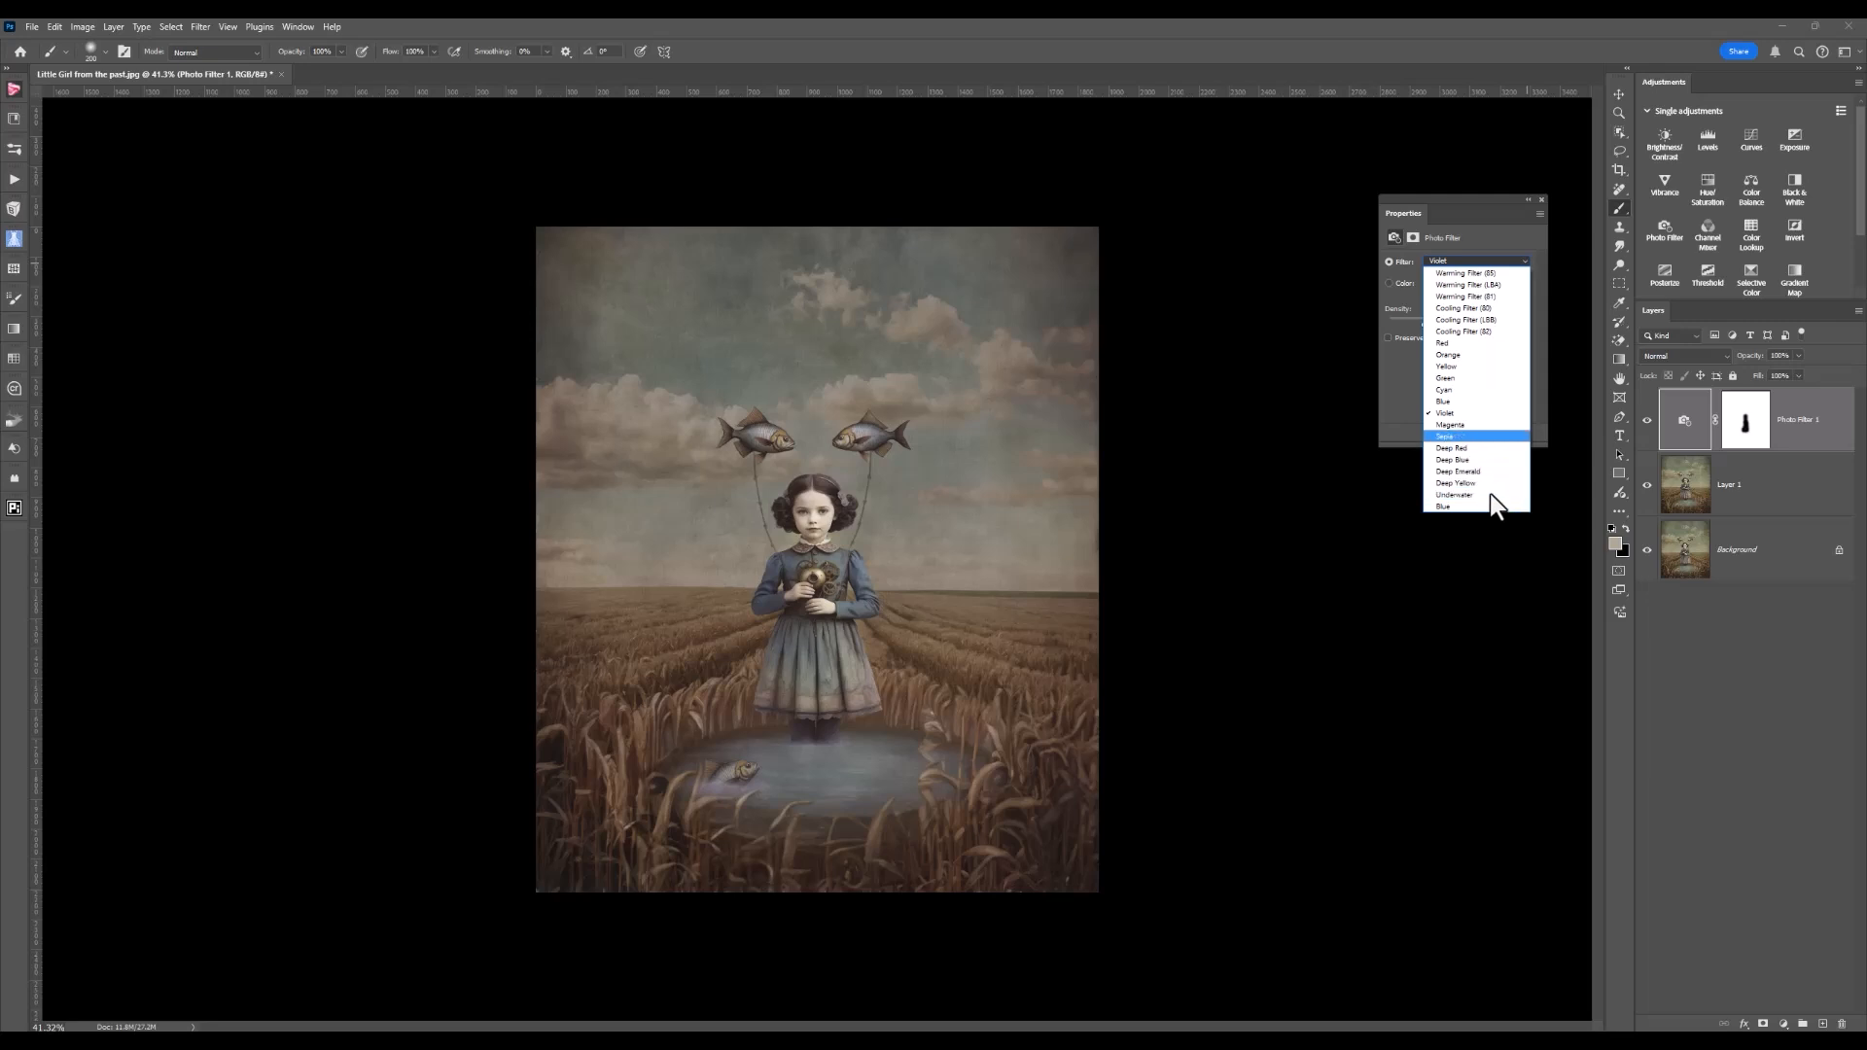
{"action": "left_click", "coordinate": [1443, 412]}
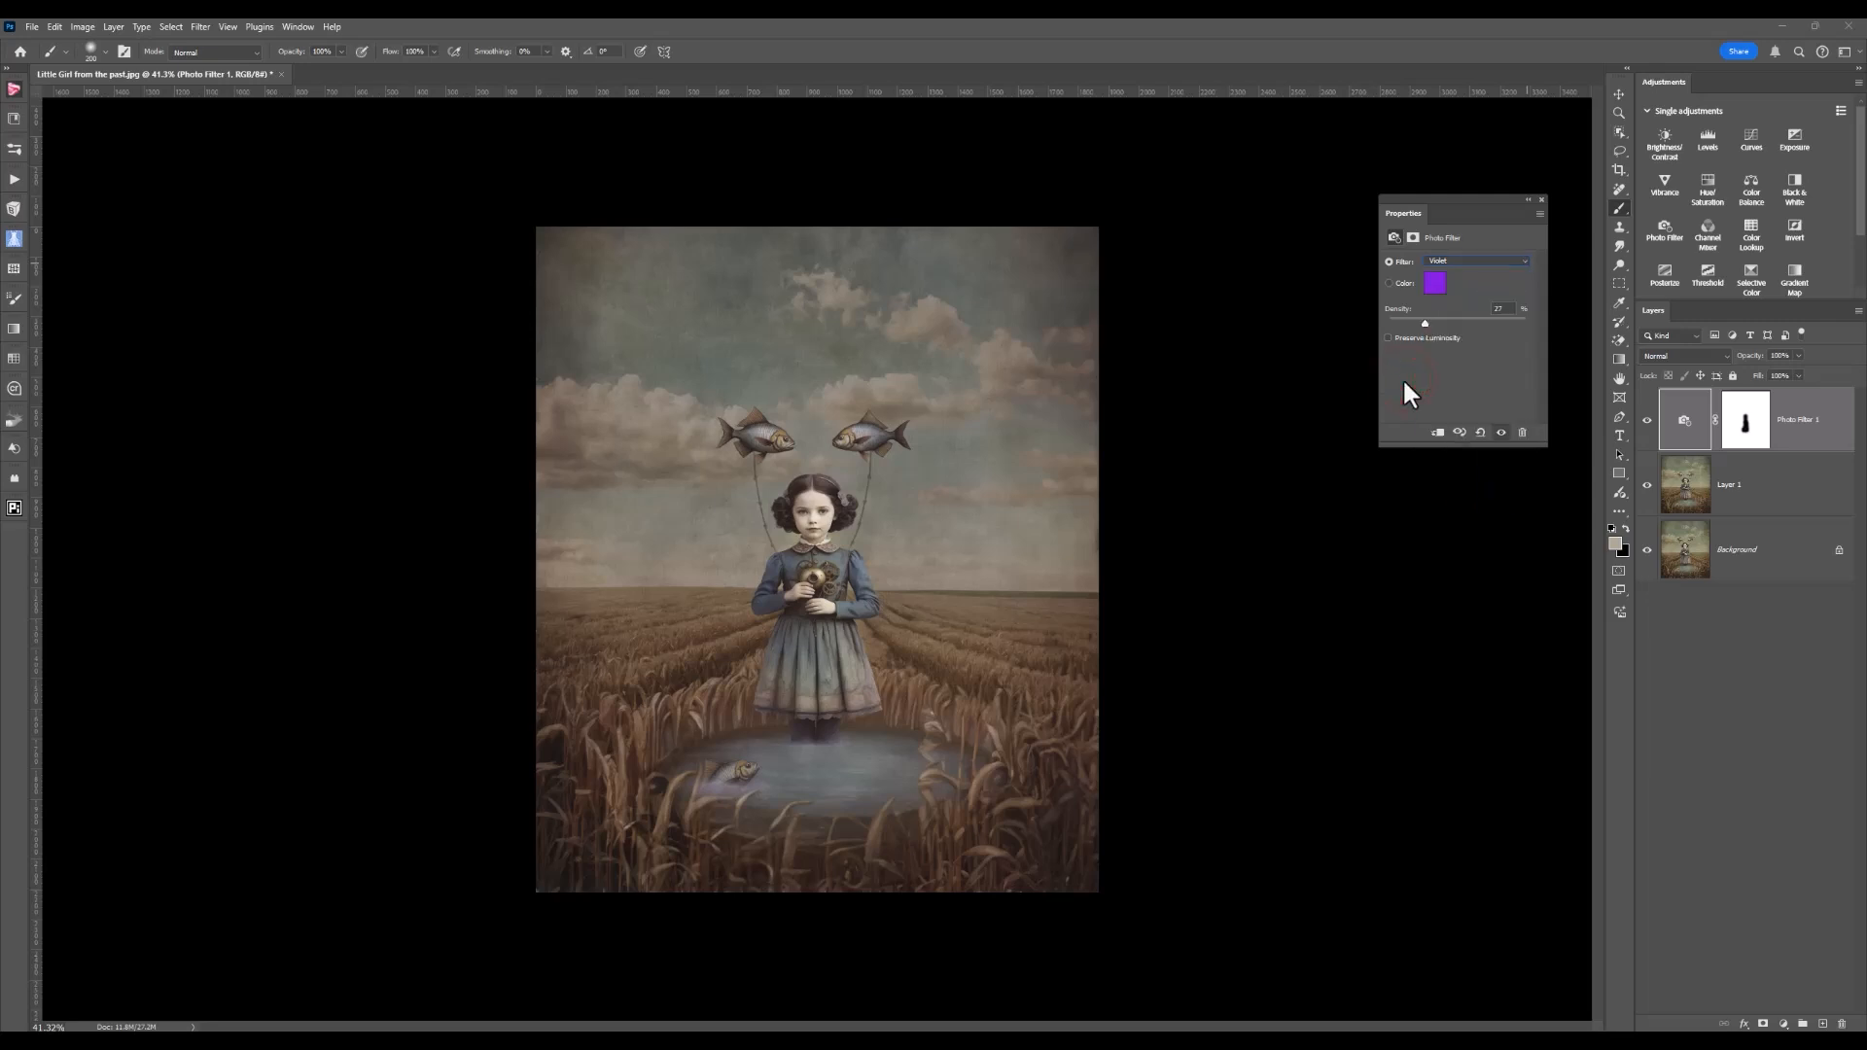